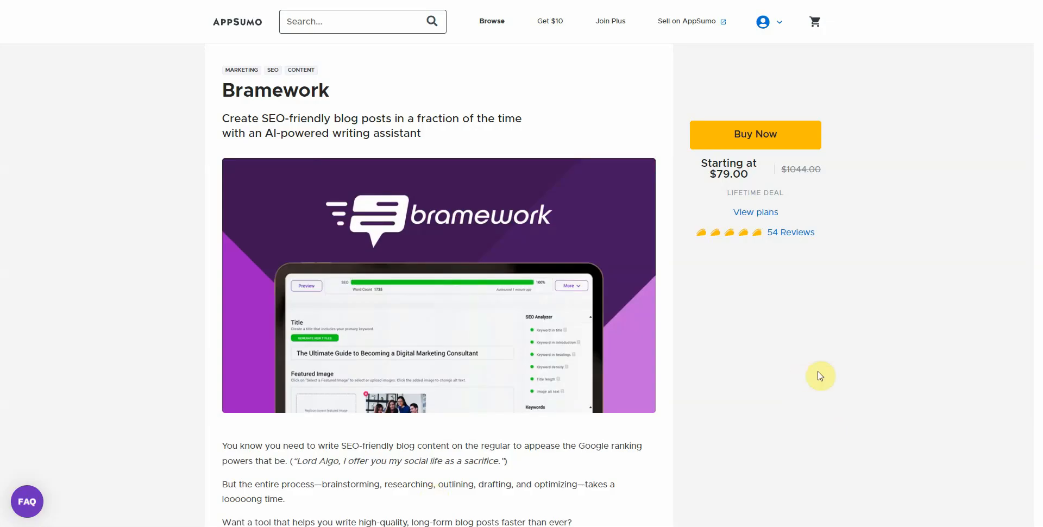
pyautogui.moveTo(439, 291)
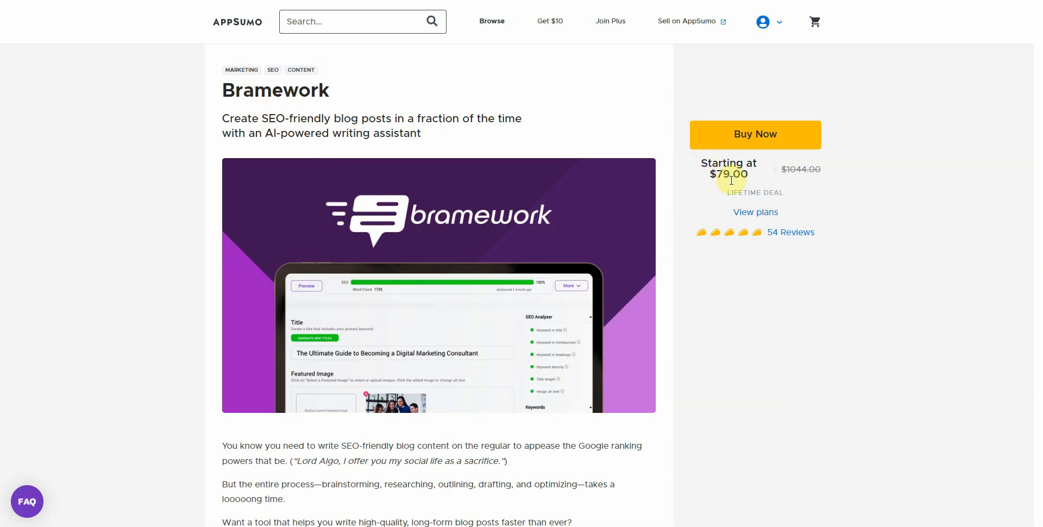
pyautogui.moveTo(858, 176)
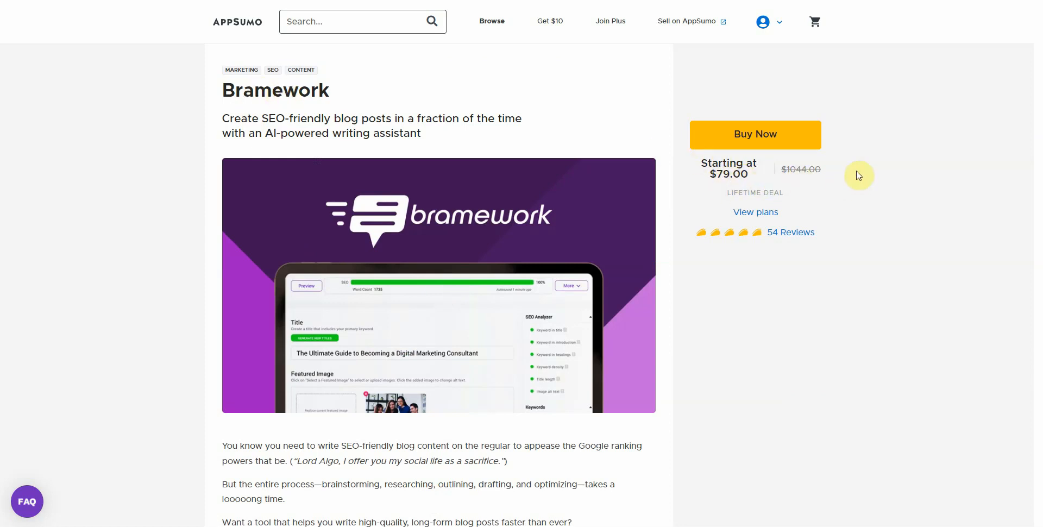
# - Scroll the Bramework dashboard down to reach the recent YouTube-channel draft post
pyautogui.scroll(-3)
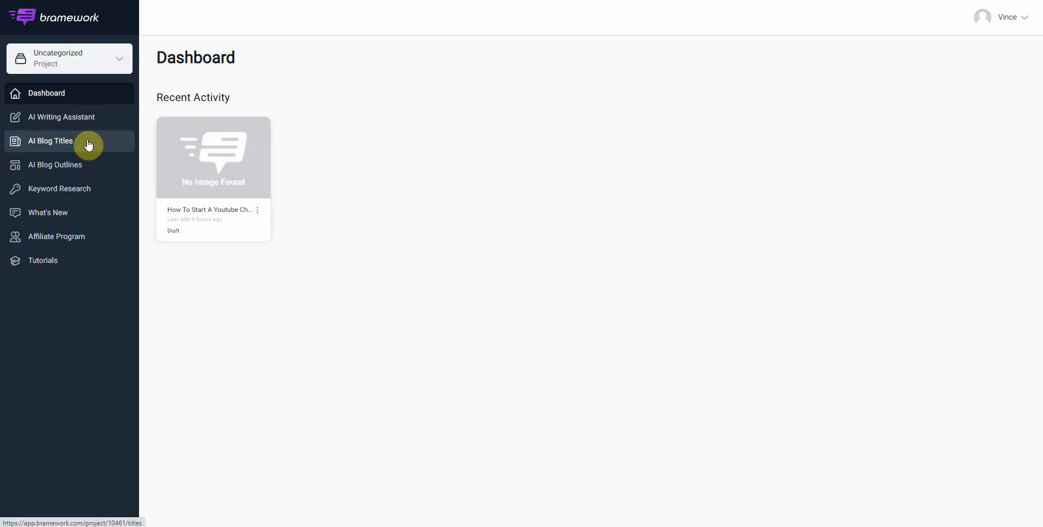
pyautogui.moveTo(242, 208)
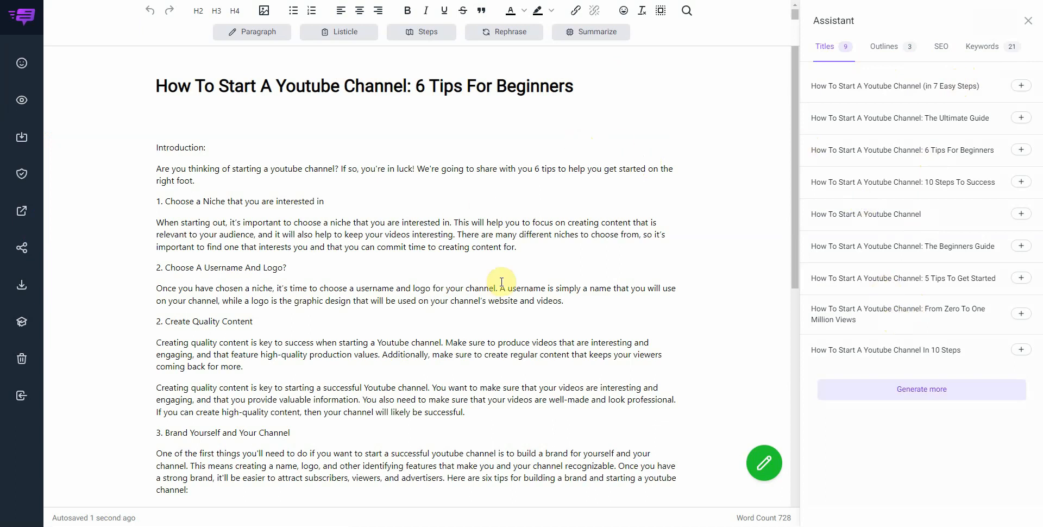
pyautogui.moveTo(867, 86)
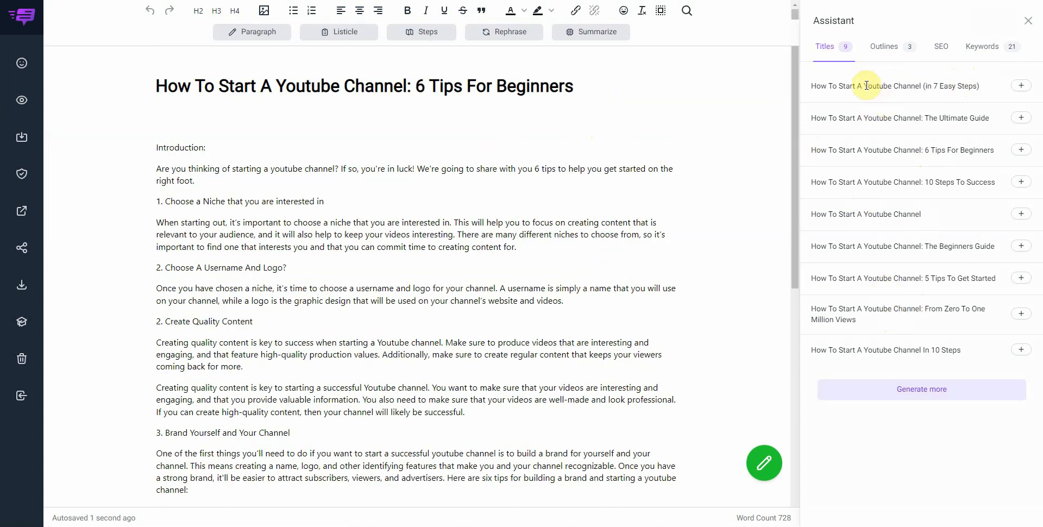
pyautogui.moveTo(943, 61)
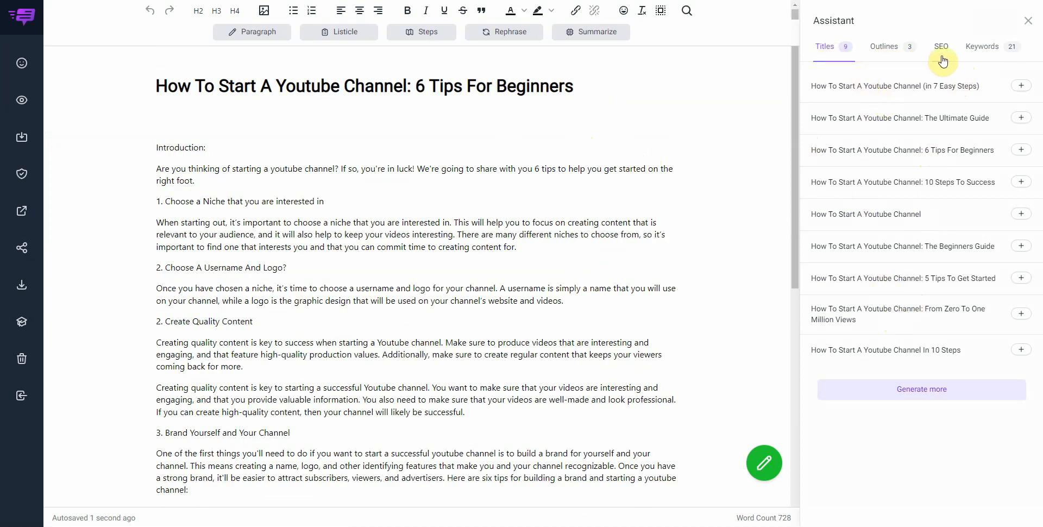
pyautogui.moveTo(898, 64)
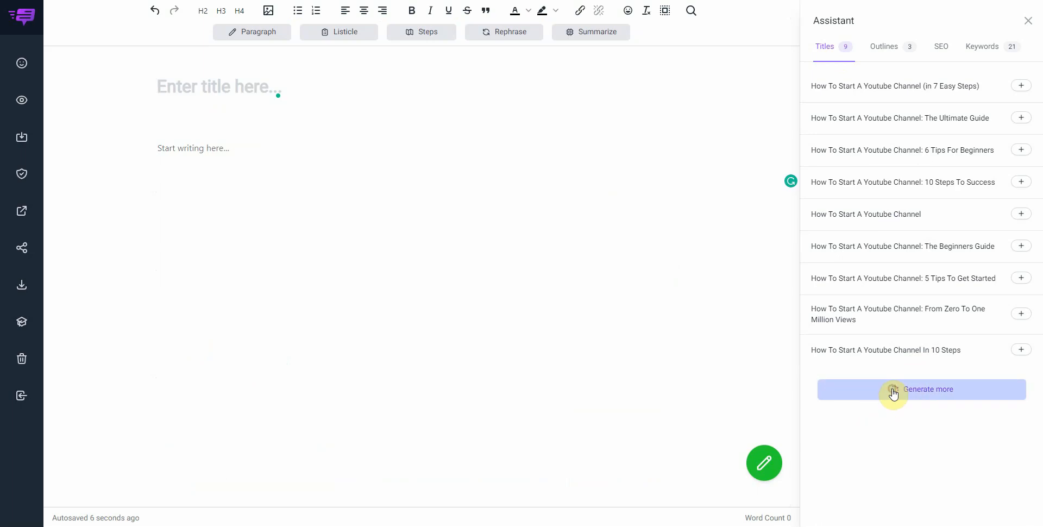
# - Use the Step-by-step Guide title, generate more outlines and insert the five-step outline into the post
pyautogui.click(893, 389)
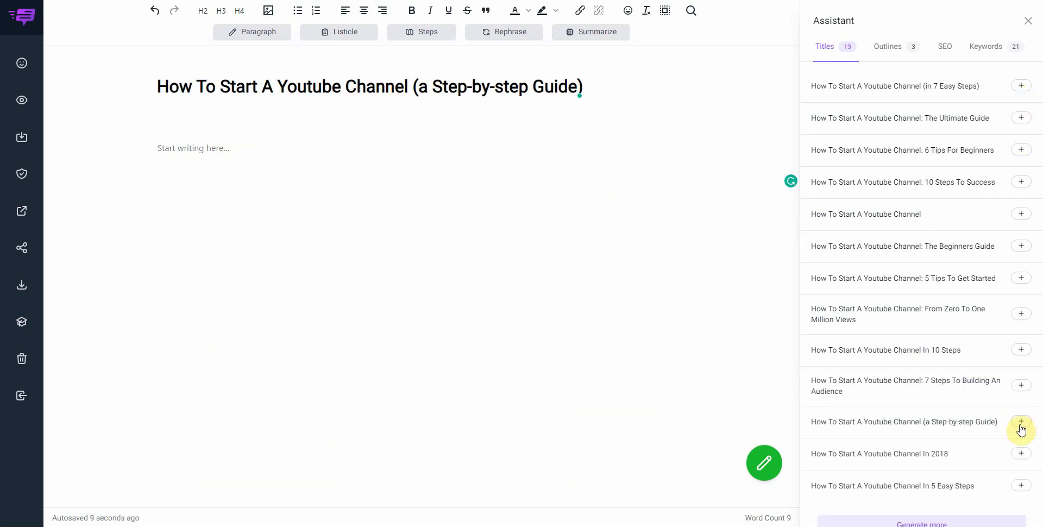
pyautogui.moveTo(781, 72)
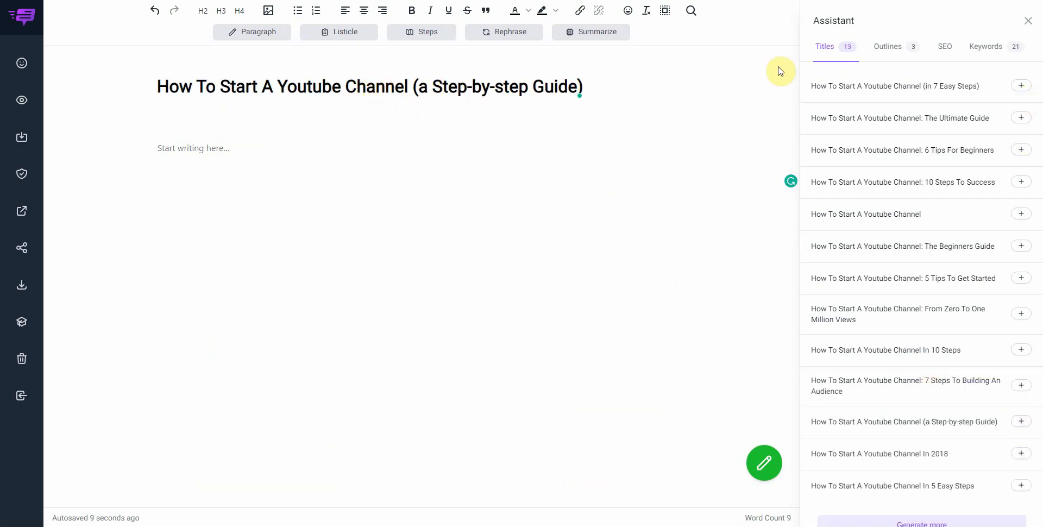
pyautogui.click(888, 47)
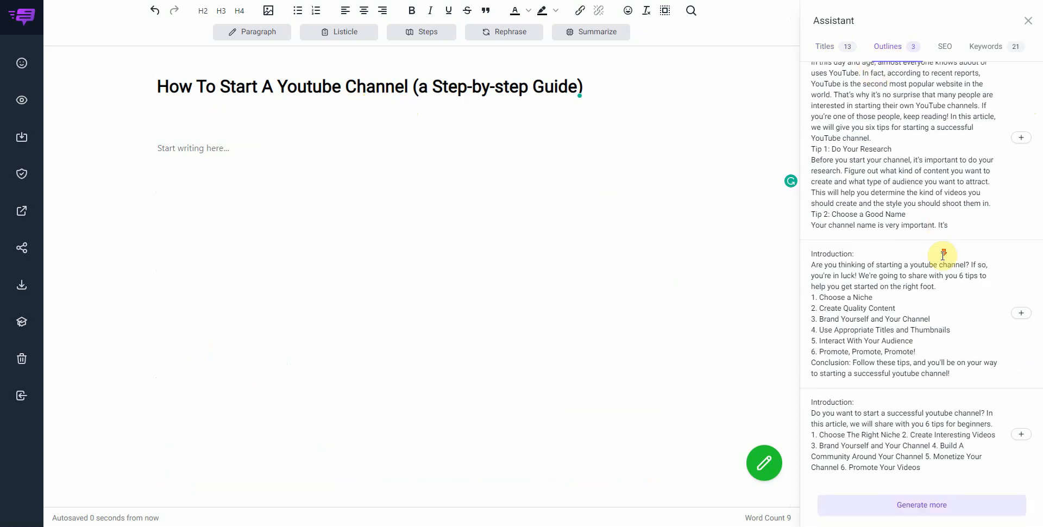
pyautogui.click(921, 505)
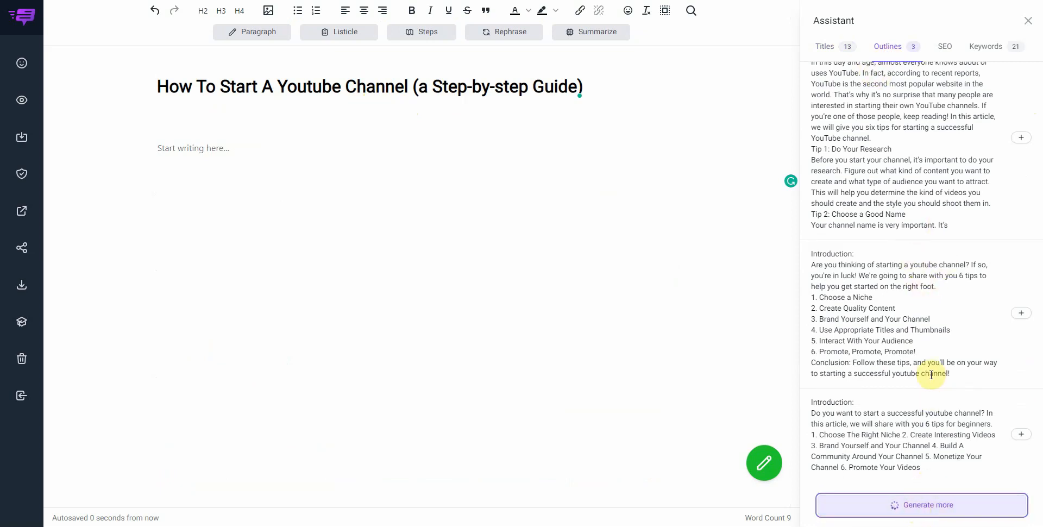
pyautogui.click(921, 505)
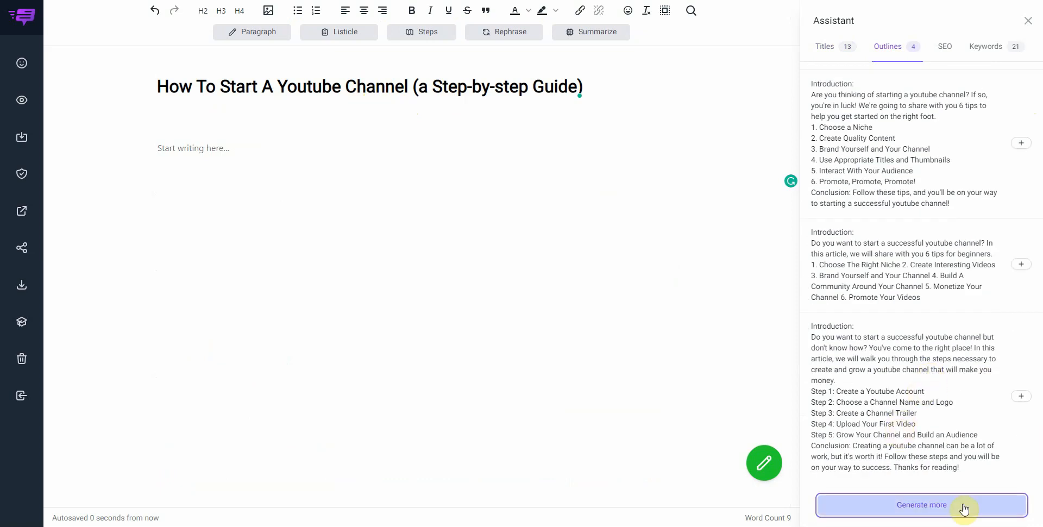
pyautogui.click(1021, 396)
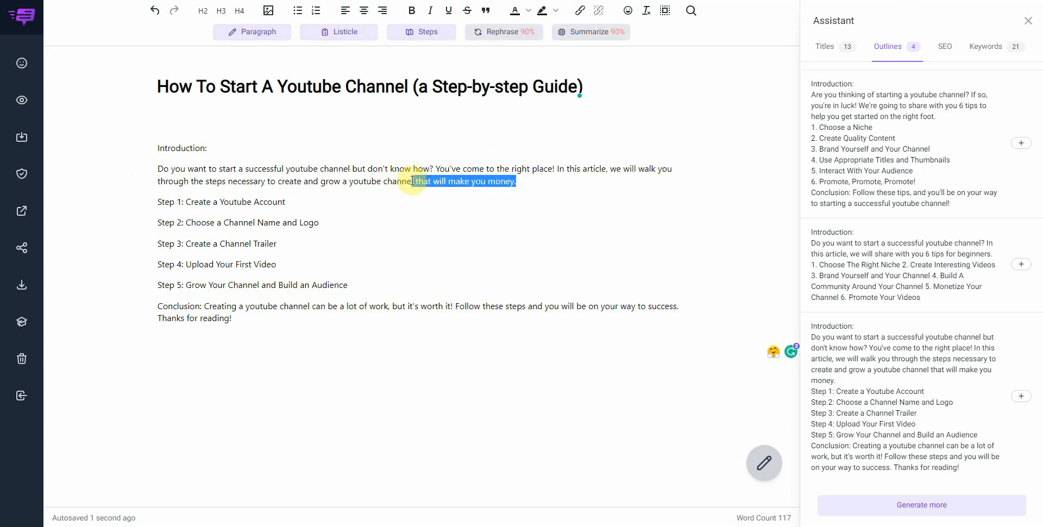
# - Generate an AI paragraph under Step 1 about creating an account
pyautogui.click(285, 203)
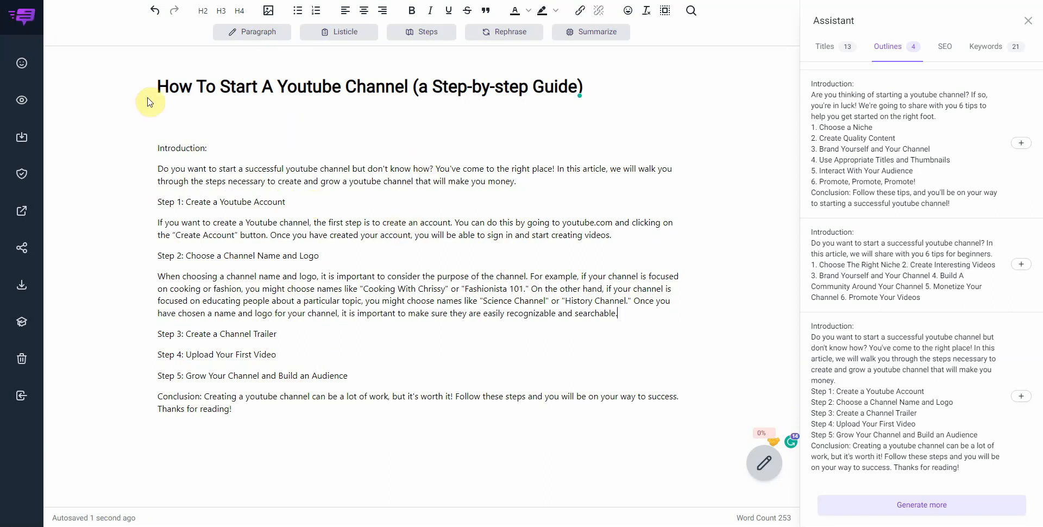
pyautogui.moveTo(30, 31)
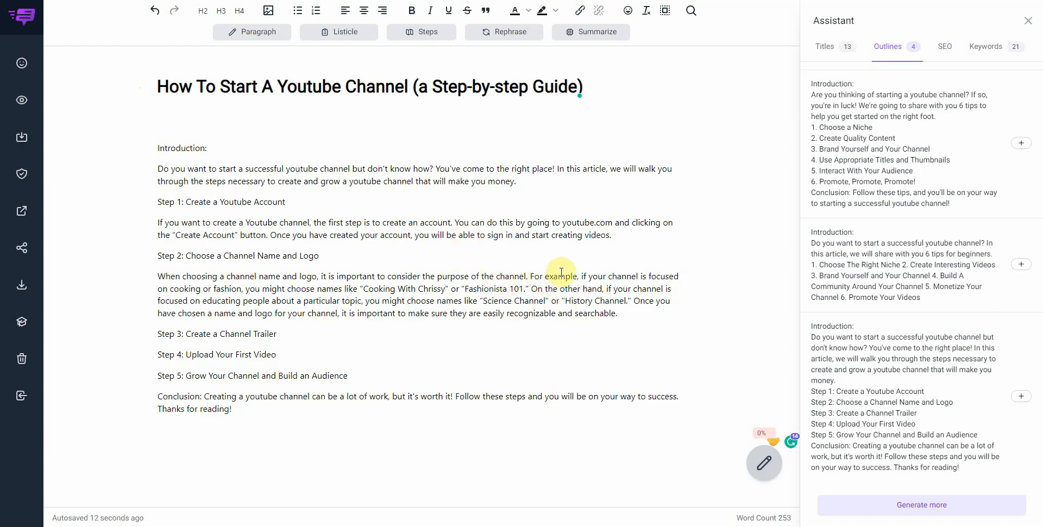
pyautogui.moveTo(950, 233)
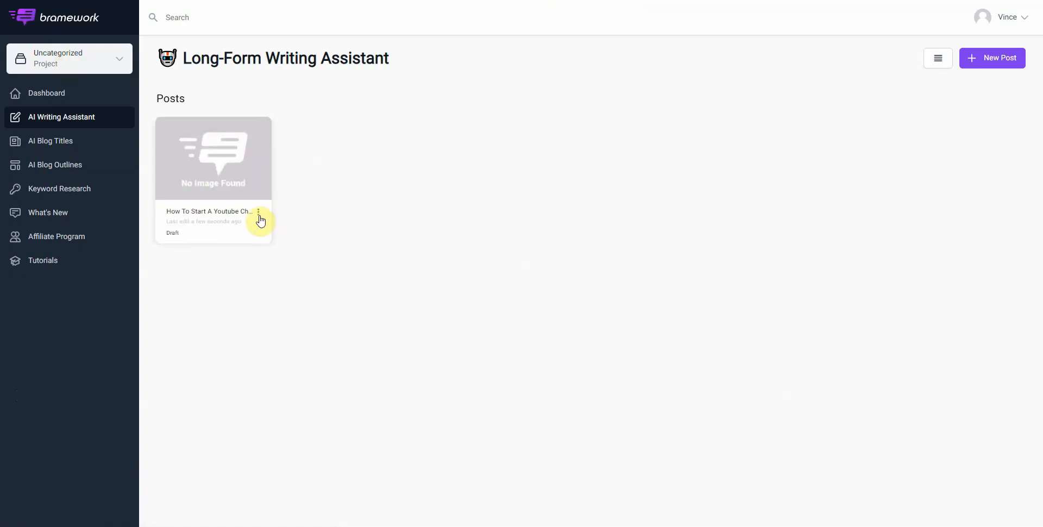
pyautogui.click(258, 212)
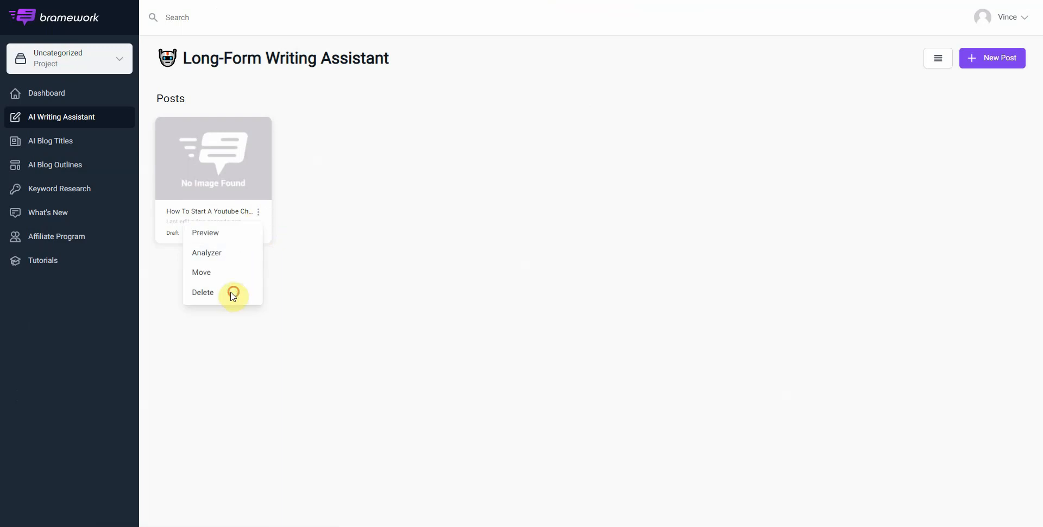
pyautogui.click(202, 292)
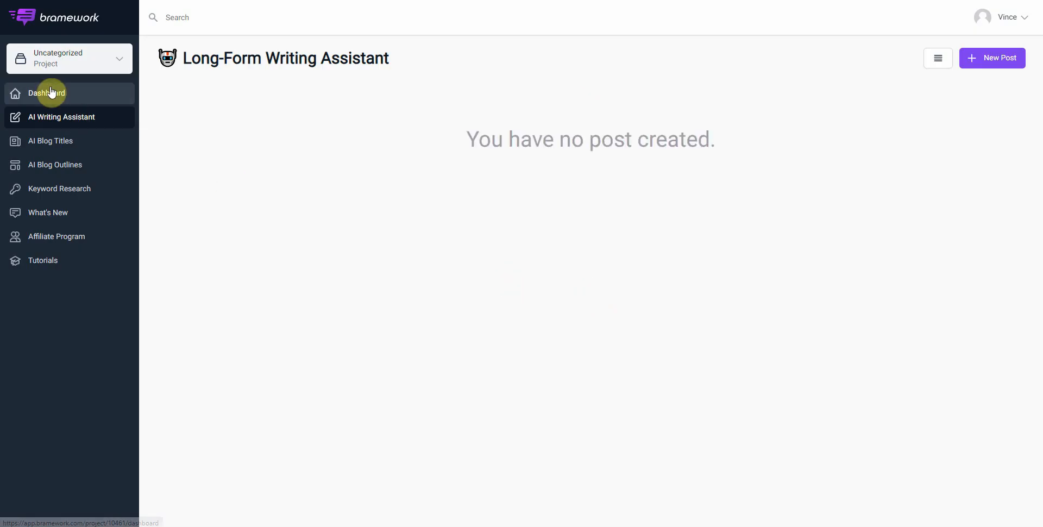
pyautogui.click(49, 93)
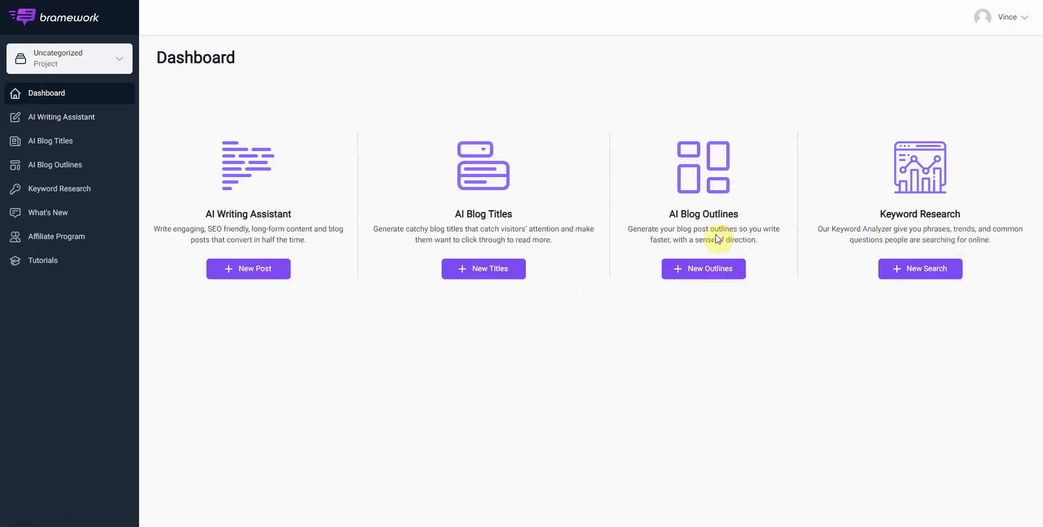
pyautogui.moveTo(465, 191)
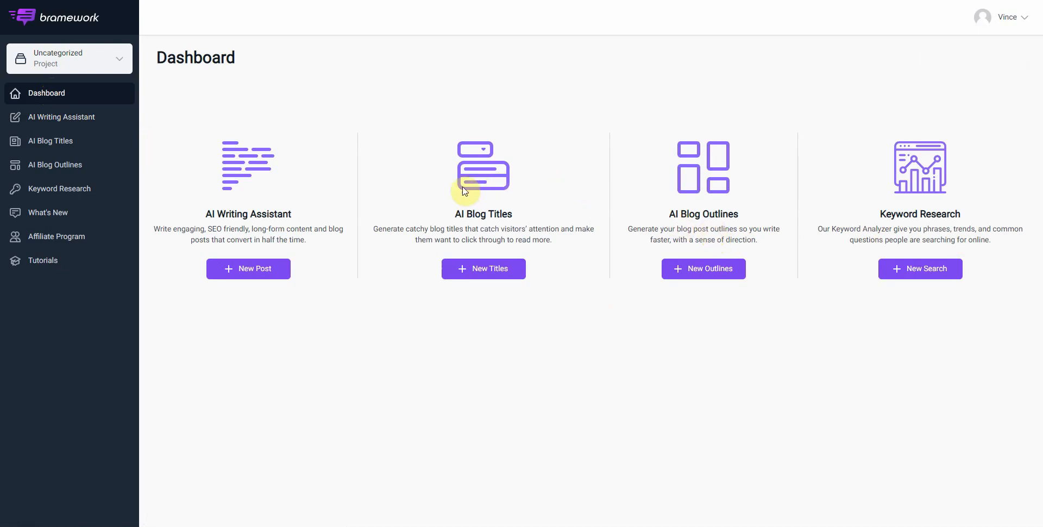
pyautogui.moveTo(945, 229)
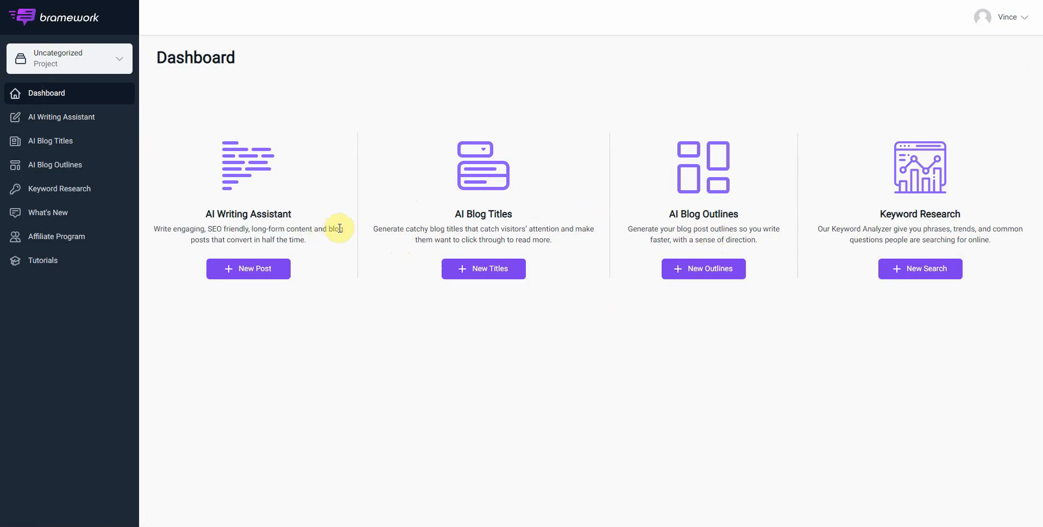
pyautogui.moveTo(767, 222)
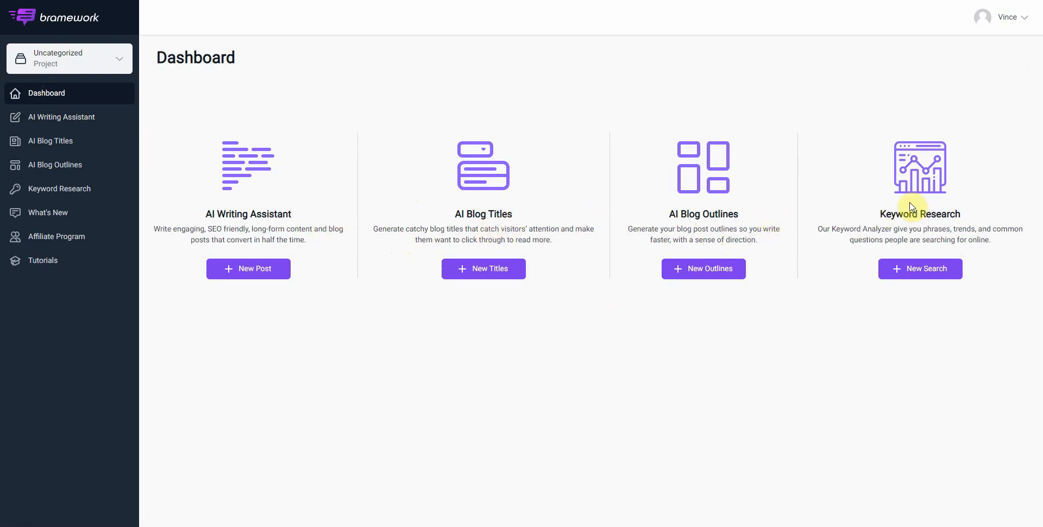
pyautogui.moveTo(583, 231)
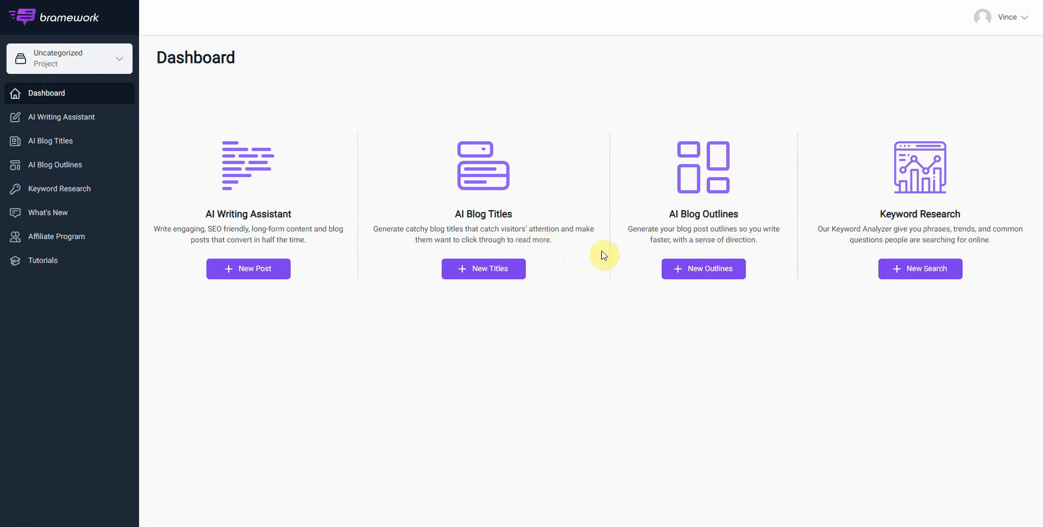
pyautogui.moveTo(602, 194)
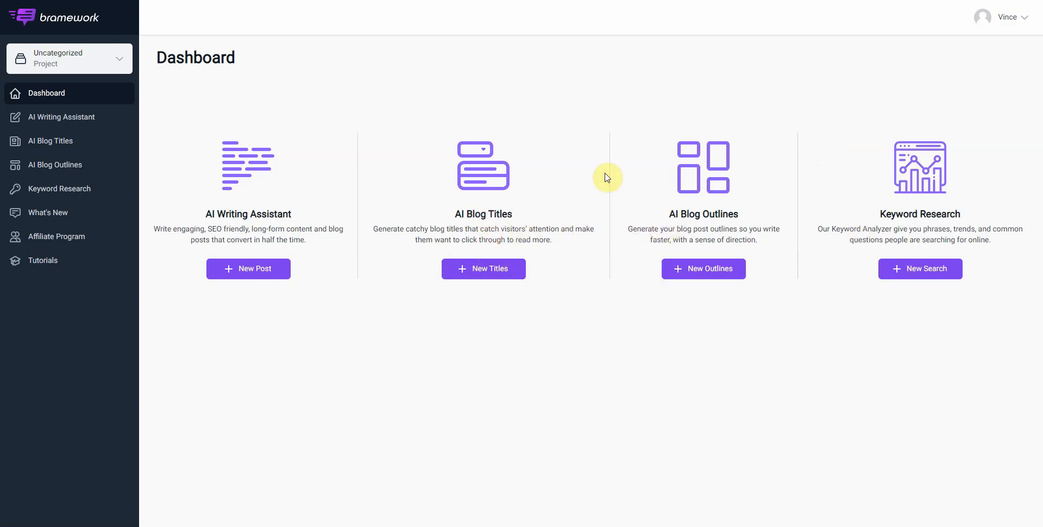
pyautogui.moveTo(732, 206)
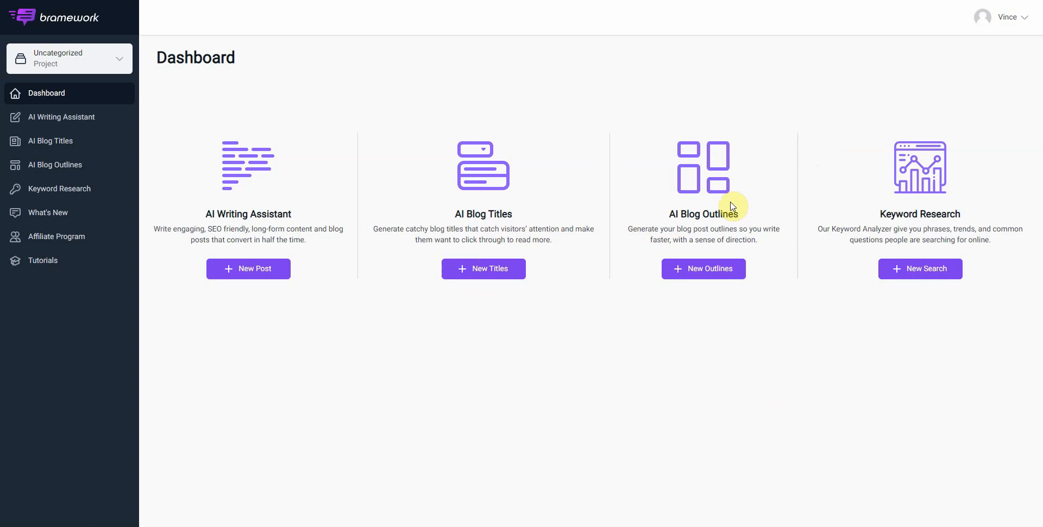
pyautogui.moveTo(341, 363)
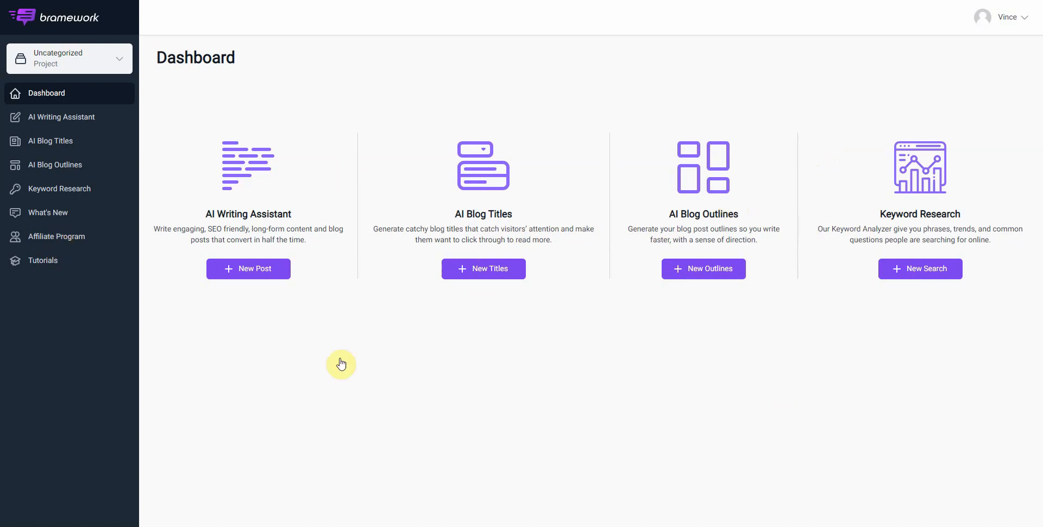
pyautogui.moveTo(824, 251)
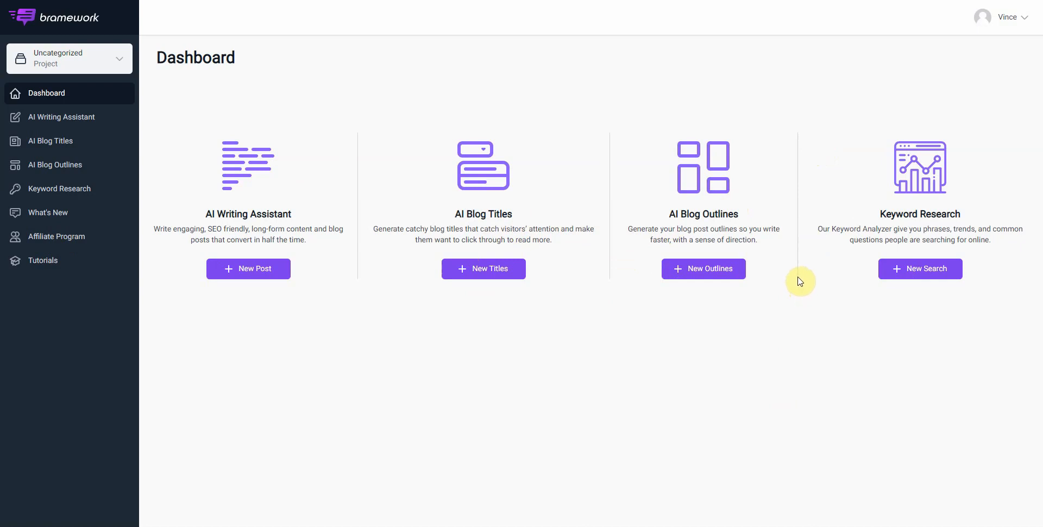
pyautogui.moveTo(700, 307)
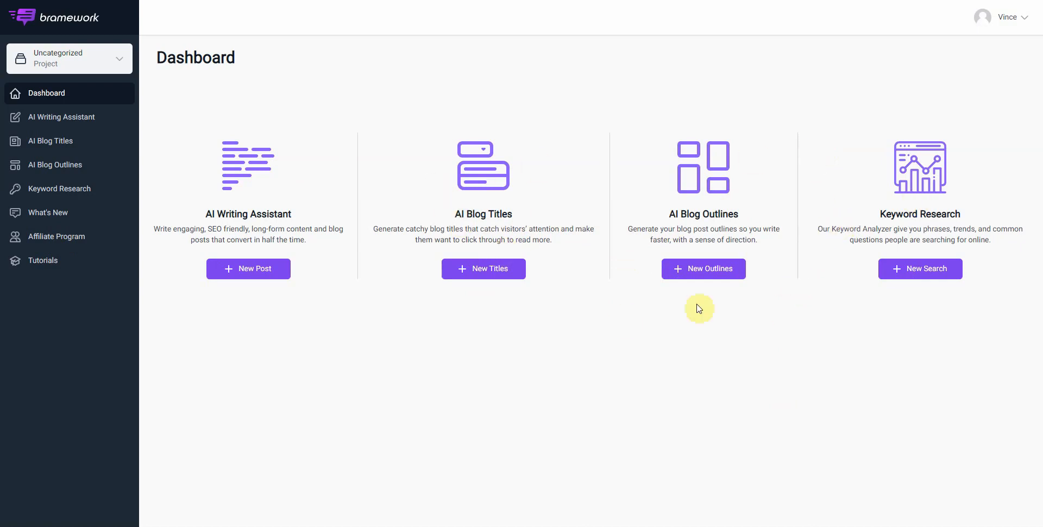
pyautogui.moveTo(756, 208)
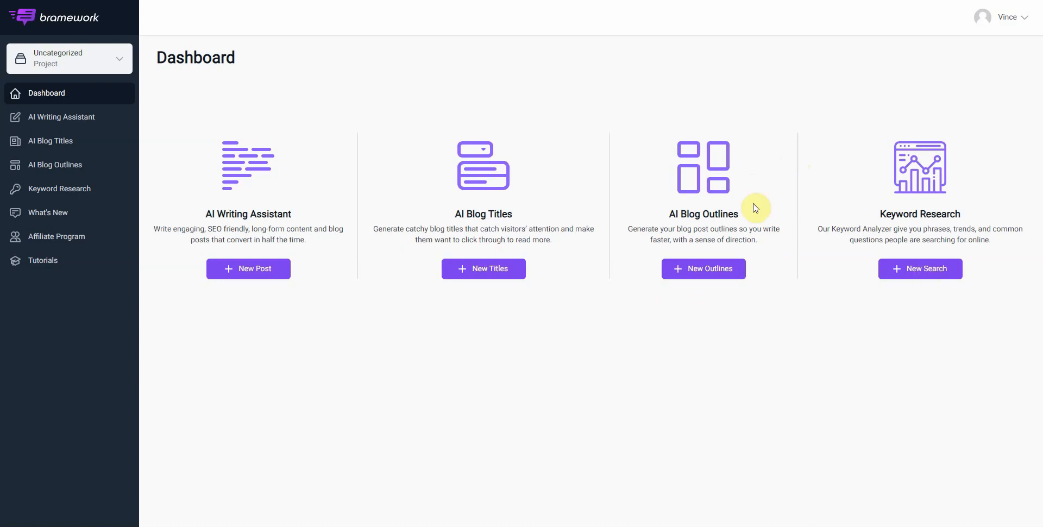
pyautogui.moveTo(823, 279)
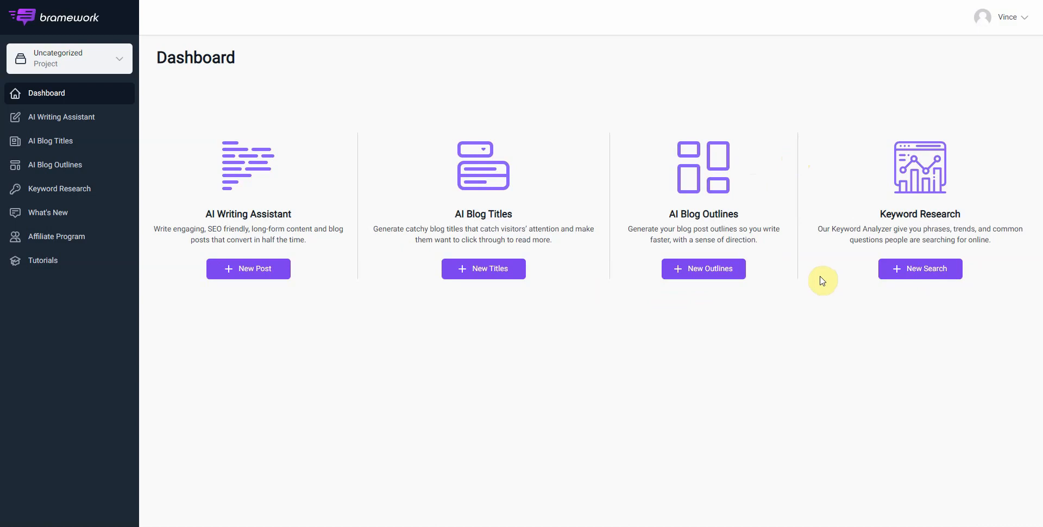
pyautogui.moveTo(831, 197)
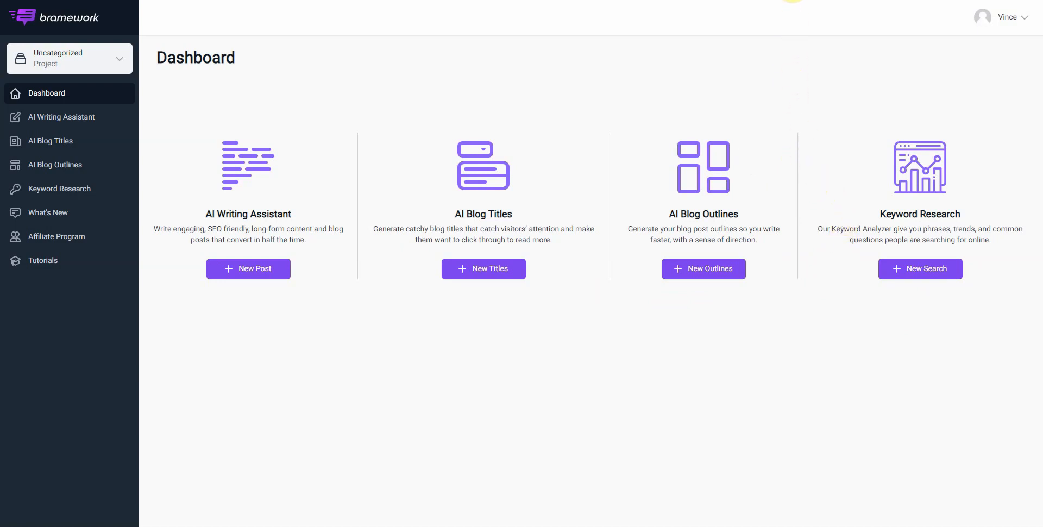
pyautogui.moveTo(817, 71)
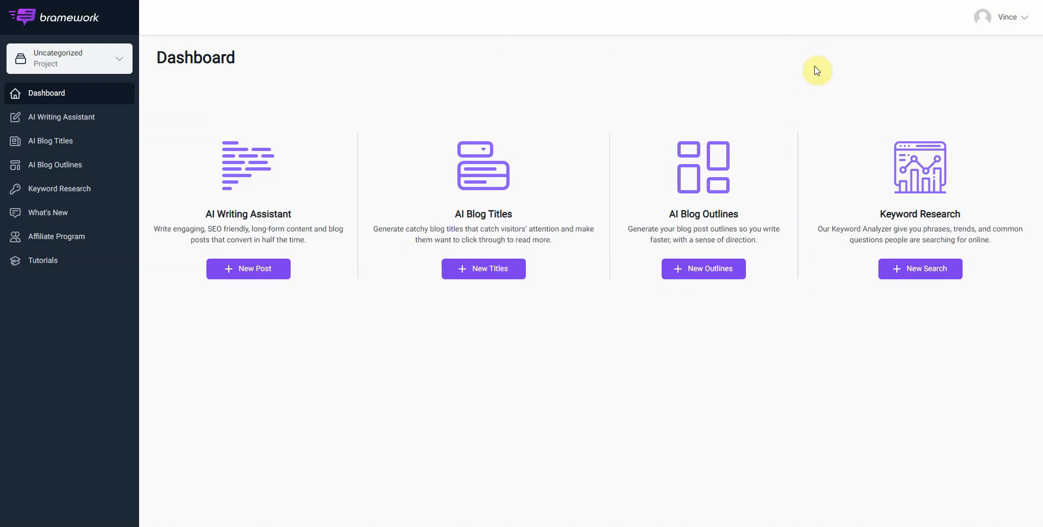
pyautogui.moveTo(701, 140)
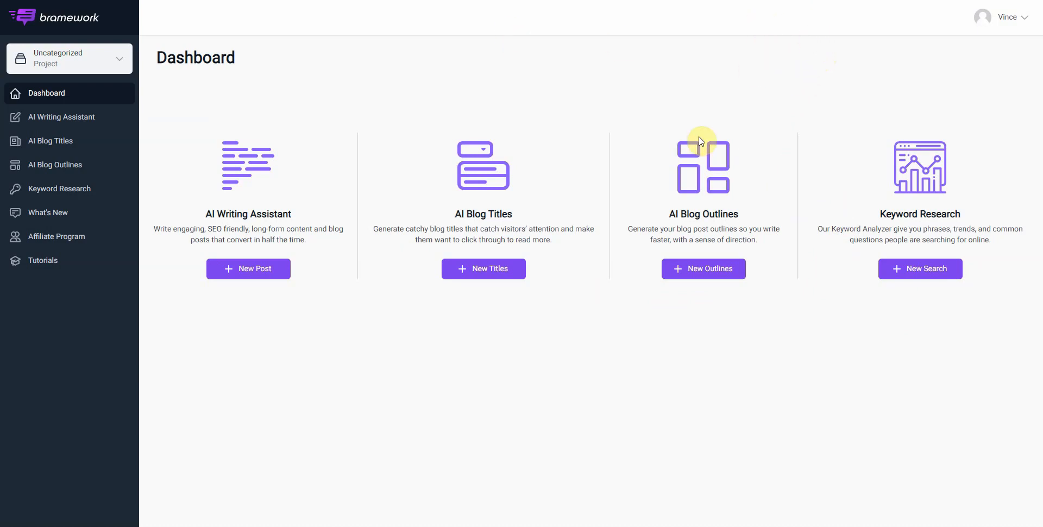
pyautogui.moveTo(537, 114)
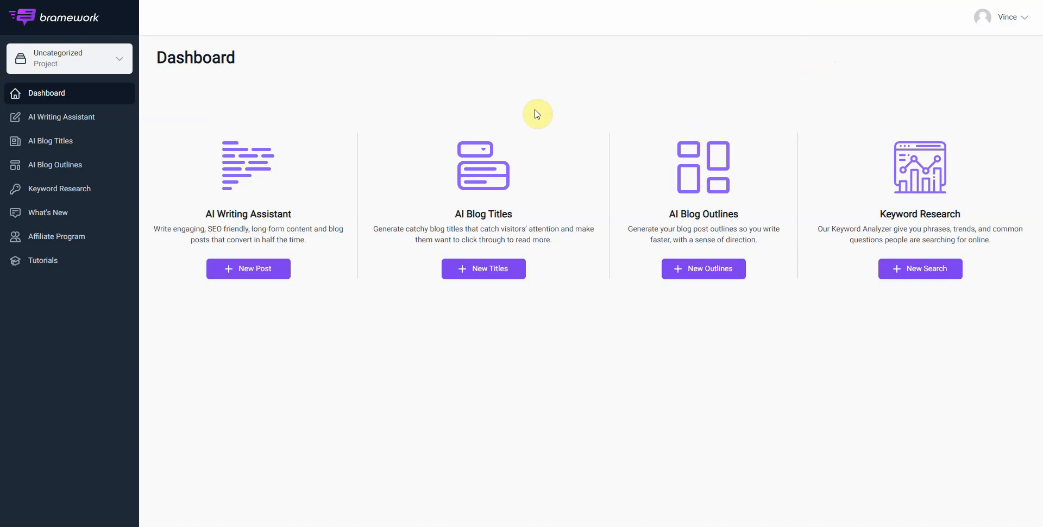
pyautogui.moveTo(542, 116)
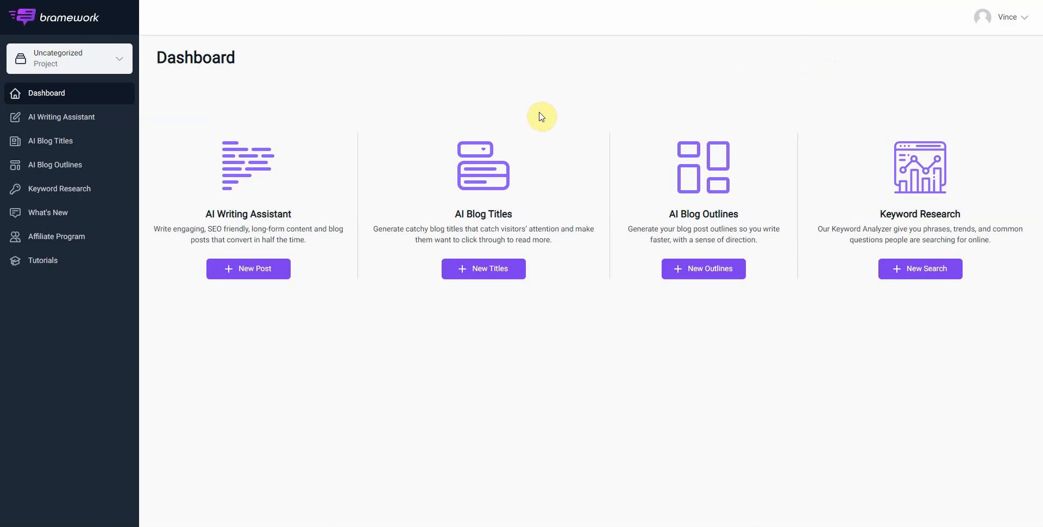
pyautogui.moveTo(804, 31)
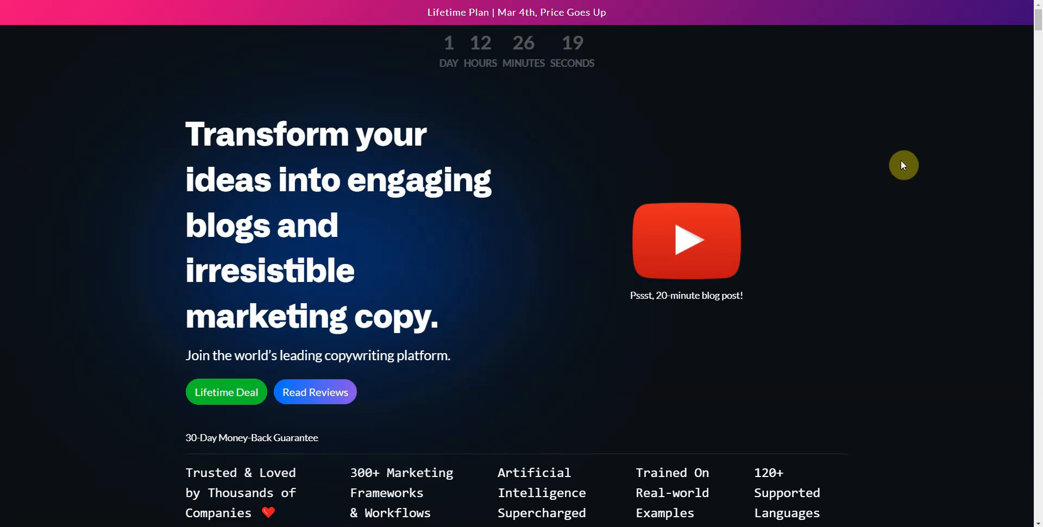
# - Scroll the ClosersCopy Lifetime Plan landing page to its hero section and countdown
pyautogui.scroll(-3)
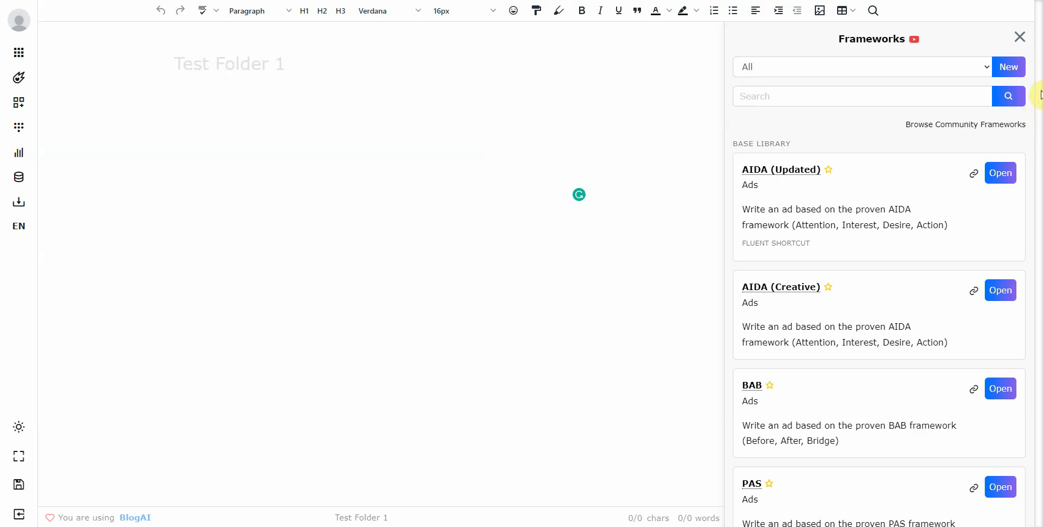
pyautogui.moveTo(1019, 117)
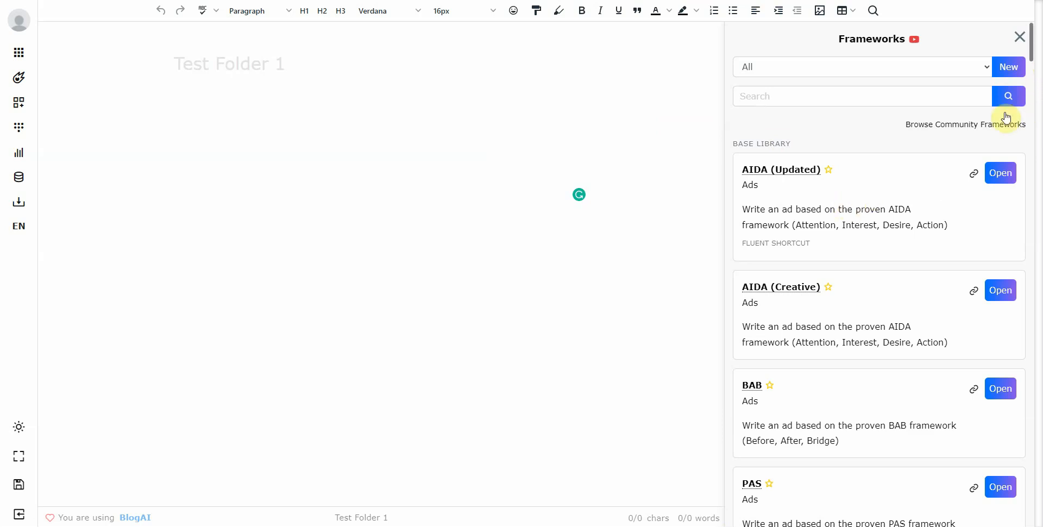
# - Scroll the Frameworks panel past blog, course and email entries to Call to Action, Headline, Helpful Tips and Catchy Names
pyautogui.scroll(-3)
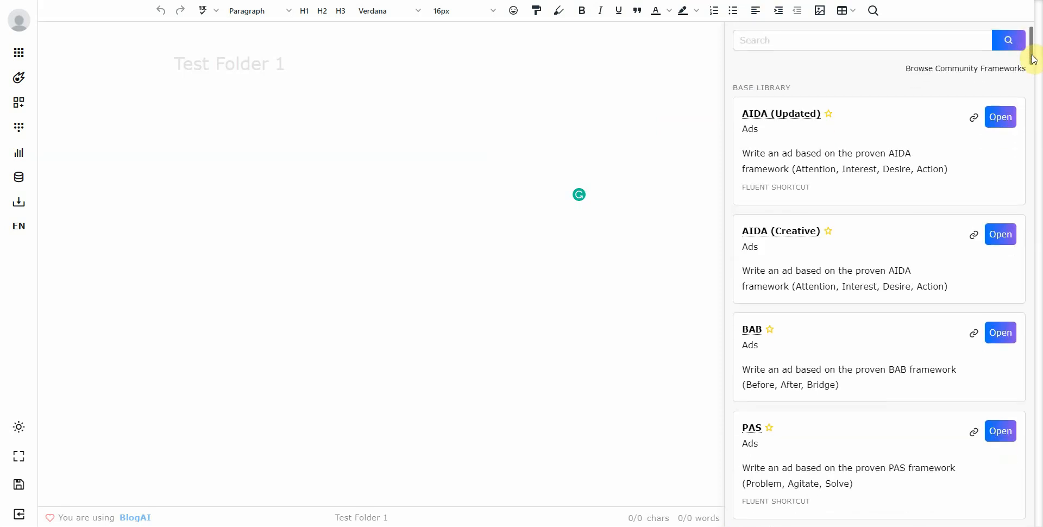
pyautogui.scroll(-3)
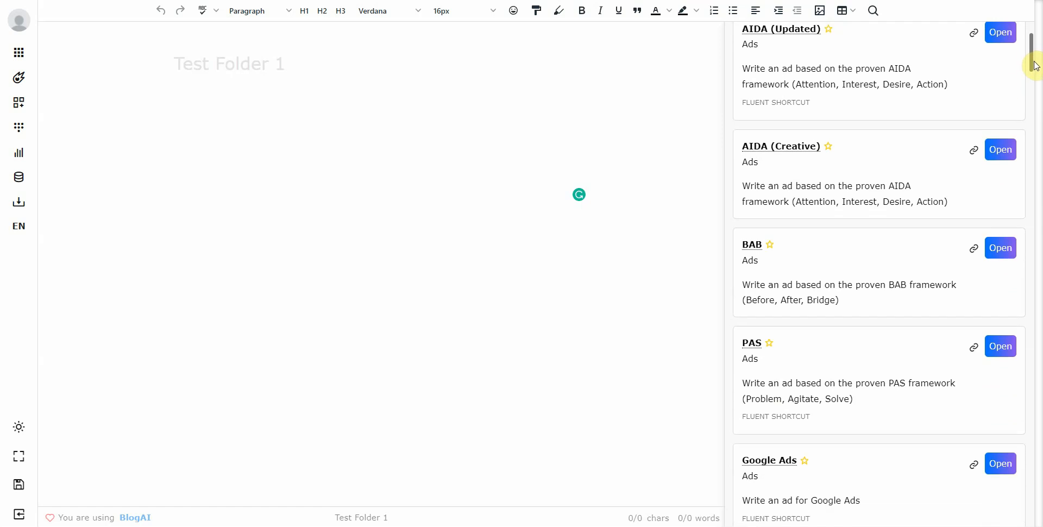
pyautogui.scroll(-3)
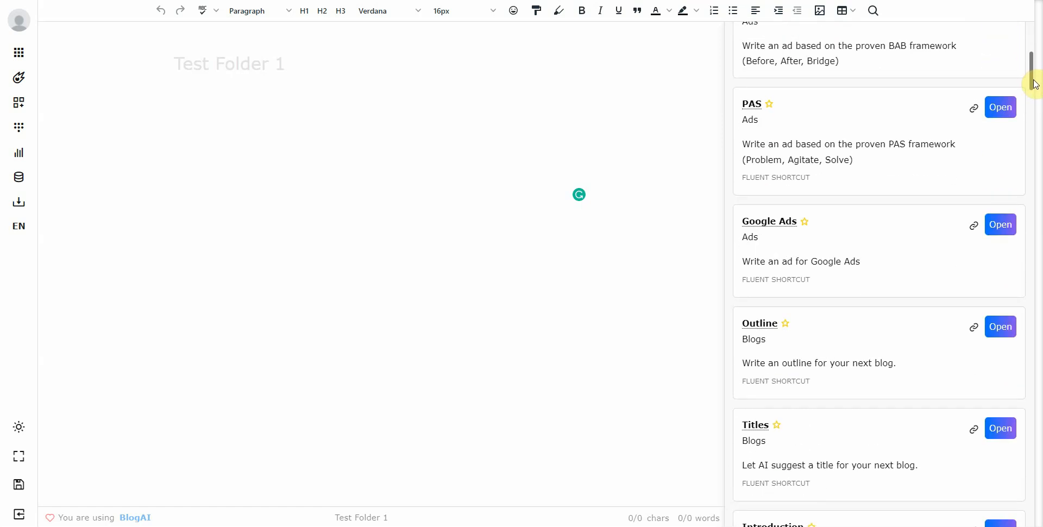
pyautogui.scroll(-3)
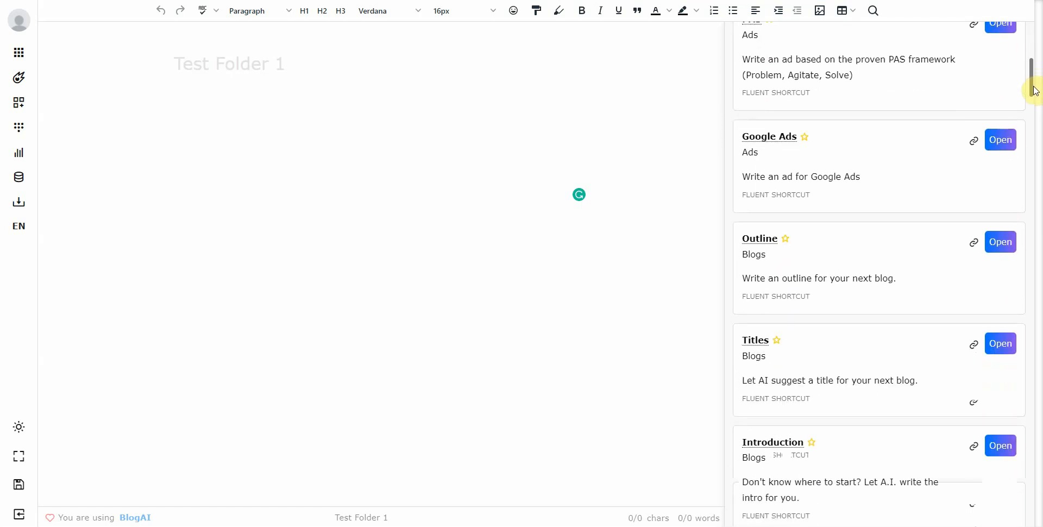
pyautogui.scroll(-3)
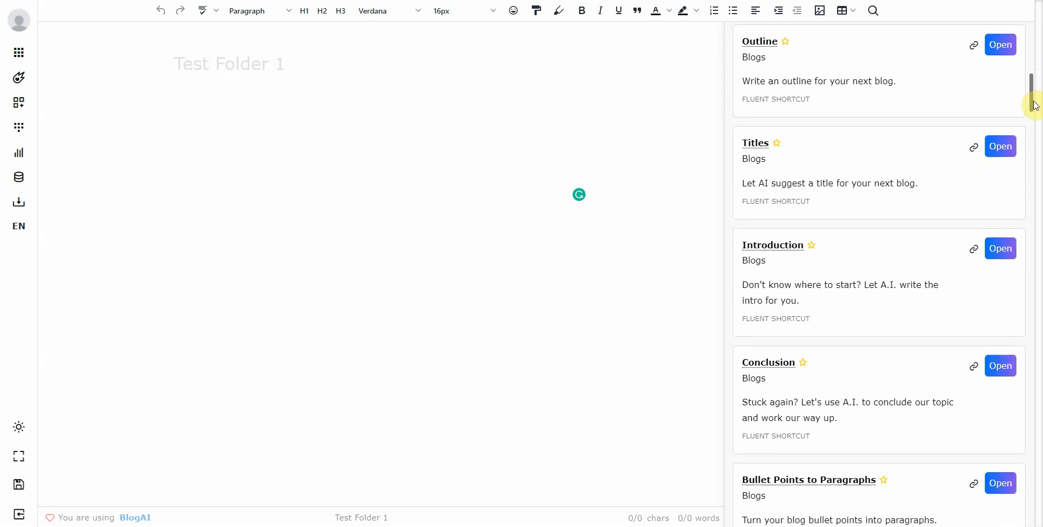
pyautogui.scroll(-3)
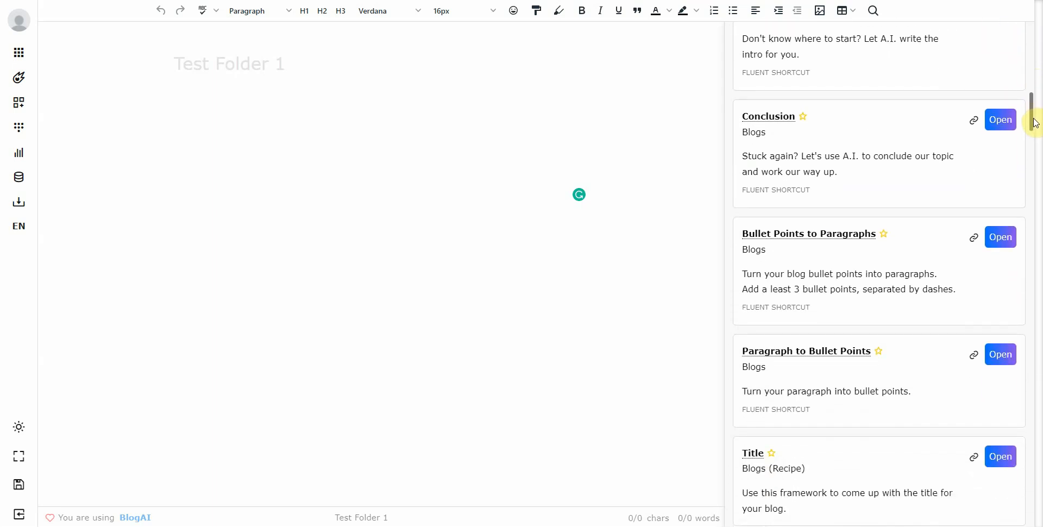
pyautogui.scroll(-3)
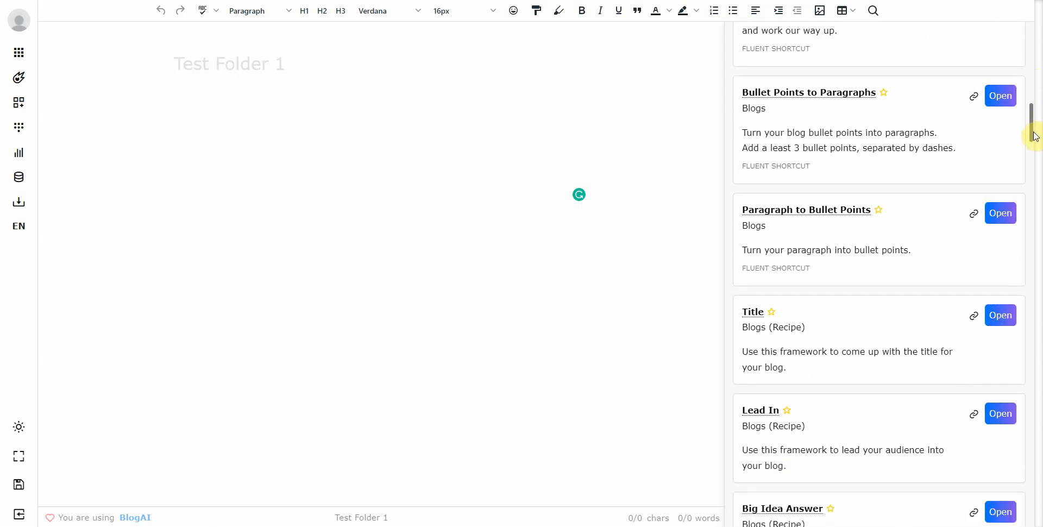
pyautogui.scroll(-3)
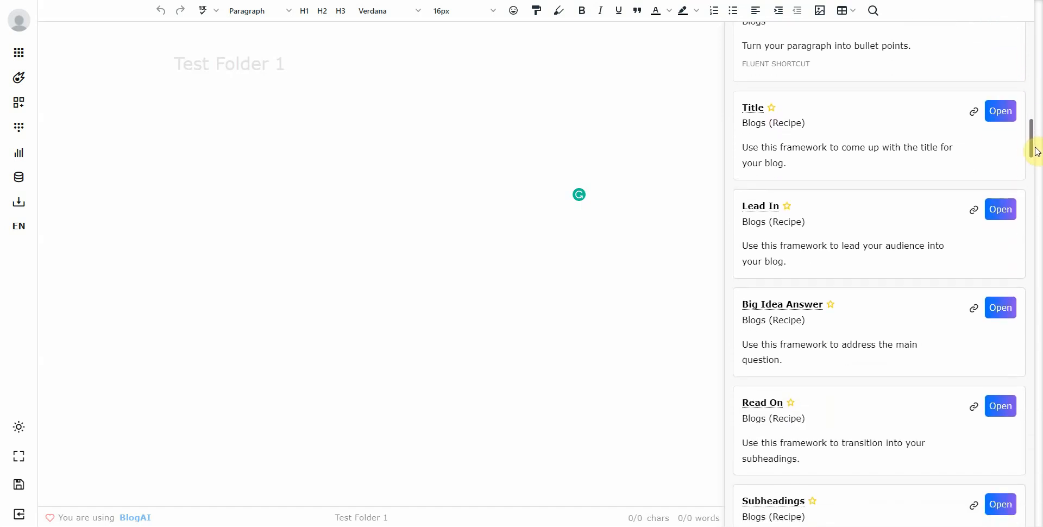
pyautogui.scroll(-3)
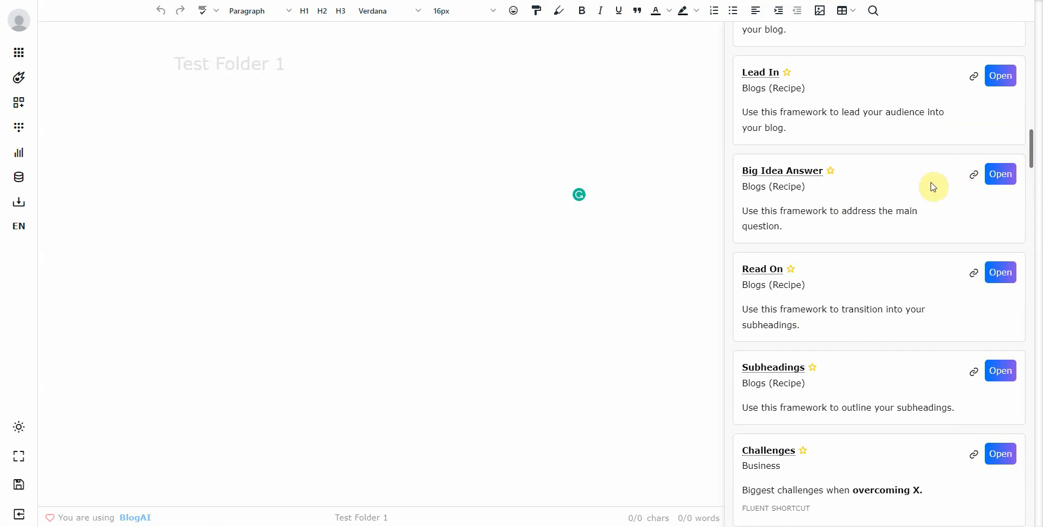
pyautogui.scroll(-3)
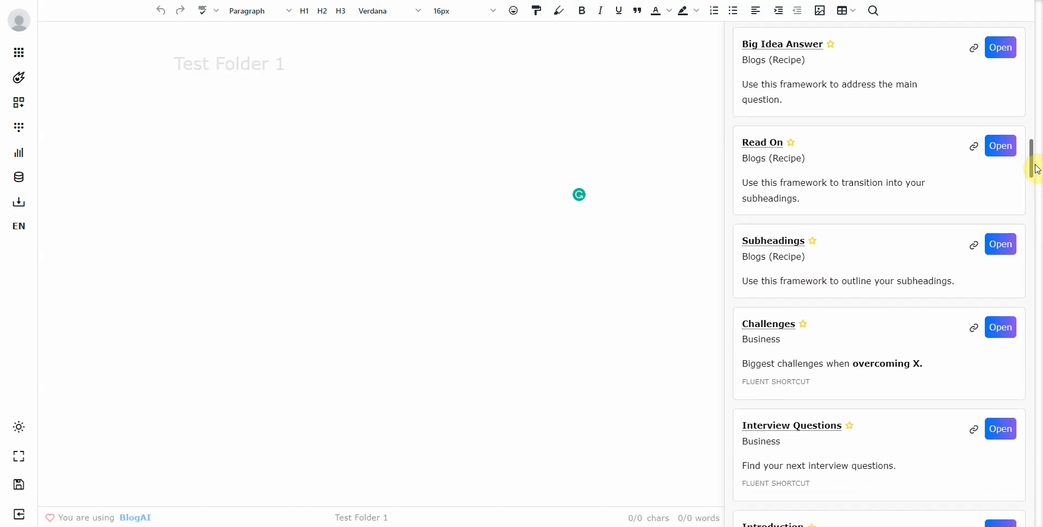
pyautogui.scroll(-3)
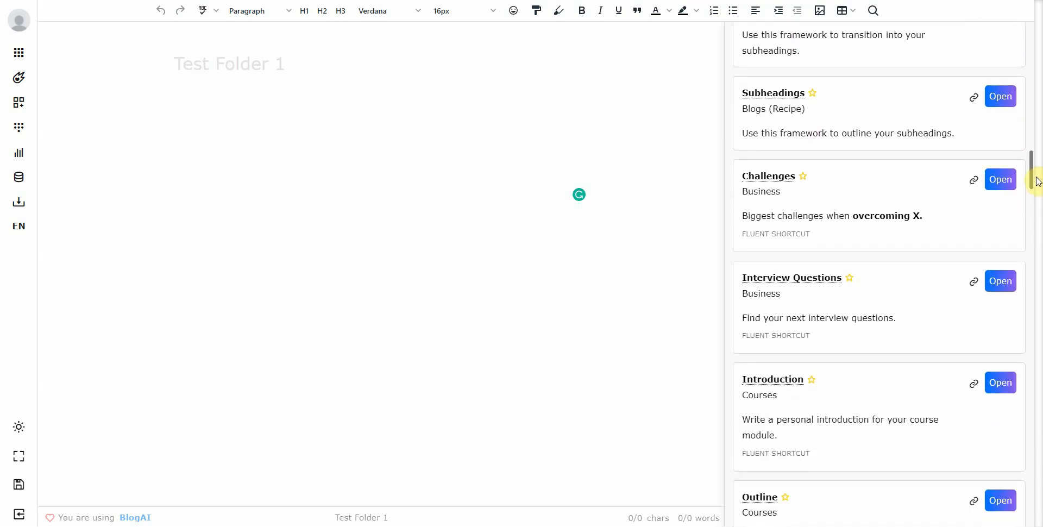
pyautogui.scroll(-3)
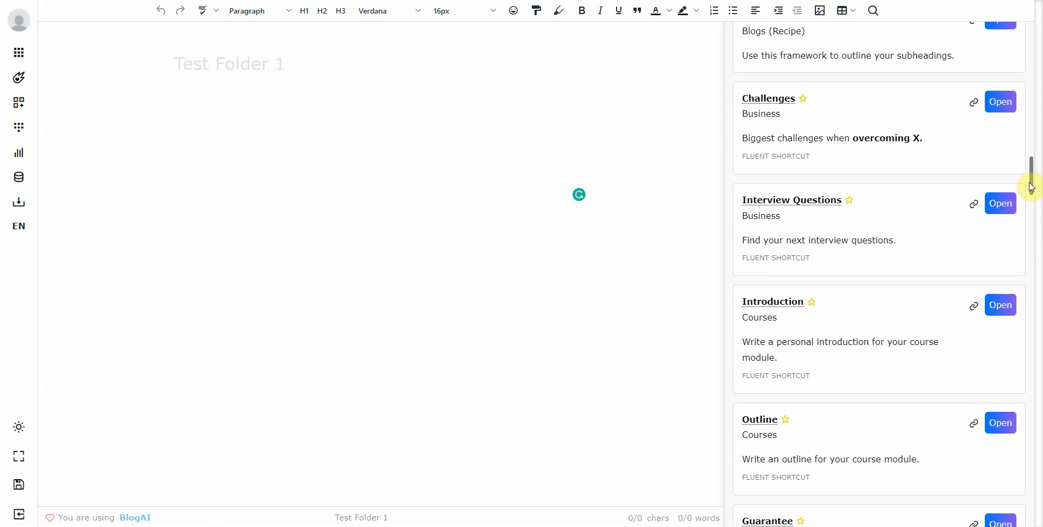
pyautogui.scroll(-3)
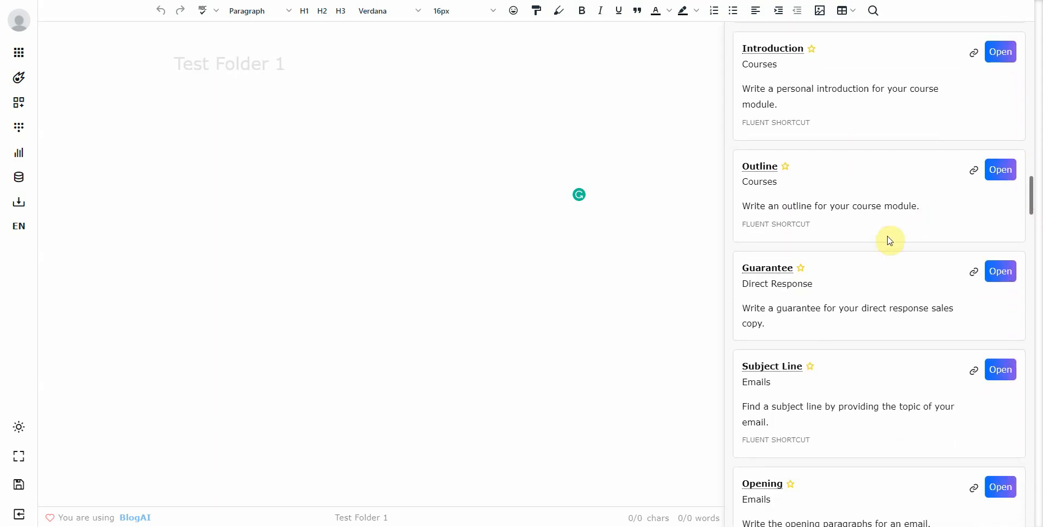
pyautogui.moveTo(1040, 200)
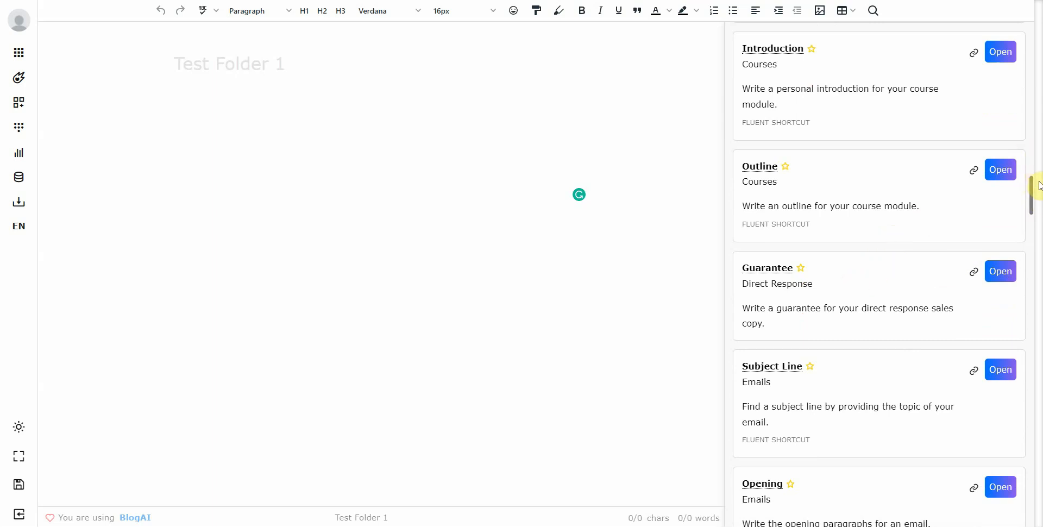
pyautogui.scroll(-3)
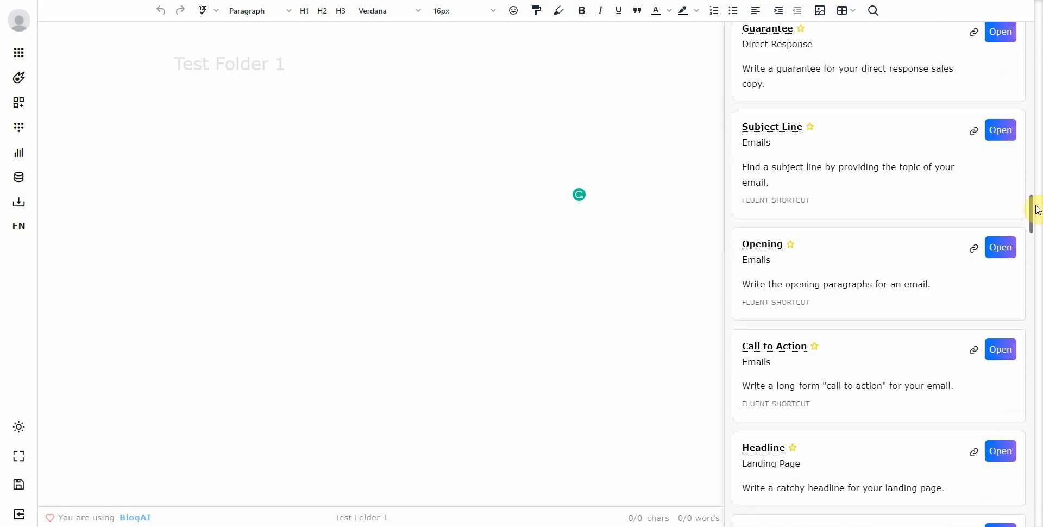
pyautogui.scroll(-3)
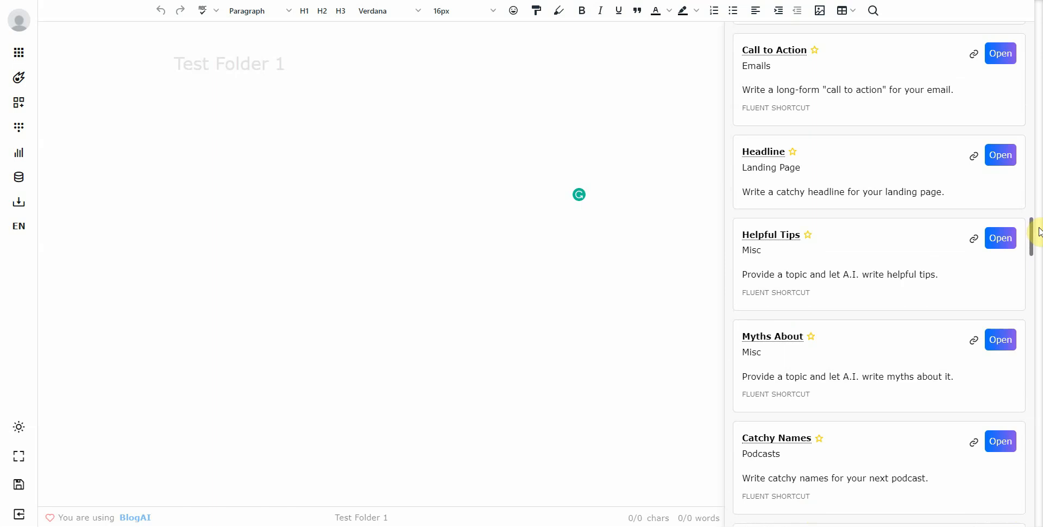
# - Glance at the empty Workflows panel, return to Frameworks and scroll to the final YouTube frameworks
pyautogui.click(18, 78)
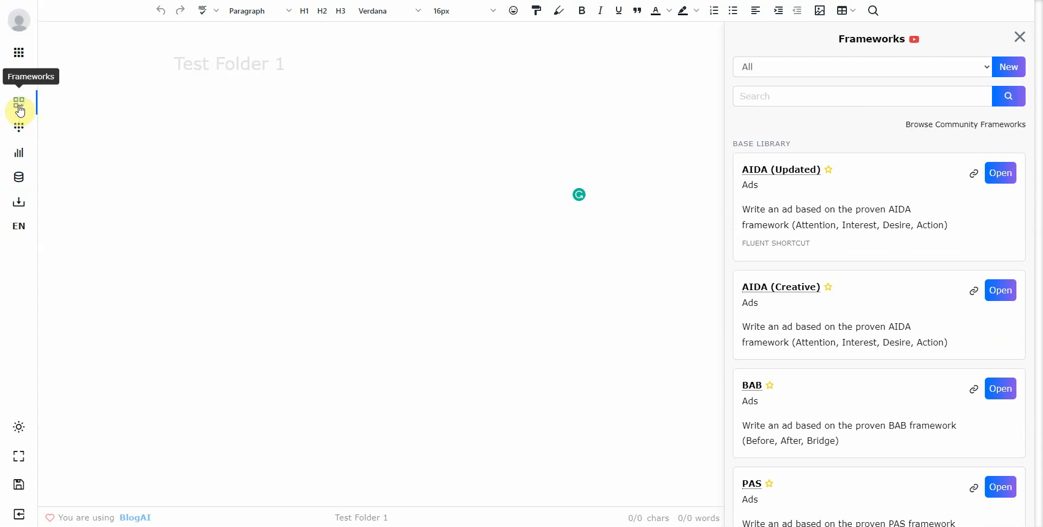
pyautogui.click(18, 128)
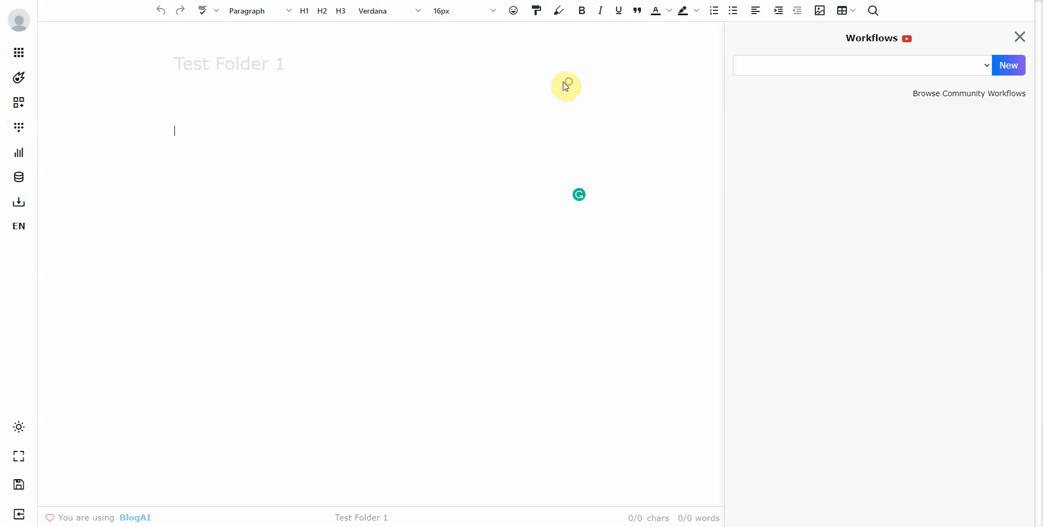
pyautogui.click(19, 103)
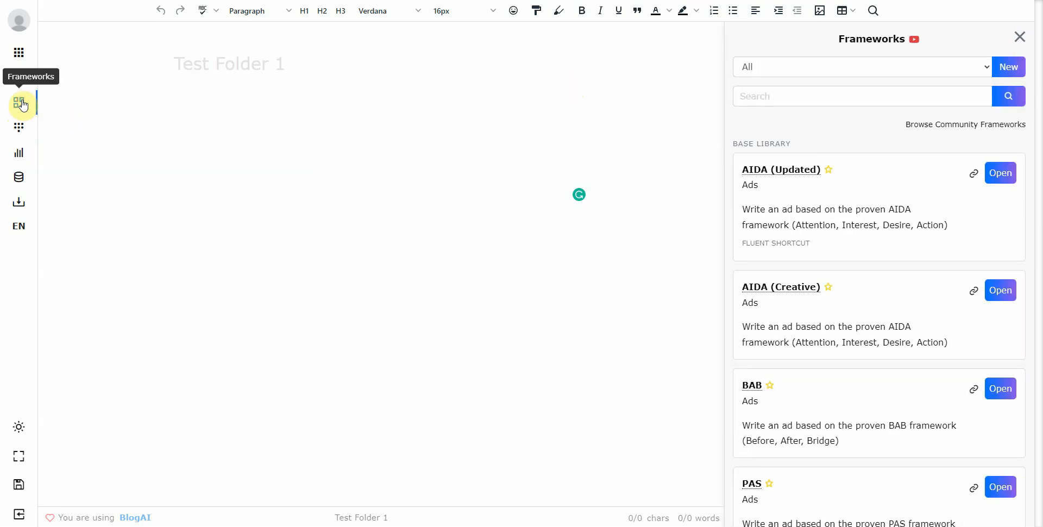
pyautogui.scroll(-3)
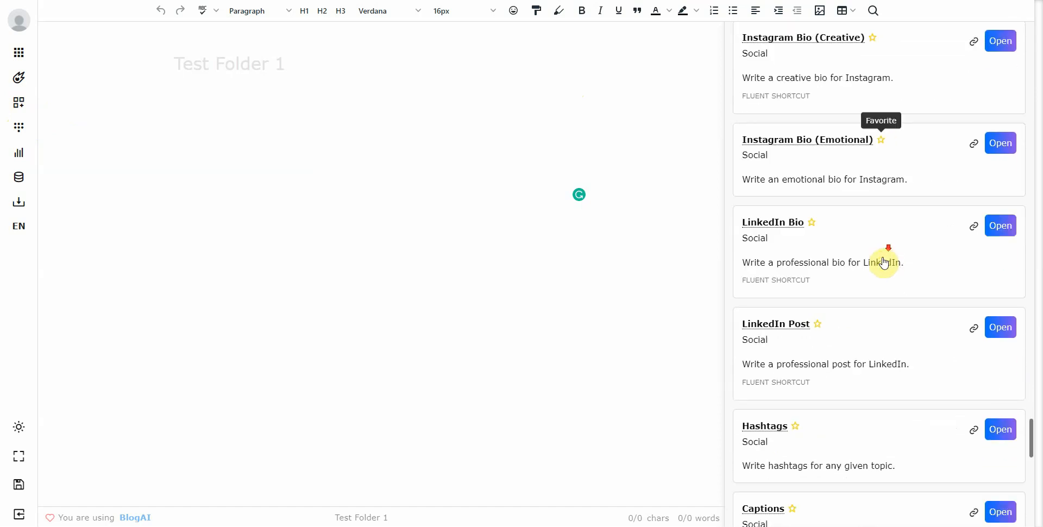
pyautogui.scroll(-3)
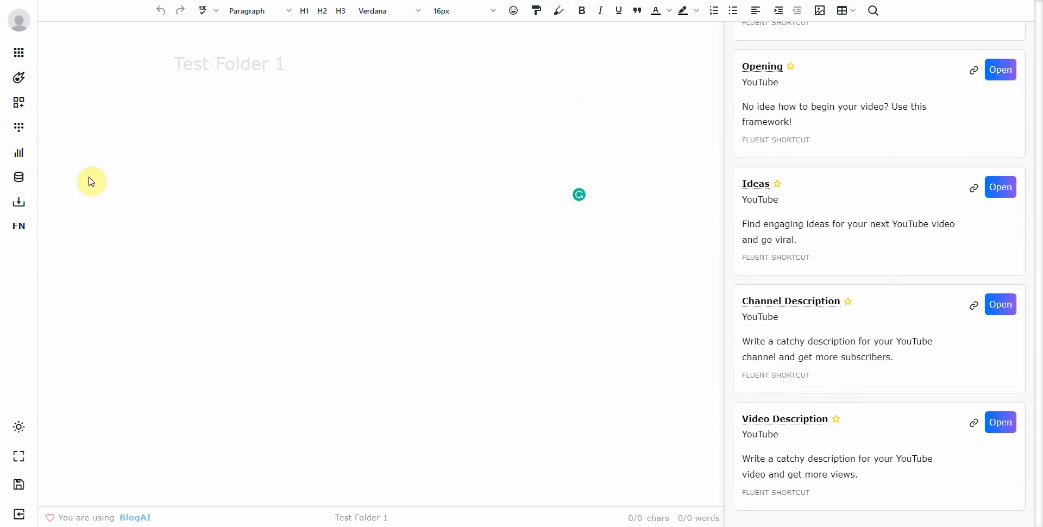
# - From Libraries open Templates, view the Sales Letters options Quickstart to Advertisers, then close the panel
pyautogui.click(19, 177)
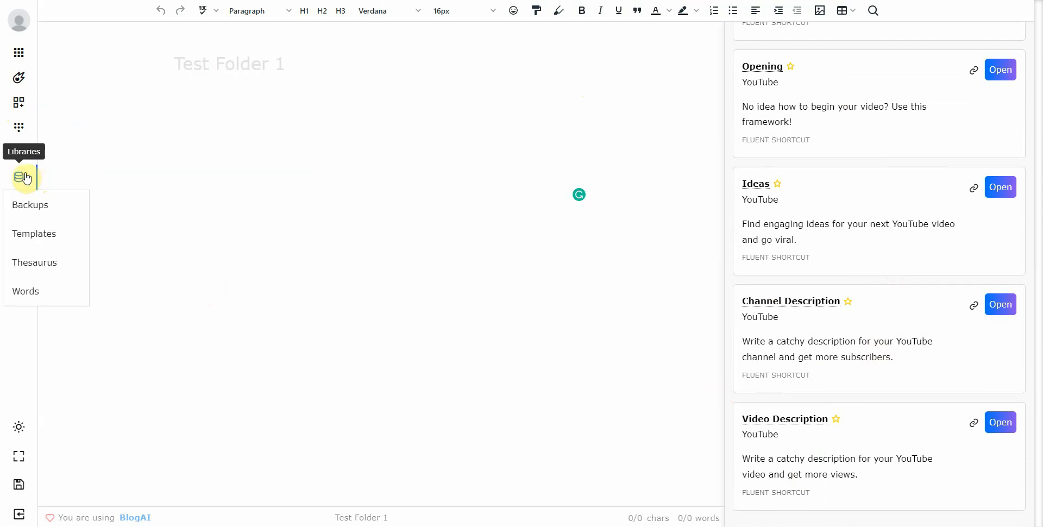
pyautogui.click(34, 234)
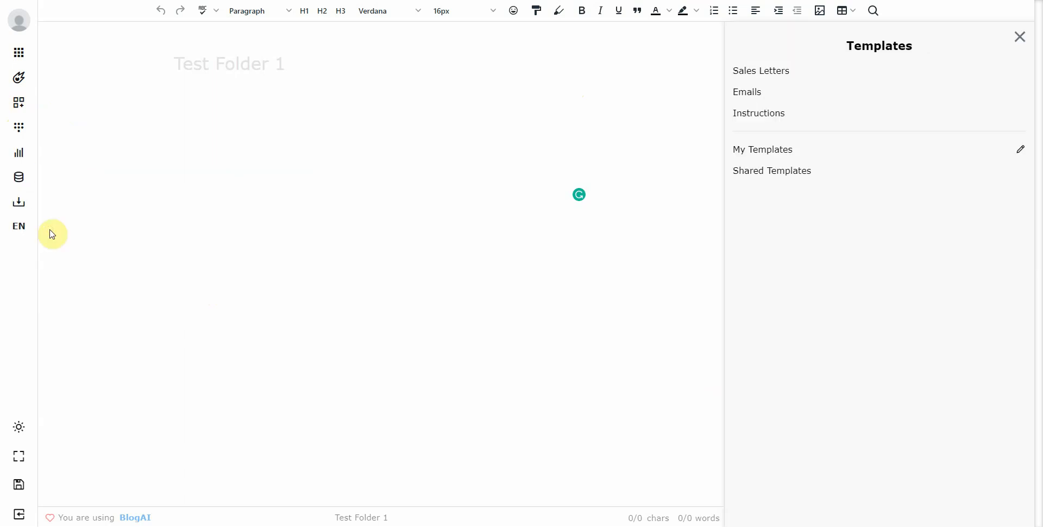
pyautogui.moveTo(878, 60)
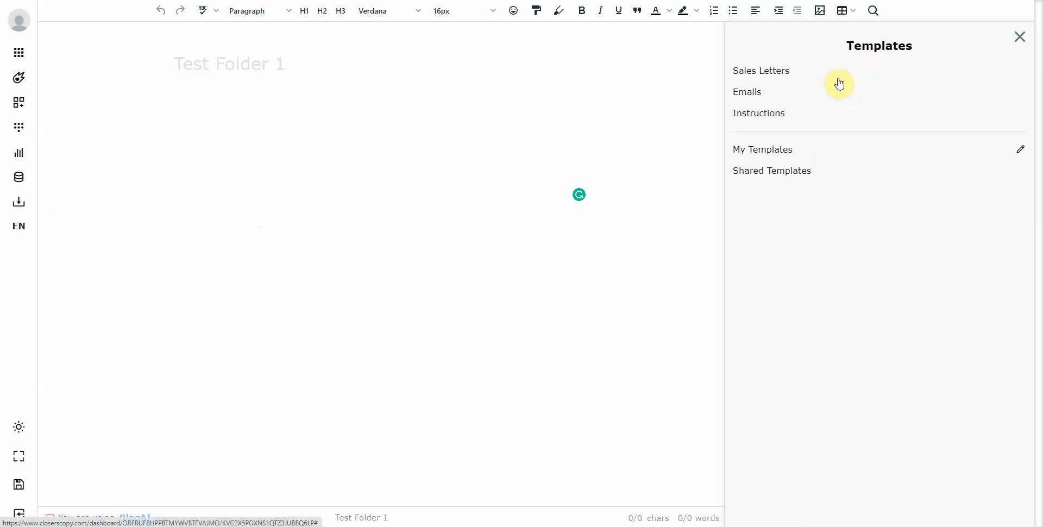
pyautogui.moveTo(790, 78)
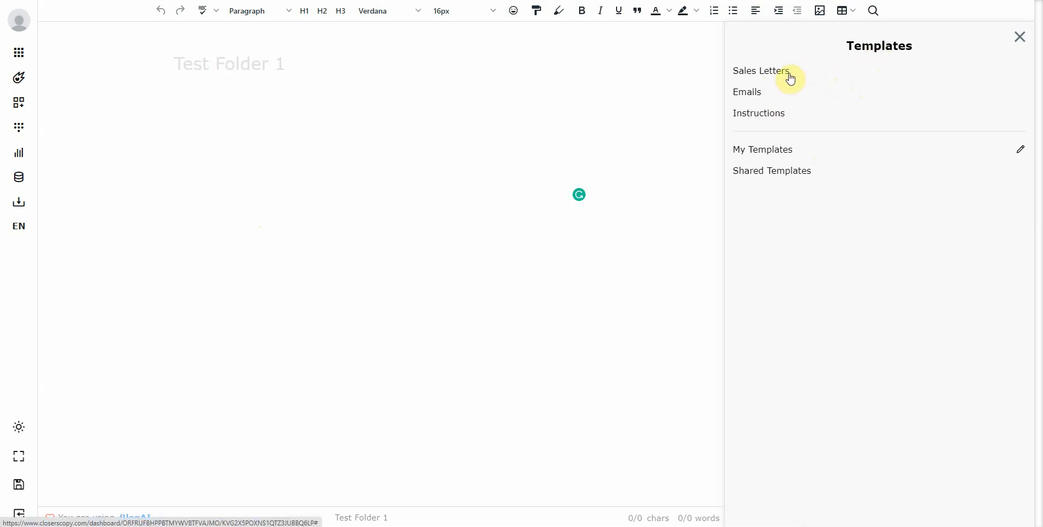
pyautogui.click(760, 70)
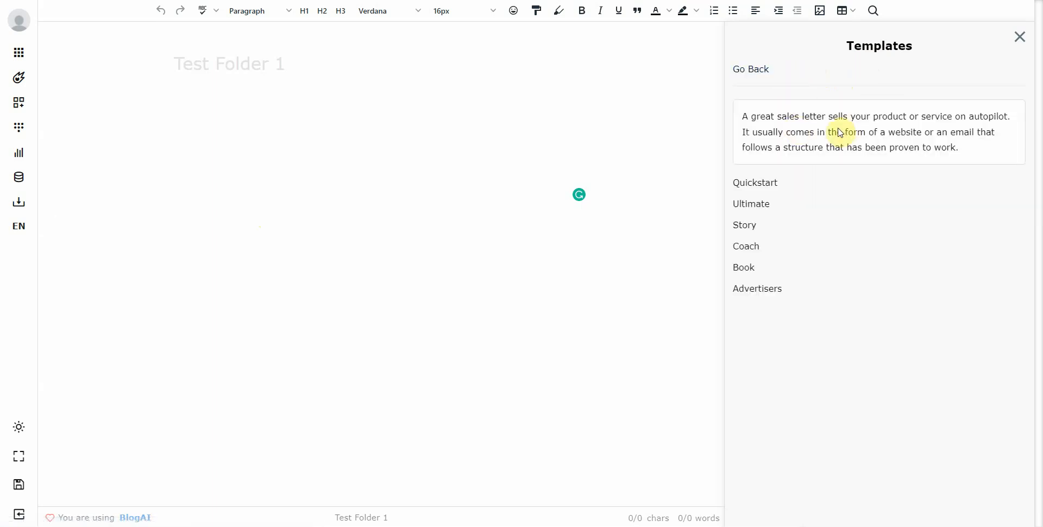
pyautogui.moveTo(931, 156)
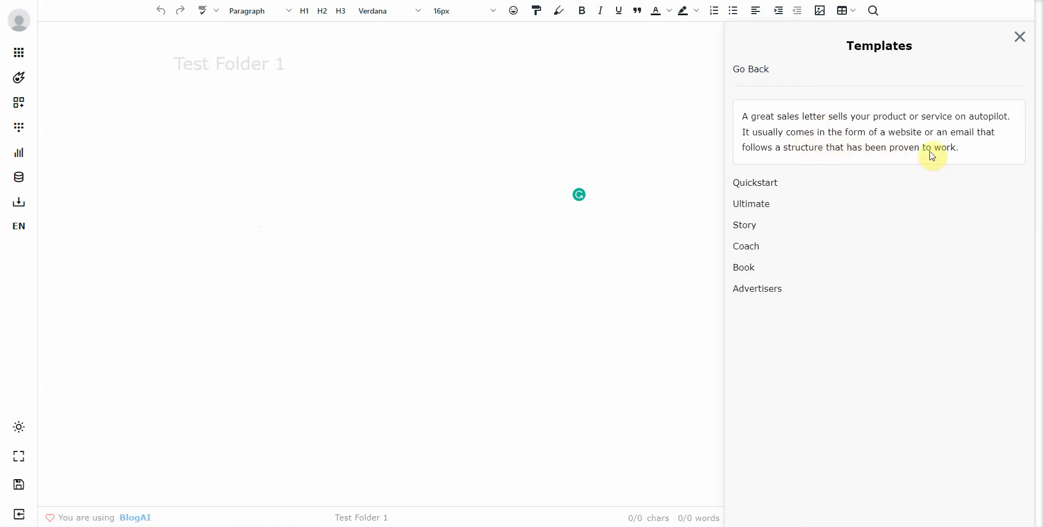
pyautogui.click(1019, 37)
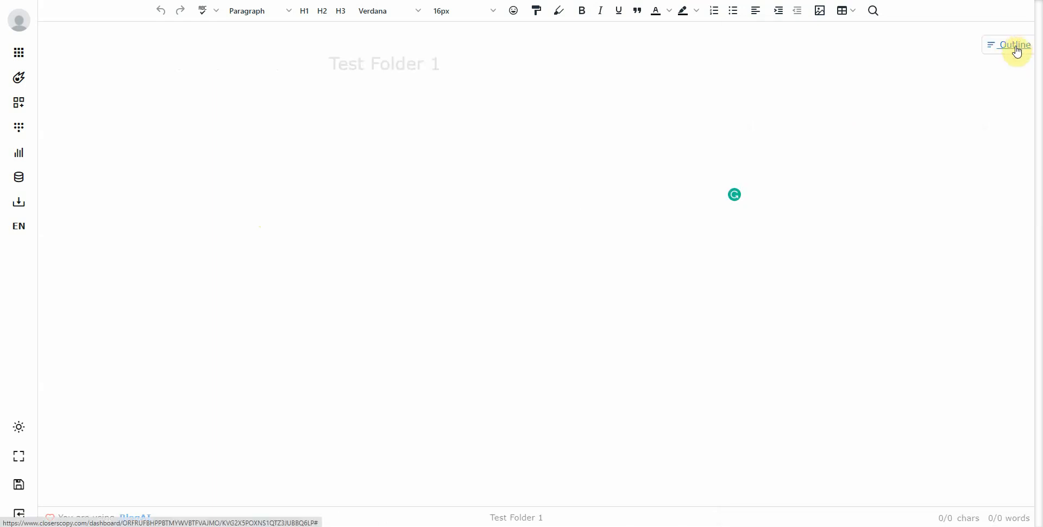
pyautogui.moveTo(221, 91)
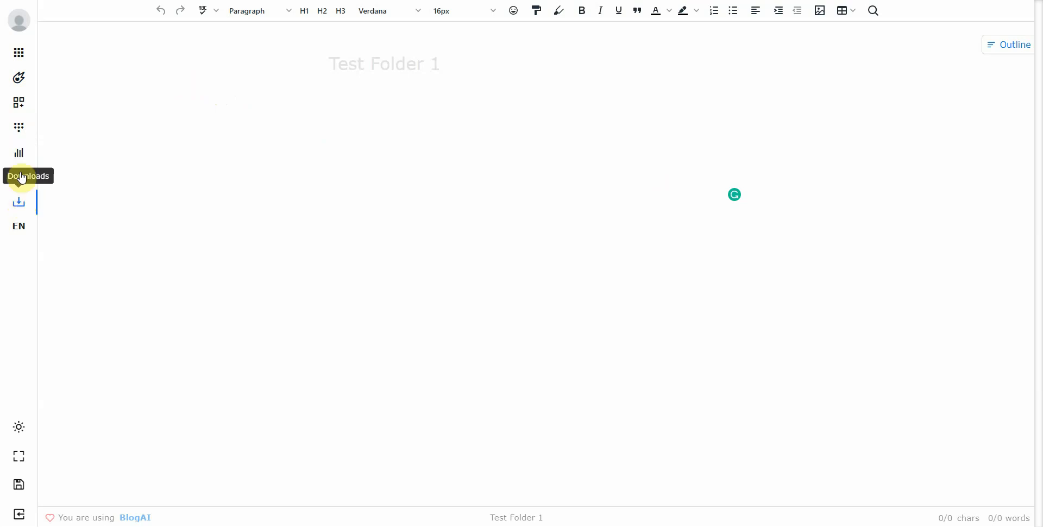
pyautogui.moveTo(22, 175)
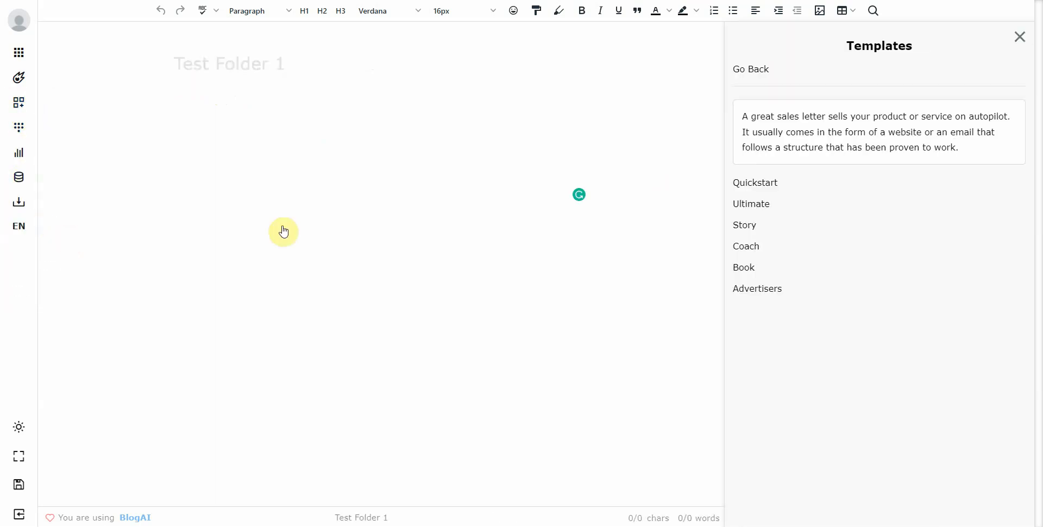
# - Go back to the top-level template categories list in the Templates panel
pyautogui.click(750, 70)
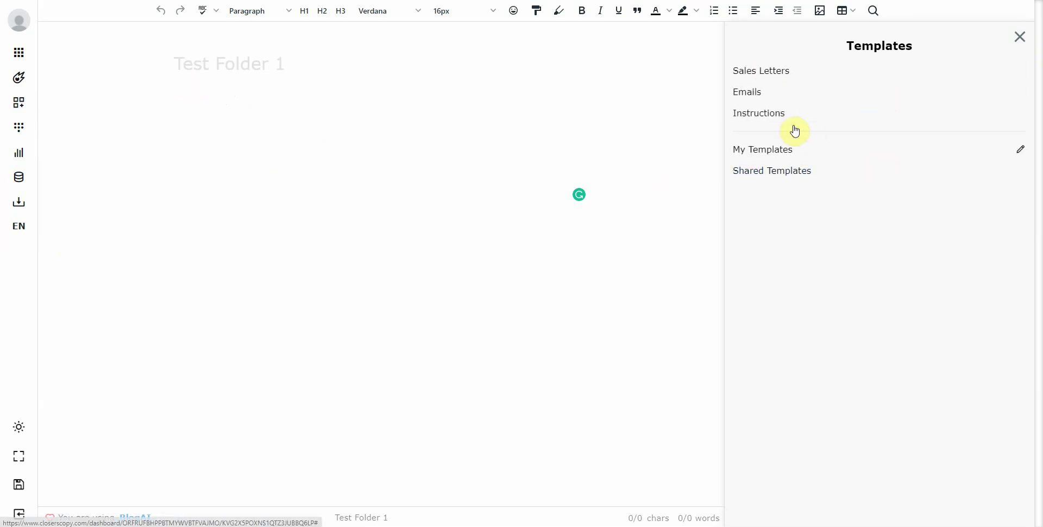
pyautogui.moveTo(786, 115)
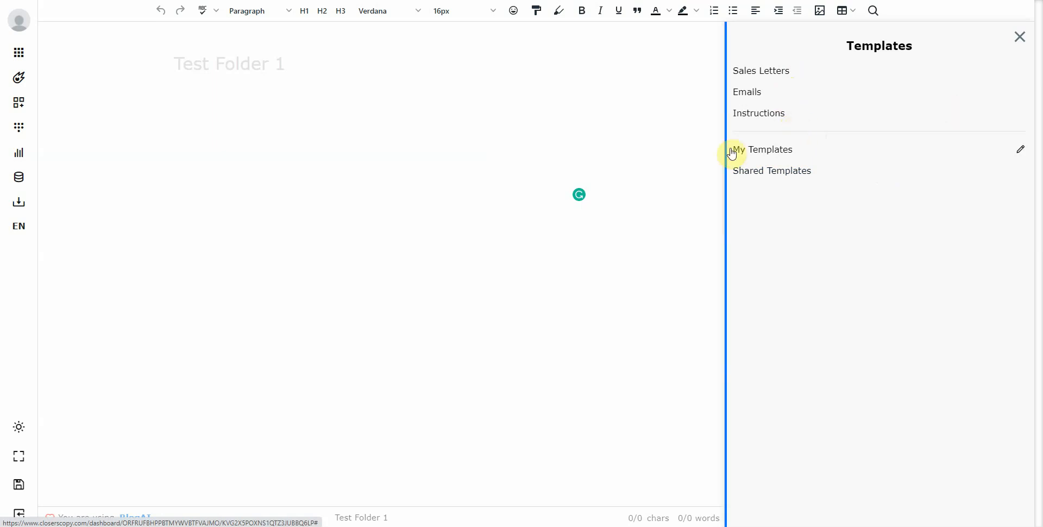
pyautogui.moveTo(782, 110)
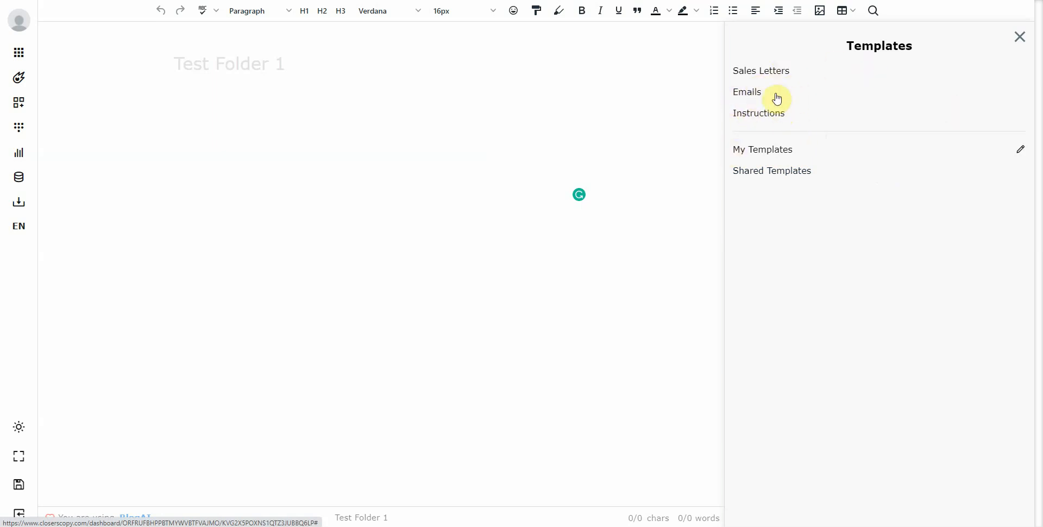
pyautogui.moveTo(799, 120)
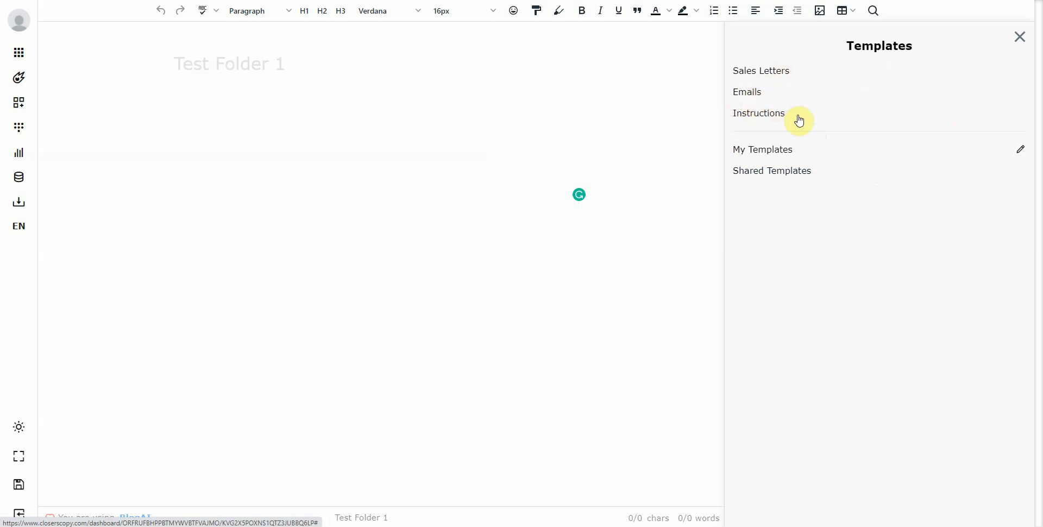
pyautogui.moveTo(989, 70)
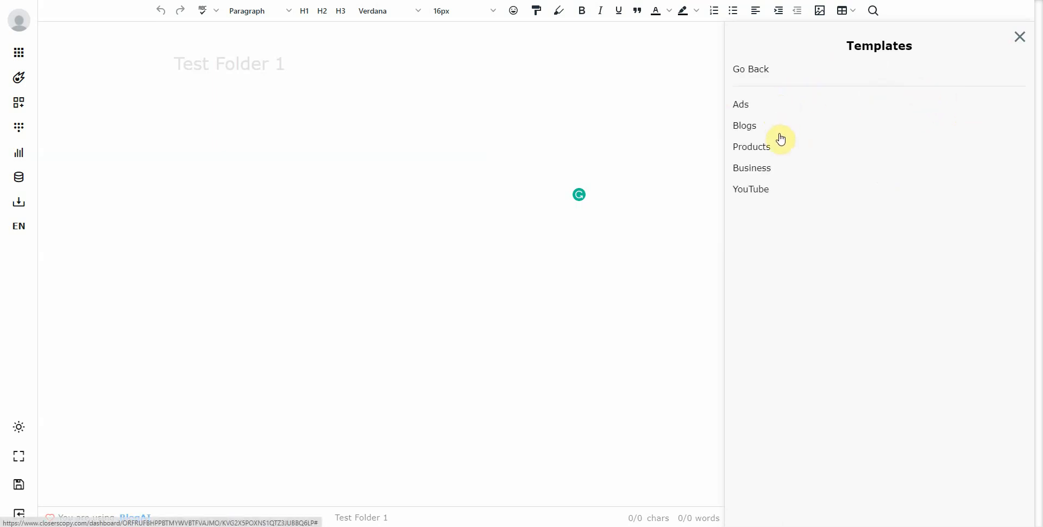
pyautogui.moveTo(906, 107)
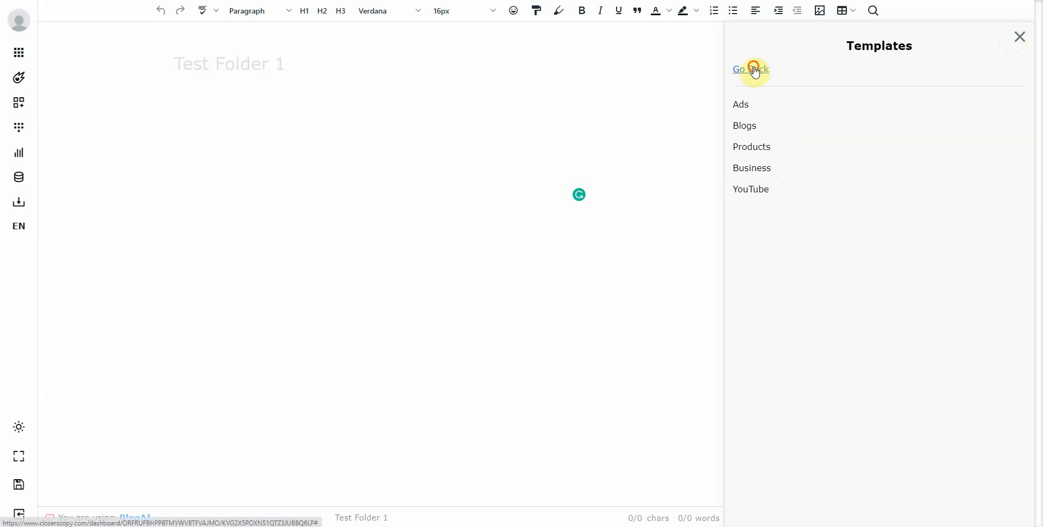
pyautogui.click(1019, 37)
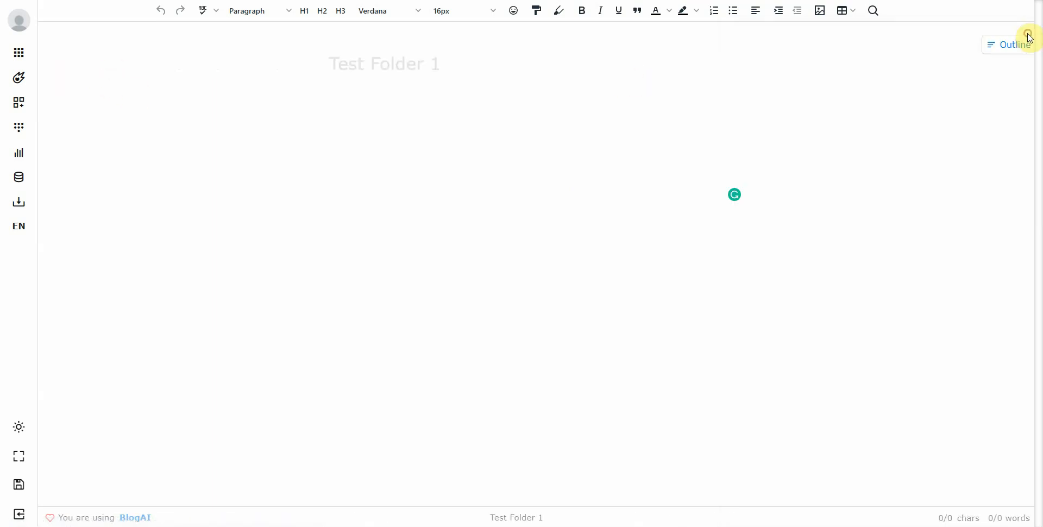
pyautogui.moveTo(18, 78)
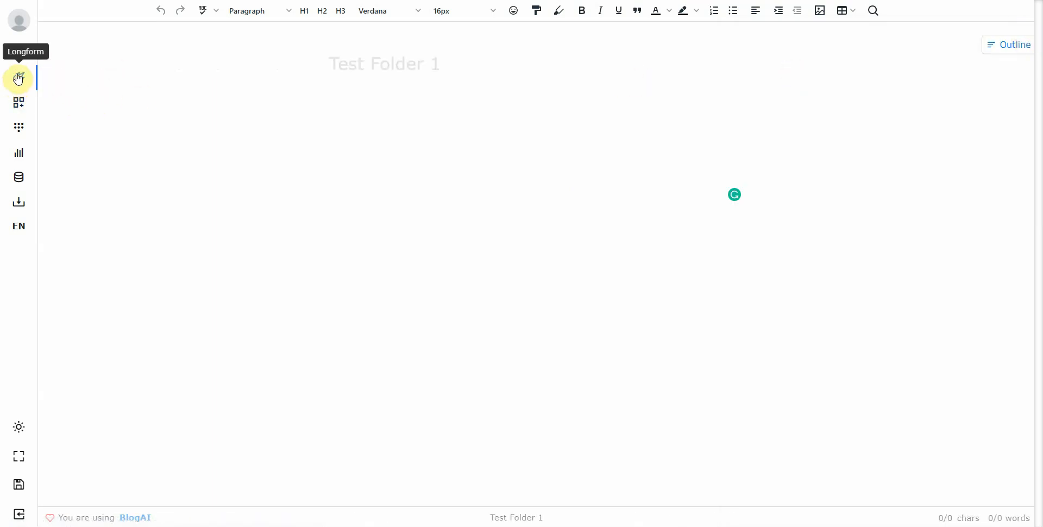
pyautogui.click(18, 78)
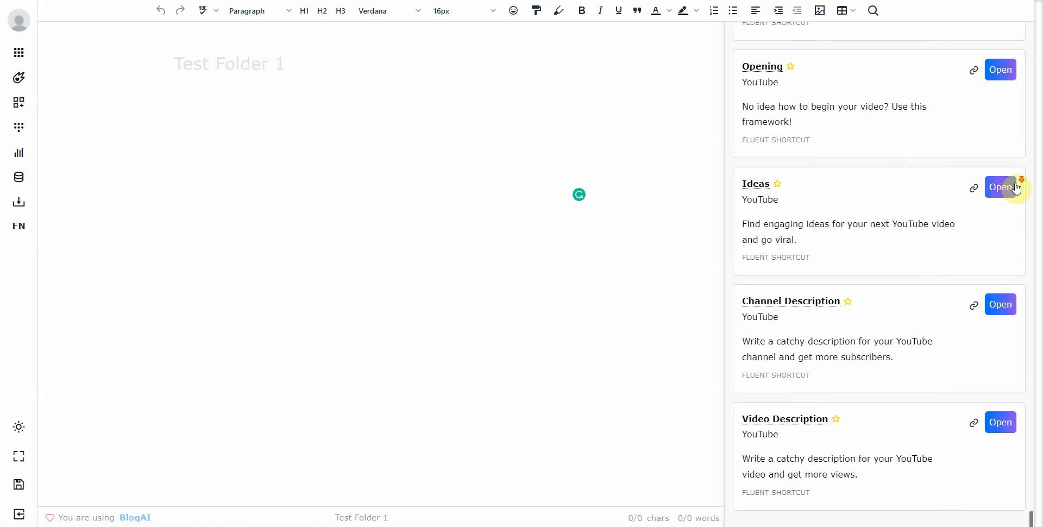
pyautogui.moveTo(801, 327)
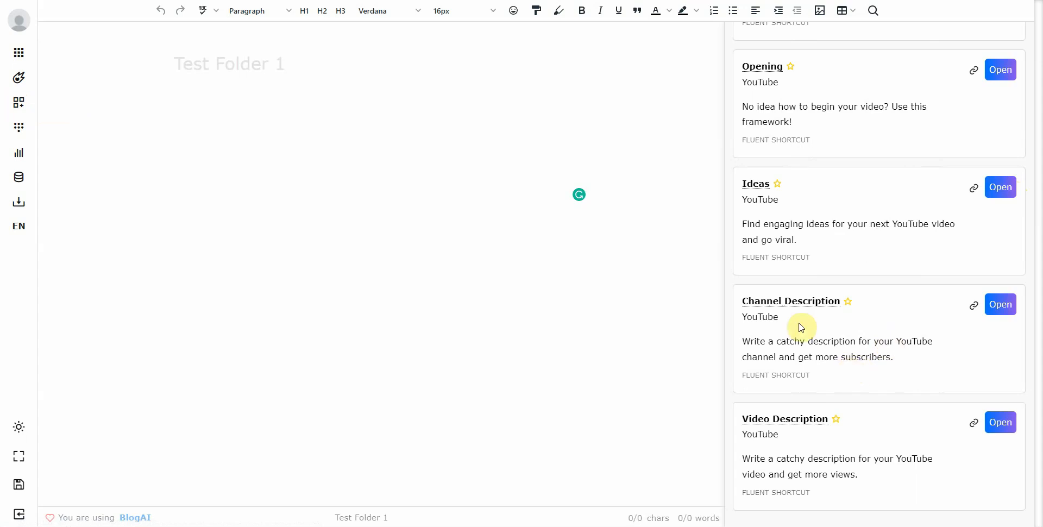
pyautogui.moveTo(876, 424)
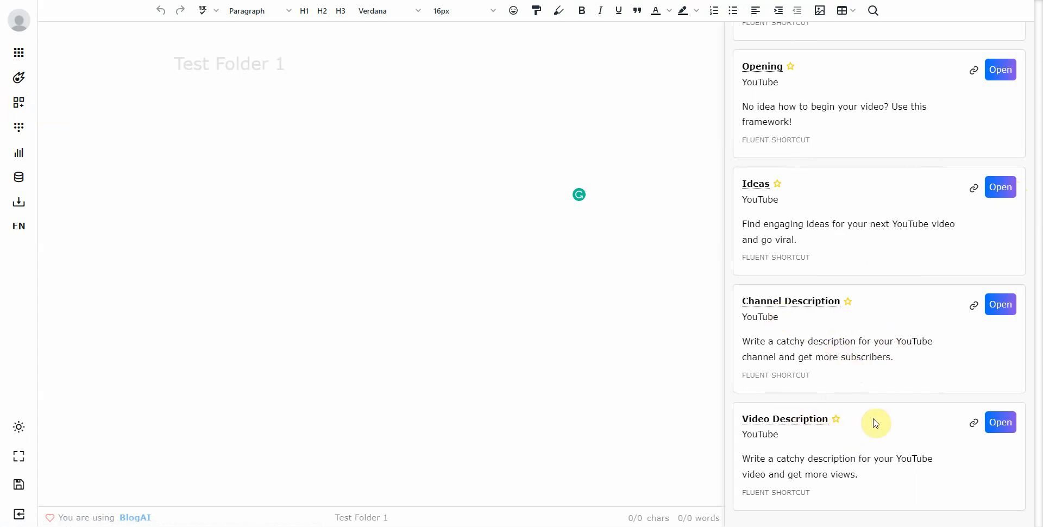
pyautogui.scroll(-3)
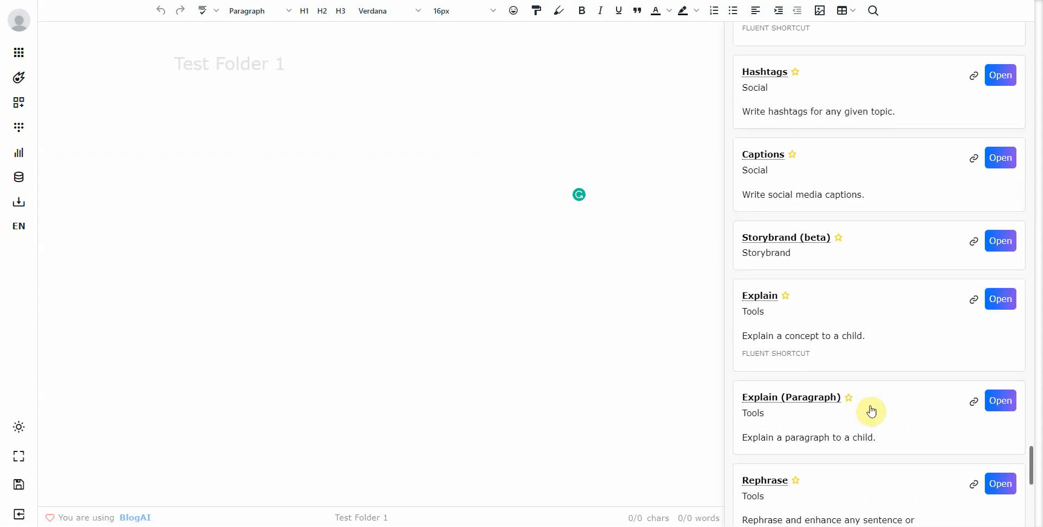
pyautogui.scroll(-3)
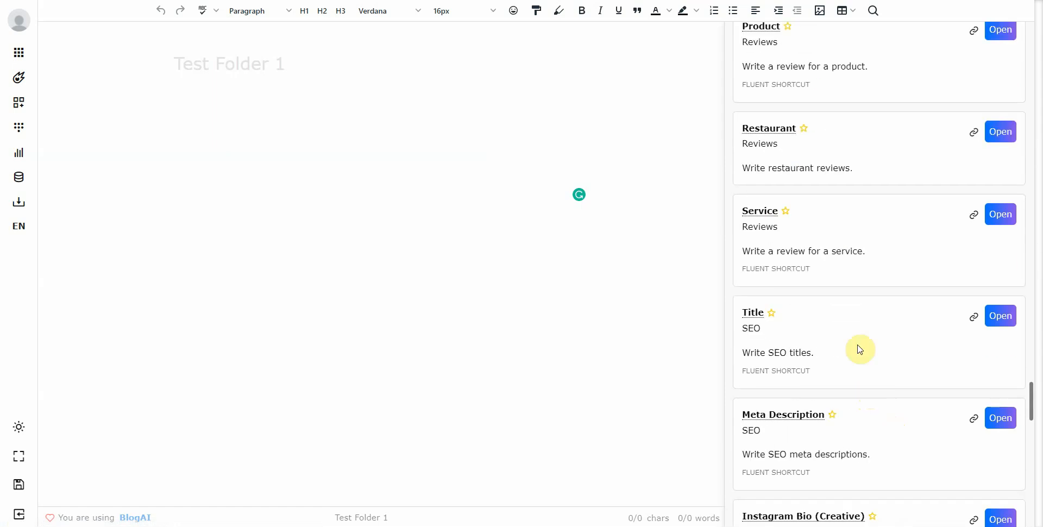
pyautogui.scroll(-3)
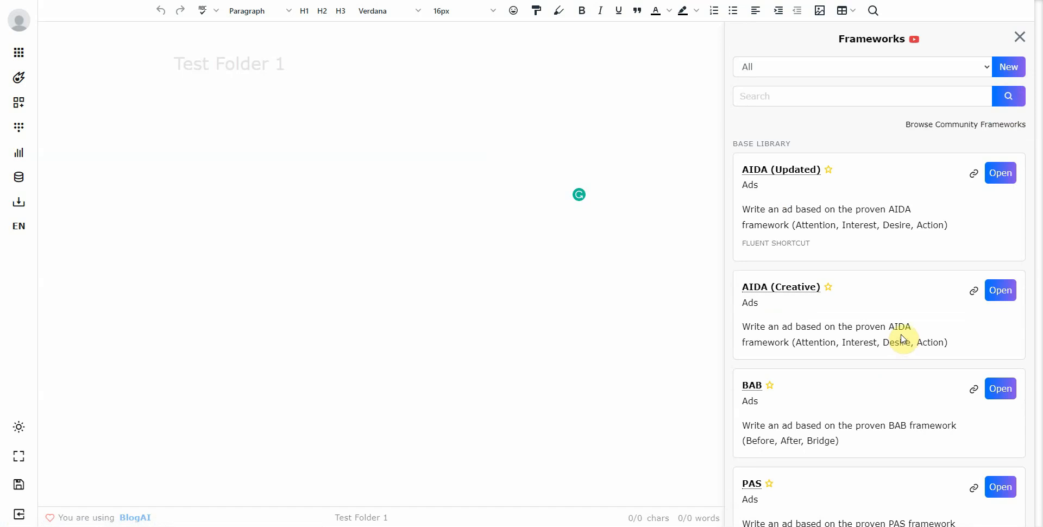
pyautogui.moveTo(411, 126)
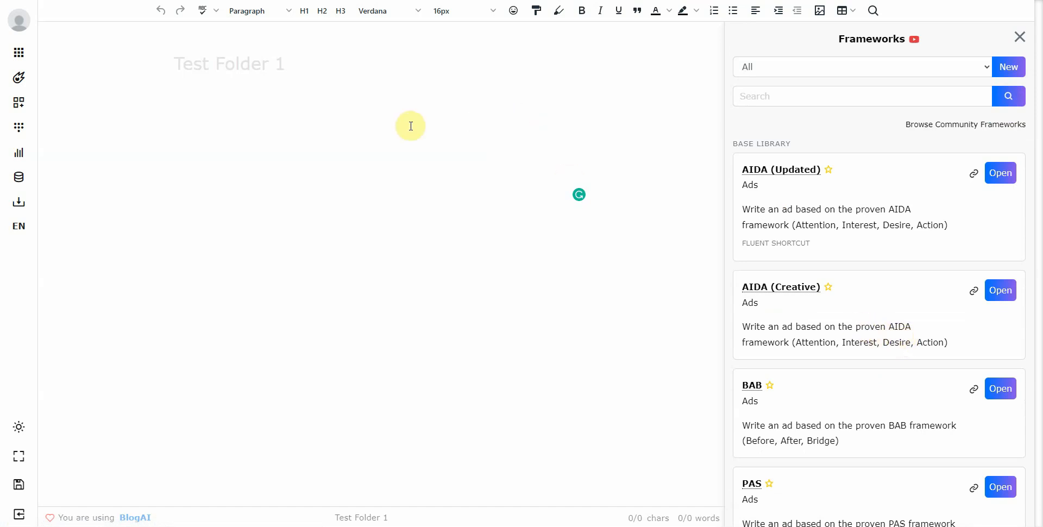
pyautogui.moveTo(482, 147)
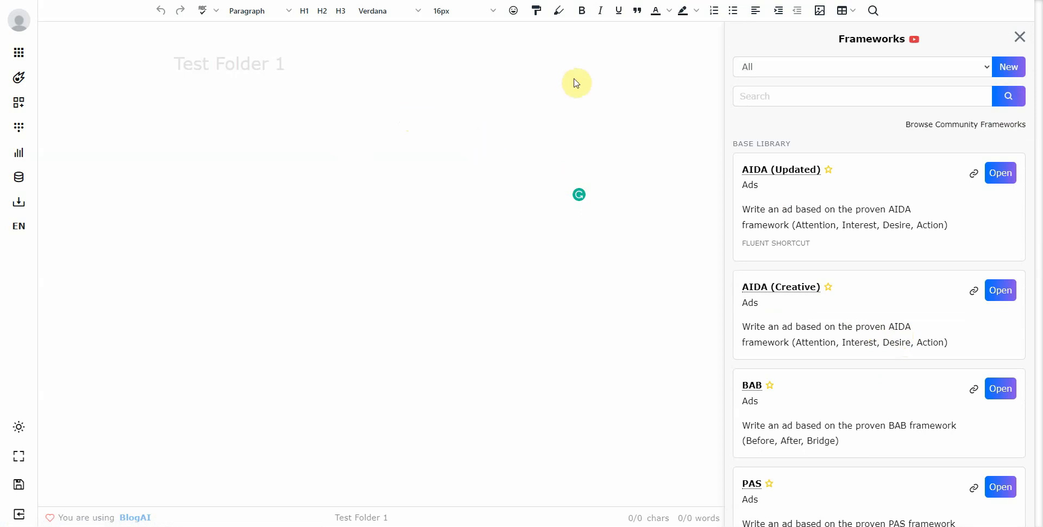
pyautogui.moveTo(580, 78)
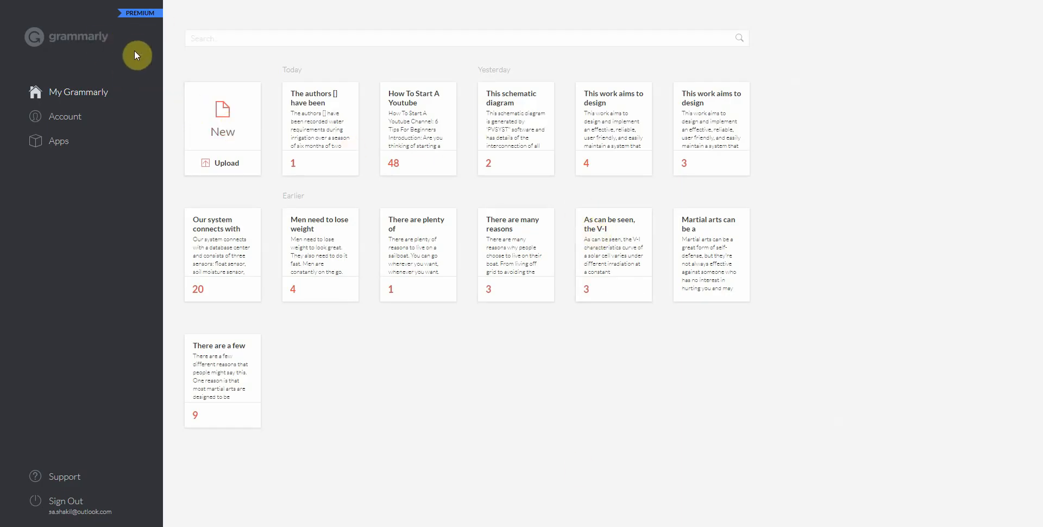
pyautogui.moveTo(155, 64)
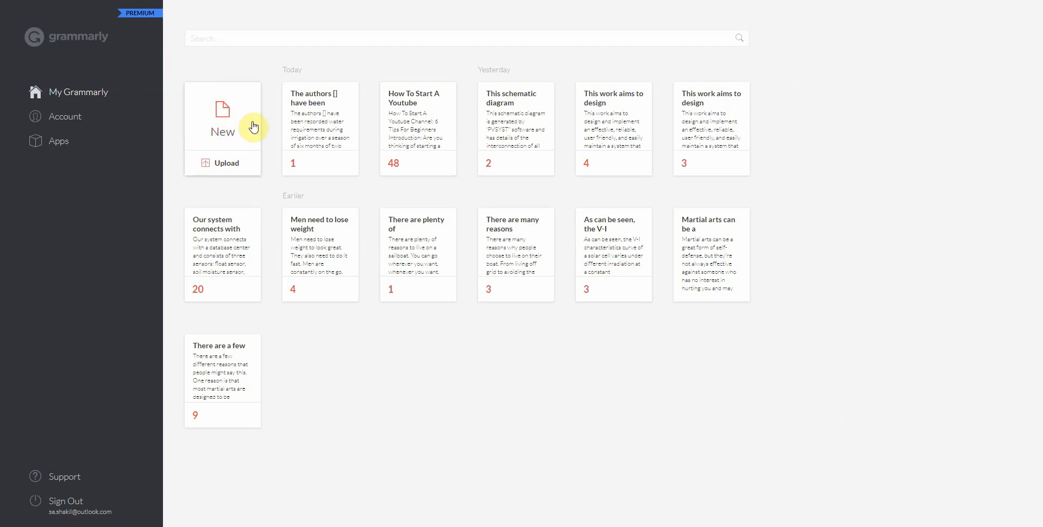
pyautogui.moveTo(143, 16)
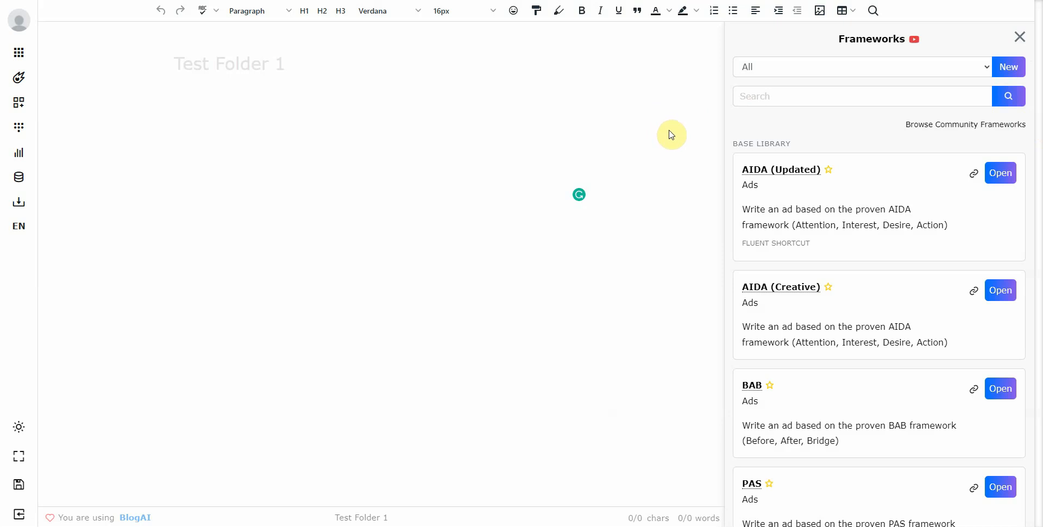
pyautogui.moveTo(669, 131)
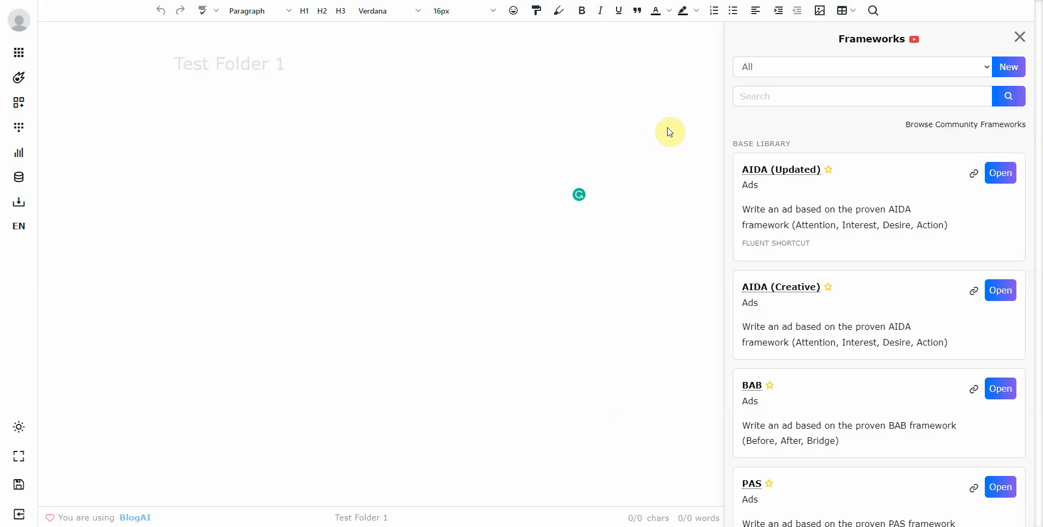
pyautogui.moveTo(668, 124)
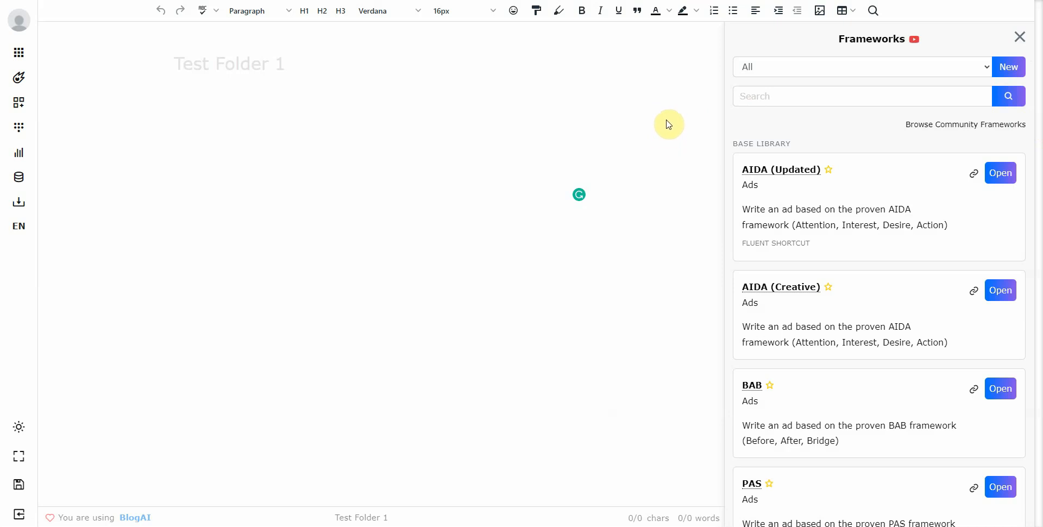
pyautogui.moveTo(688, 96)
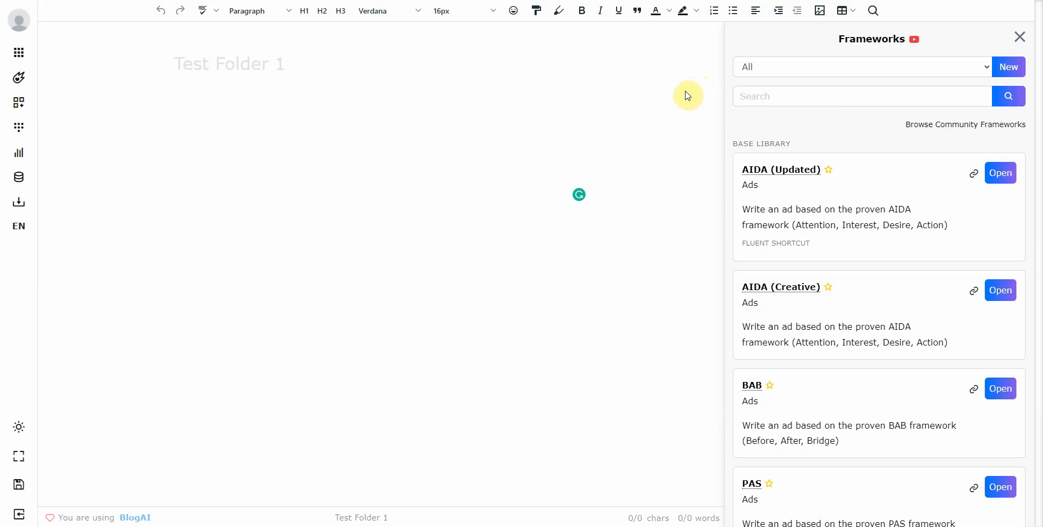
pyautogui.moveTo(684, 96)
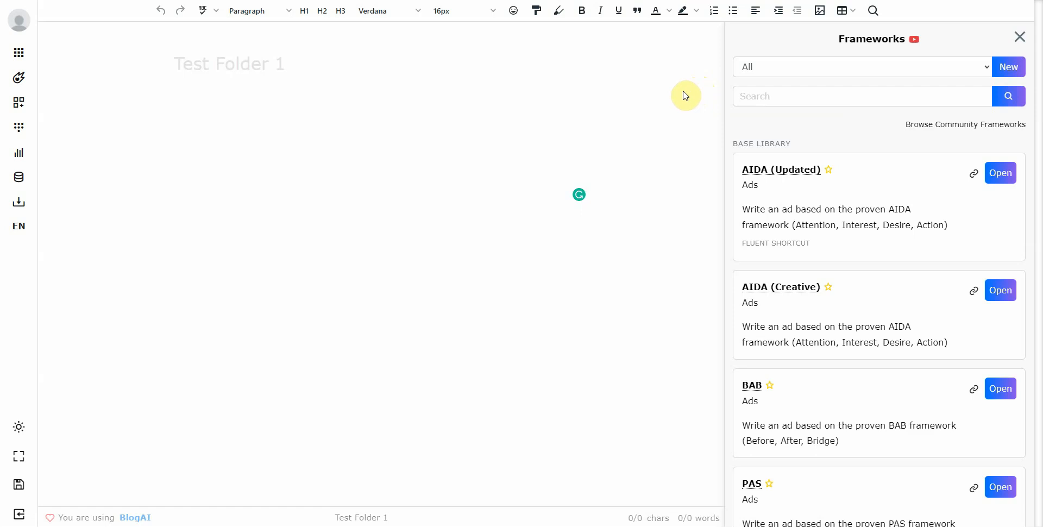
pyautogui.moveTo(678, 89)
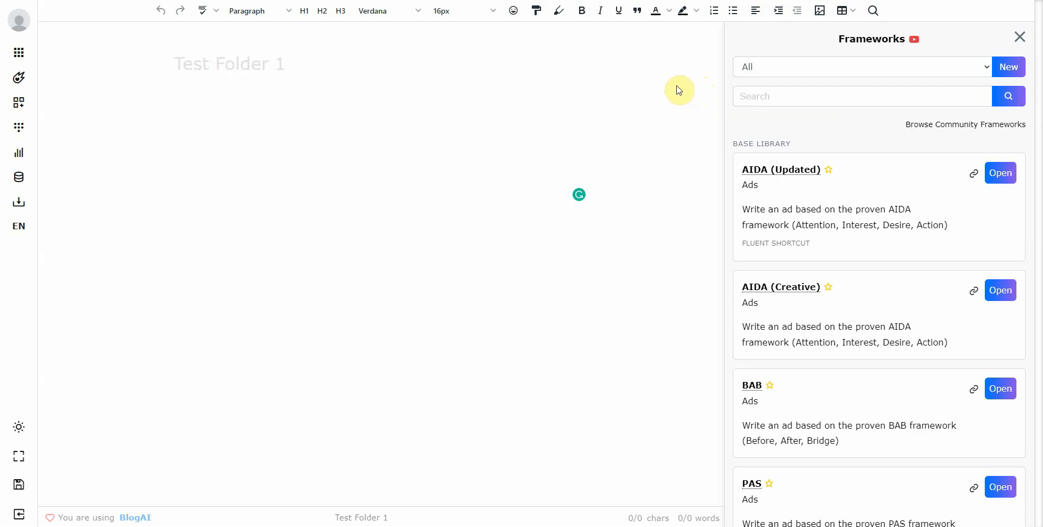
pyautogui.moveTo(669, 96)
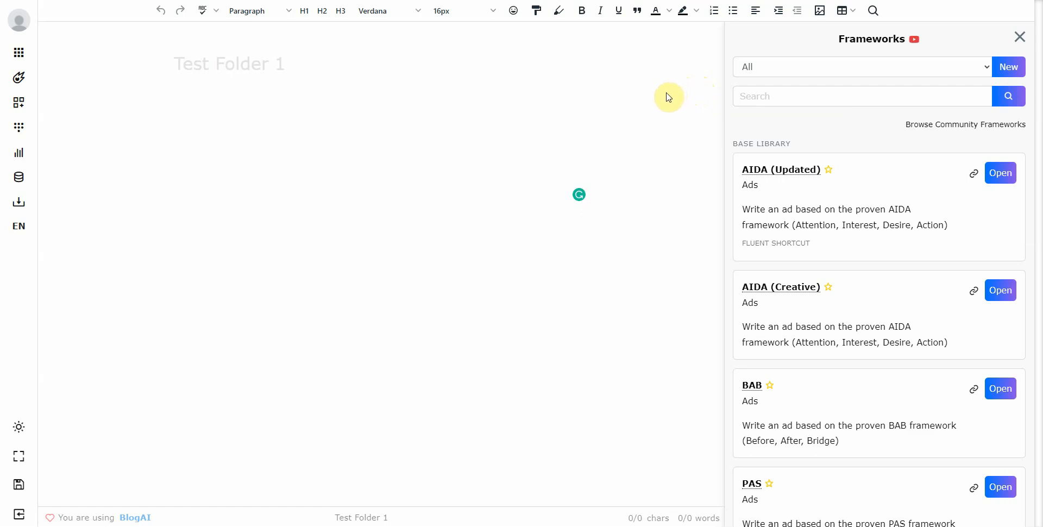
pyautogui.moveTo(602, 138)
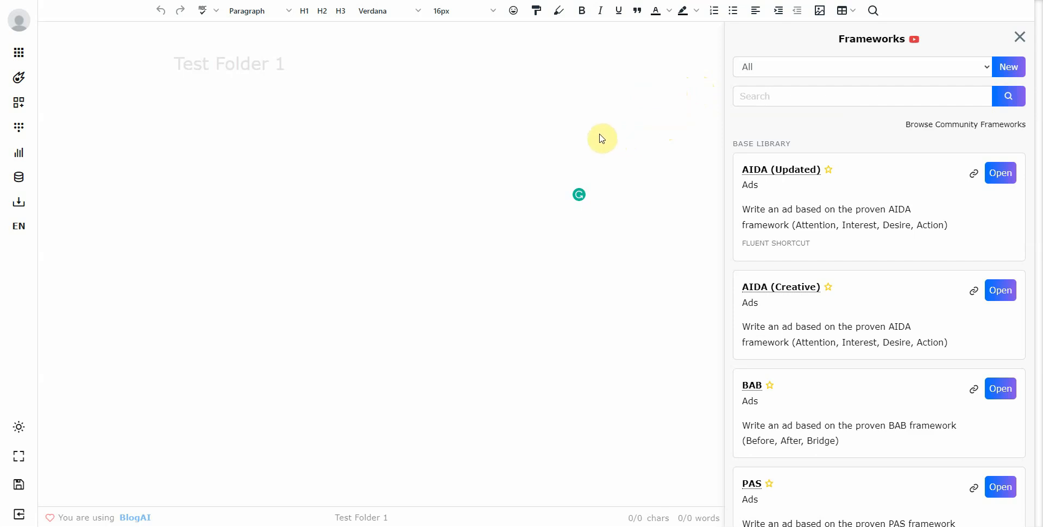
pyautogui.moveTo(641, 88)
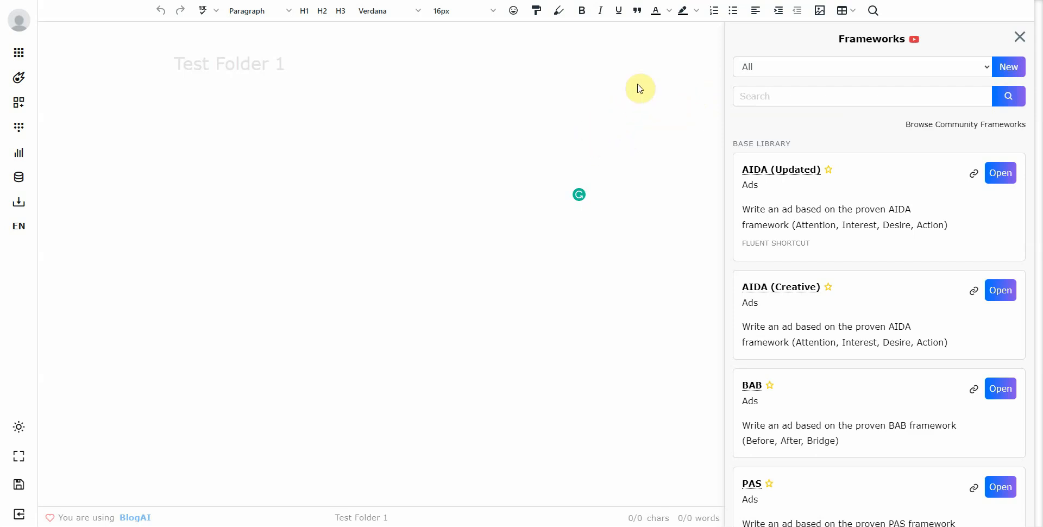
pyautogui.moveTo(787, 185)
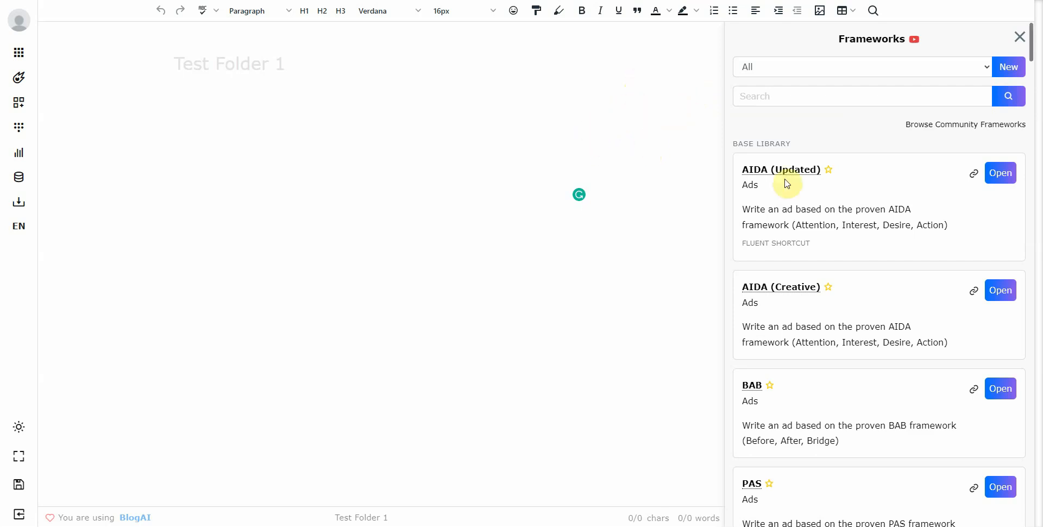
pyautogui.scroll(-3)
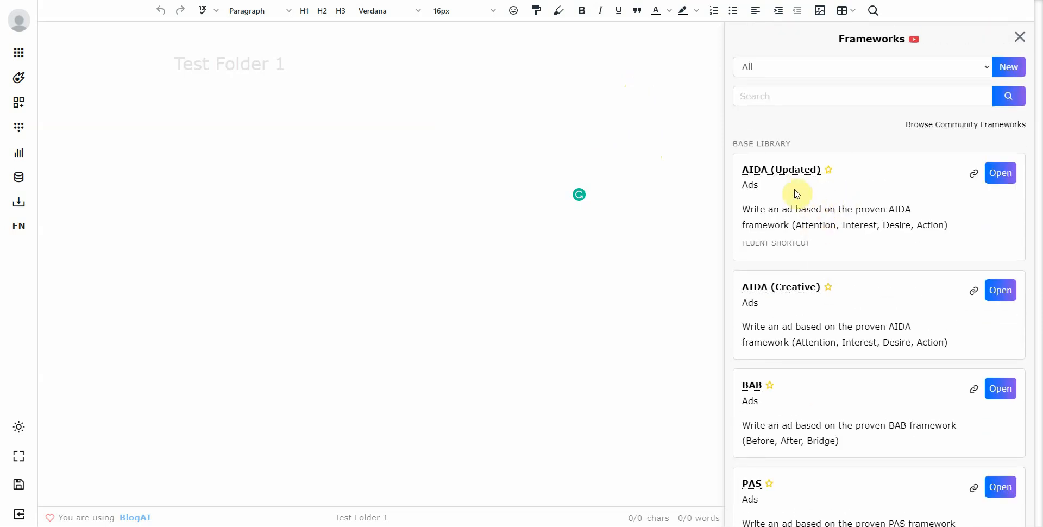
pyautogui.moveTo(636, 126)
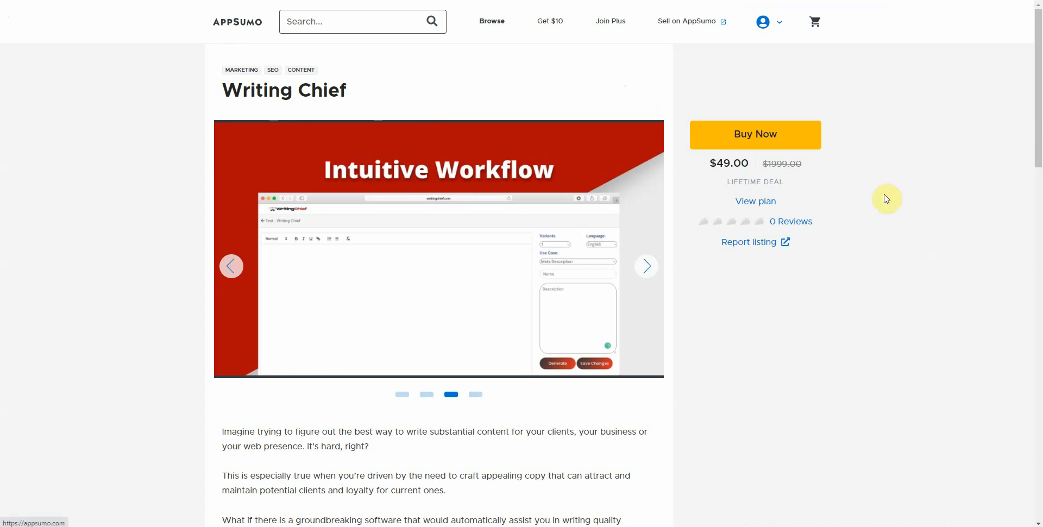
pyautogui.moveTo(1041, 113)
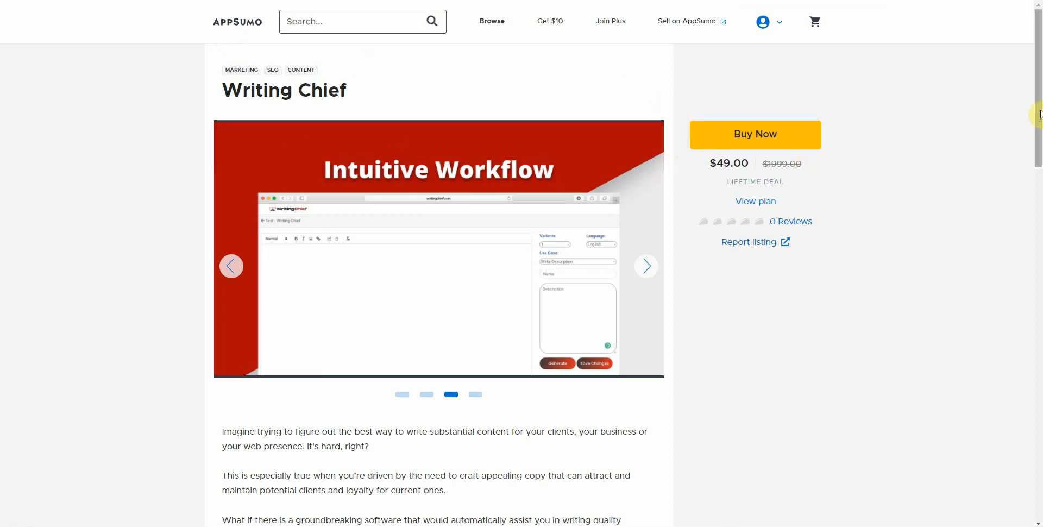
# - Scroll the Writing Chief description and advance its gallery to the 10+ writing templates slide
pyautogui.scroll(-3)
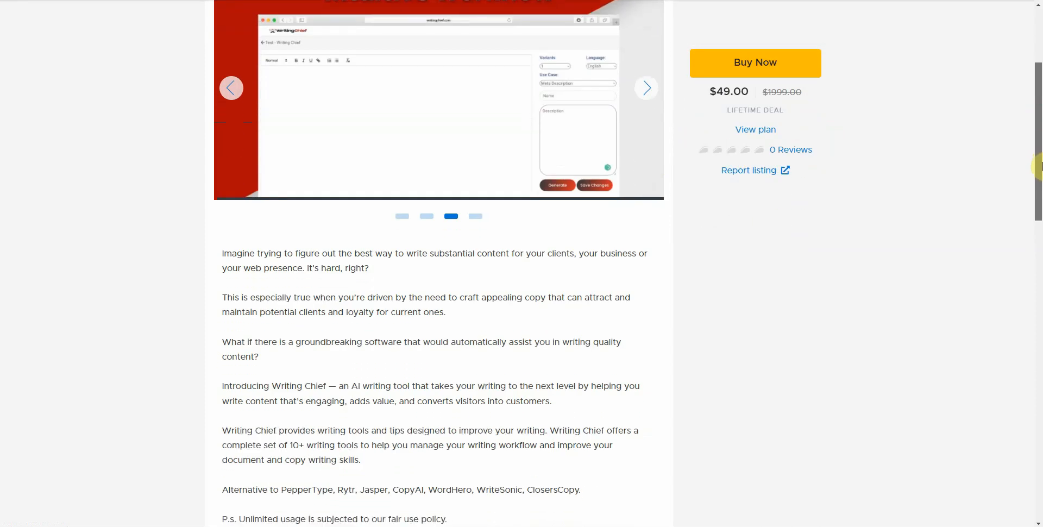
pyautogui.scroll(-3)
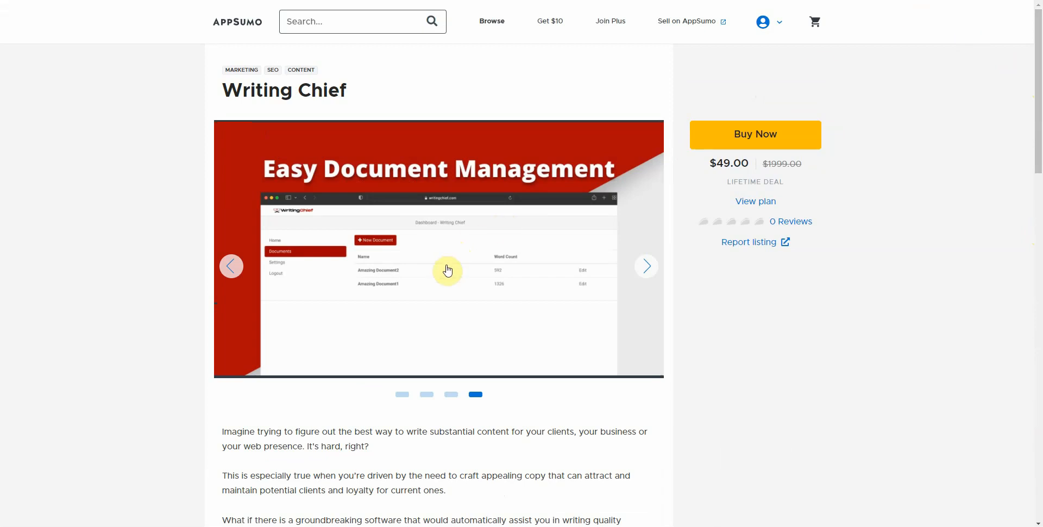
pyautogui.click(645, 266)
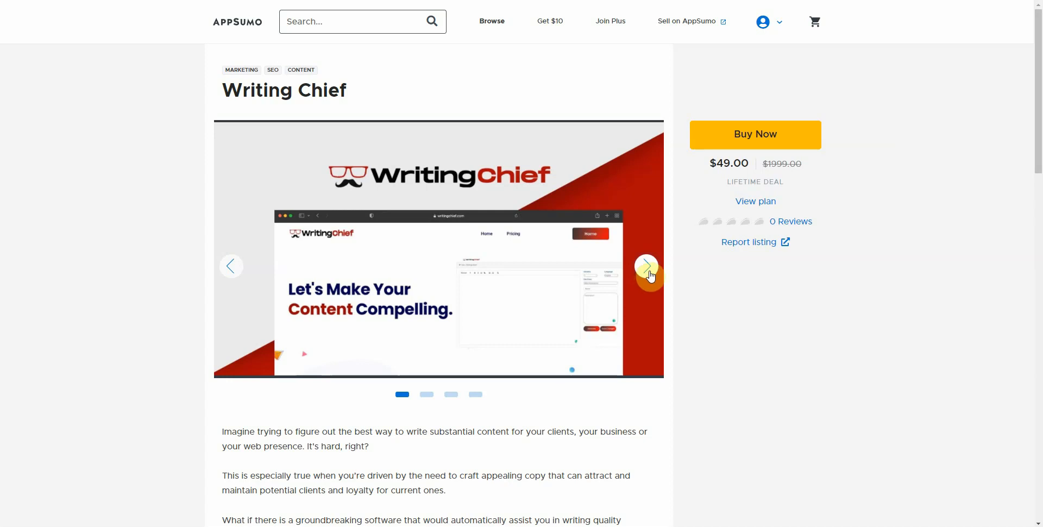
pyautogui.click(646, 266)
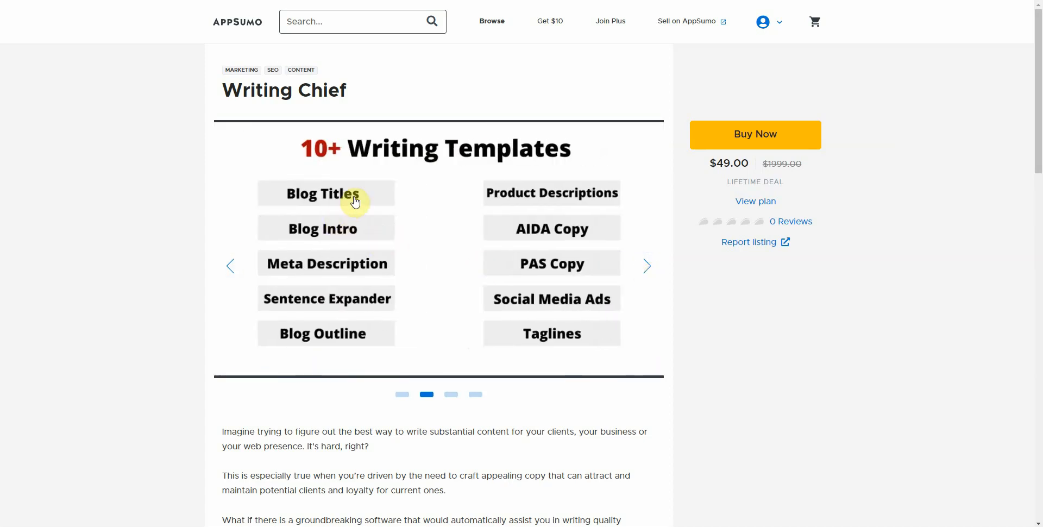
pyautogui.moveTo(395, 280)
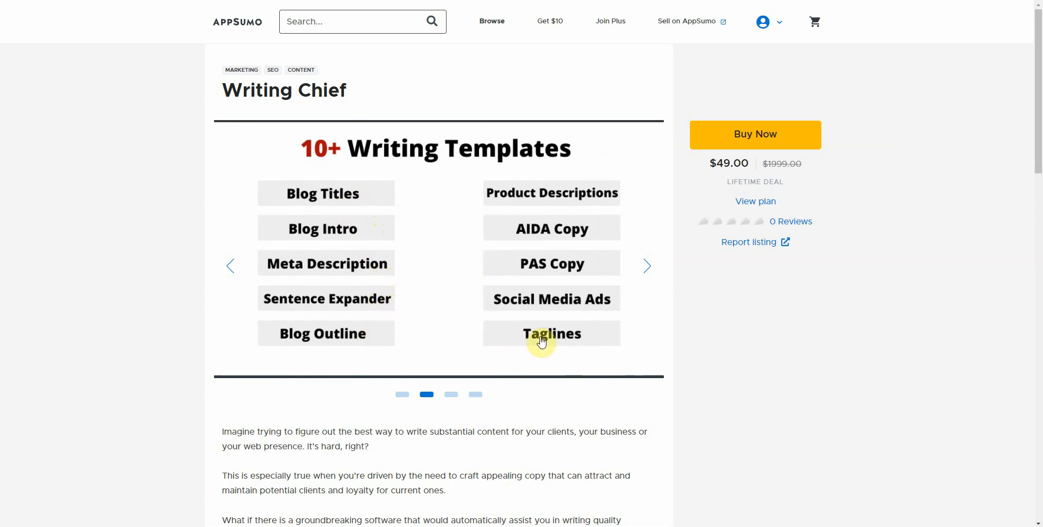
pyautogui.moveTo(558, 195)
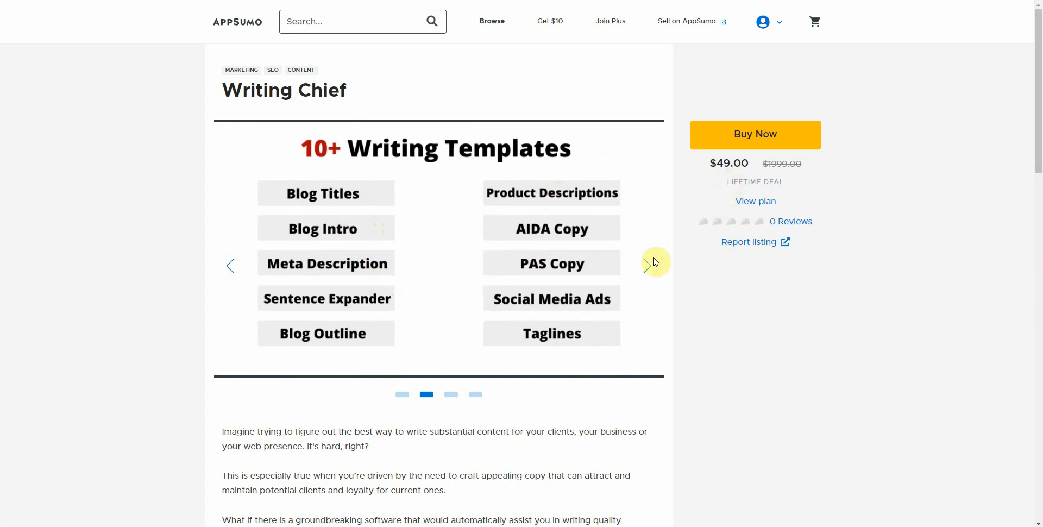
pyautogui.click(656, 263)
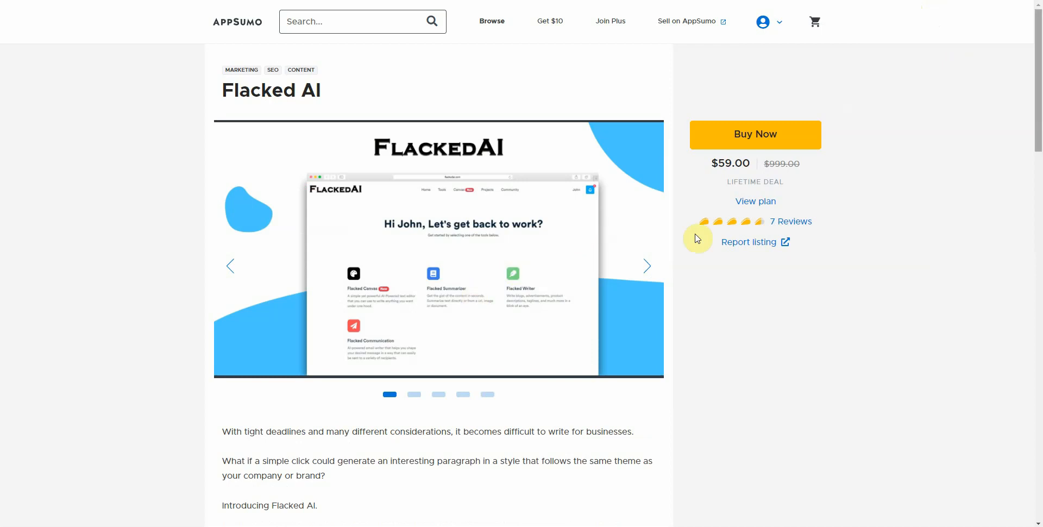
# - Advance the Flacked AI gallery through Writer and Emails slides to the Free Flow Writing Canvas slide
pyautogui.scroll(-3)
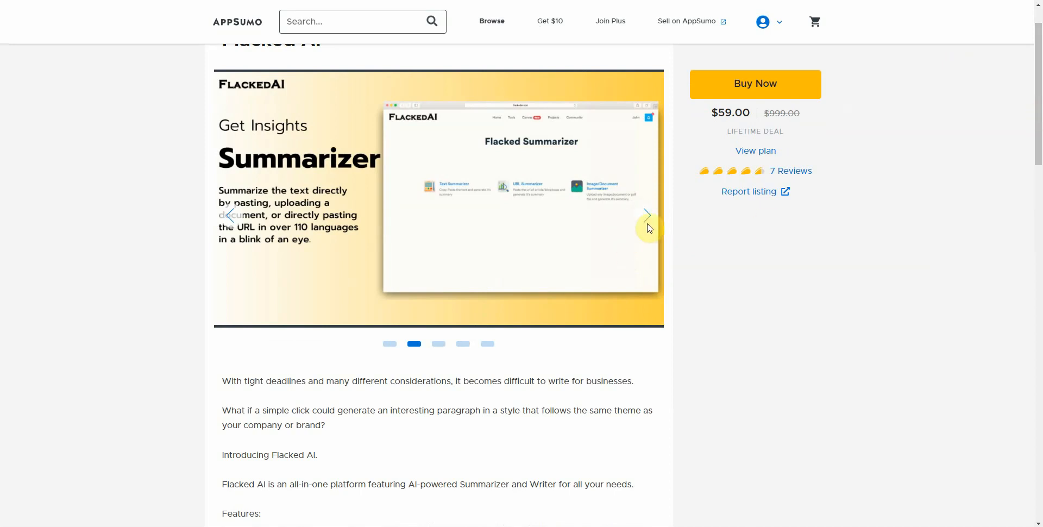
pyautogui.click(647, 216)
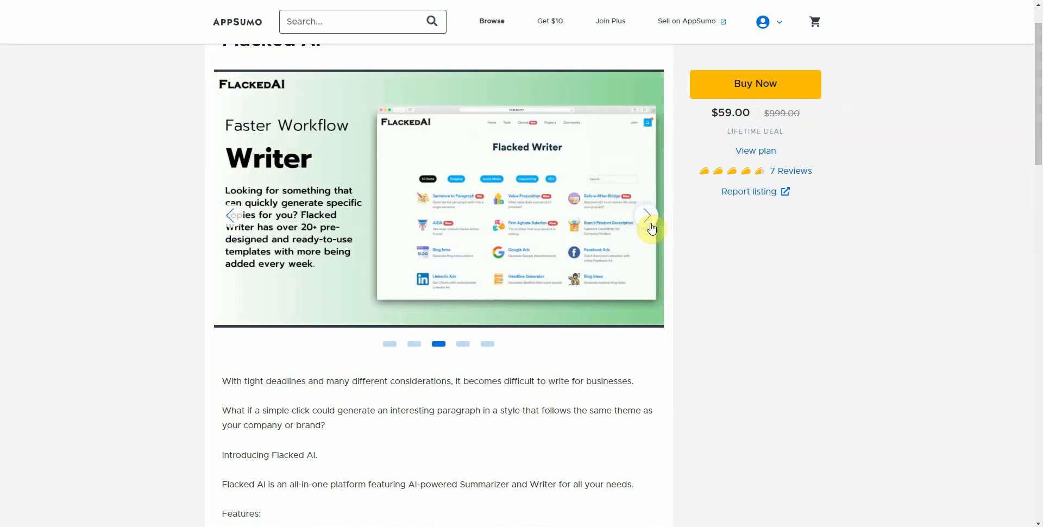
pyautogui.click(646, 215)
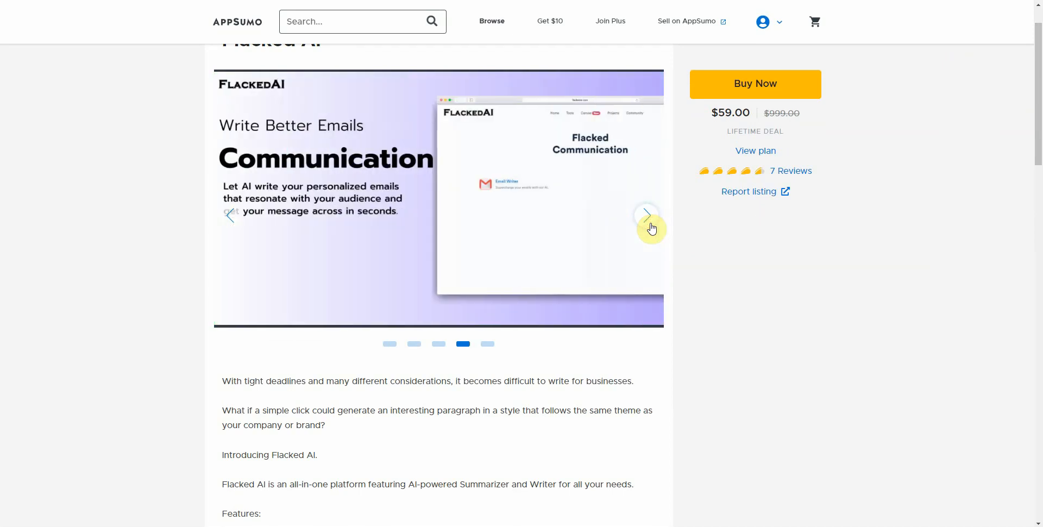
pyautogui.click(647, 215)
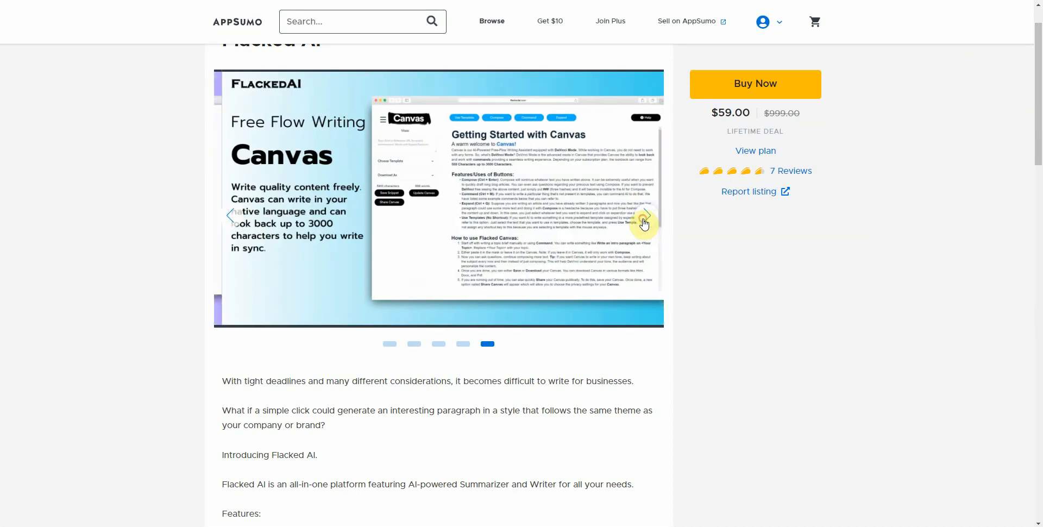
pyautogui.moveTo(717, 227)
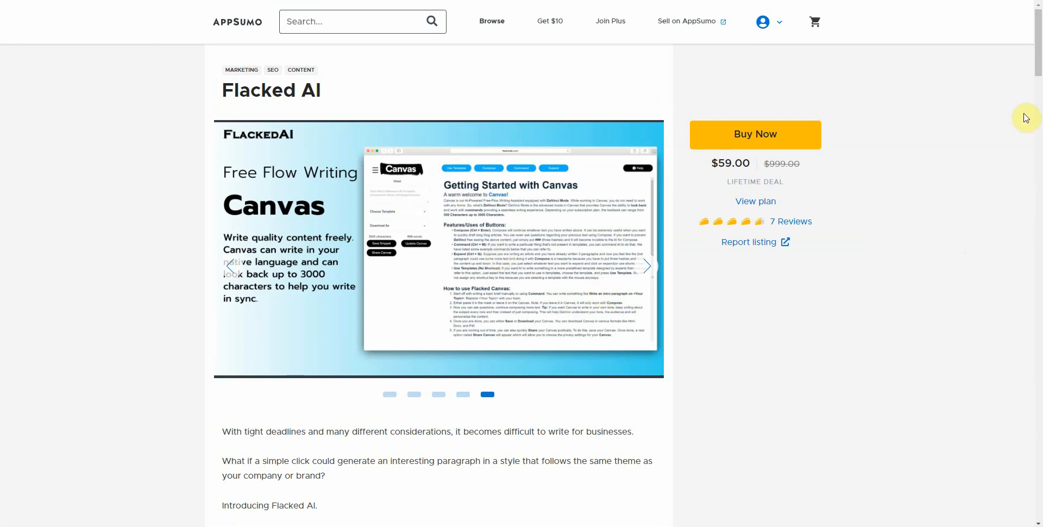
pyautogui.moveTo(1000, 115)
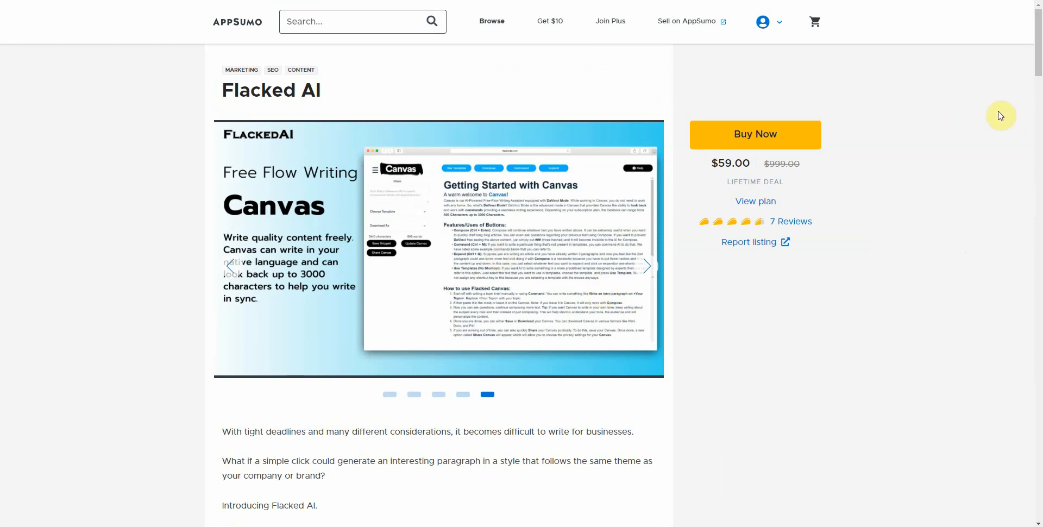
pyautogui.moveTo(933, 139)
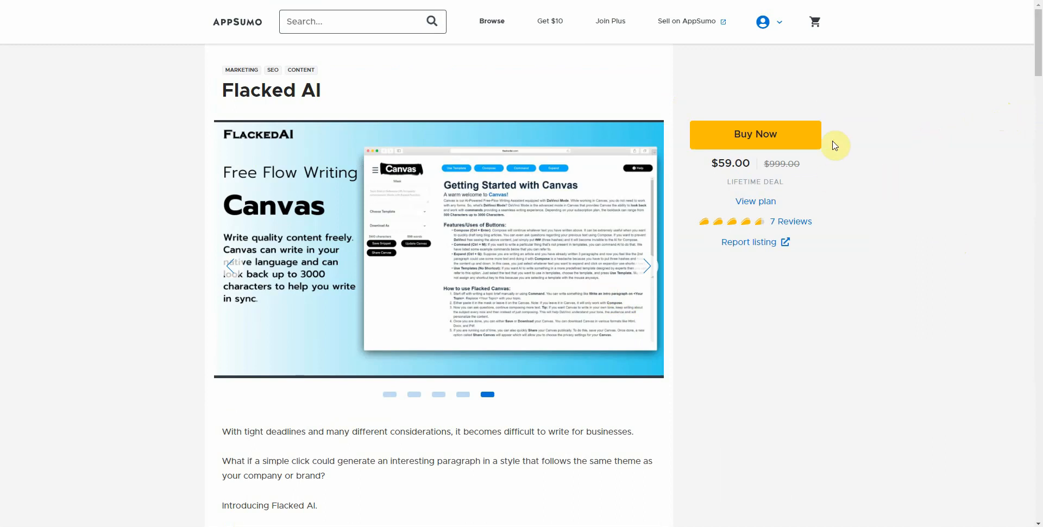
pyautogui.moveTo(836, 144)
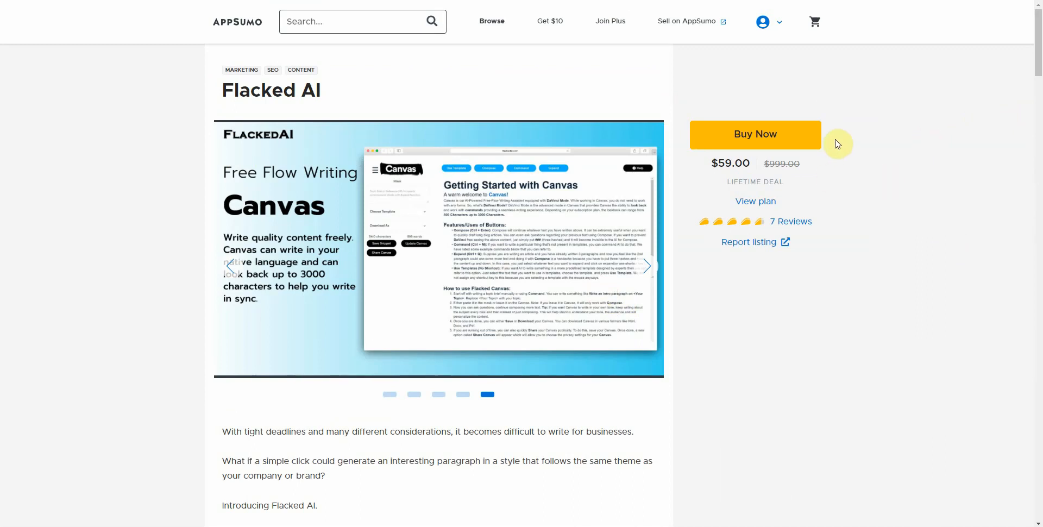
pyautogui.moveTo(984, 104)
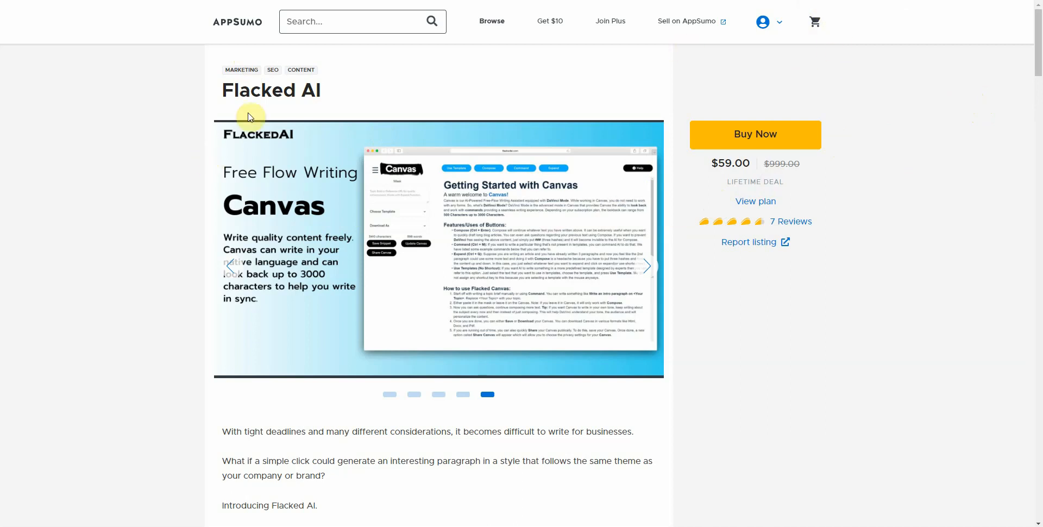
pyautogui.moveTo(897, 154)
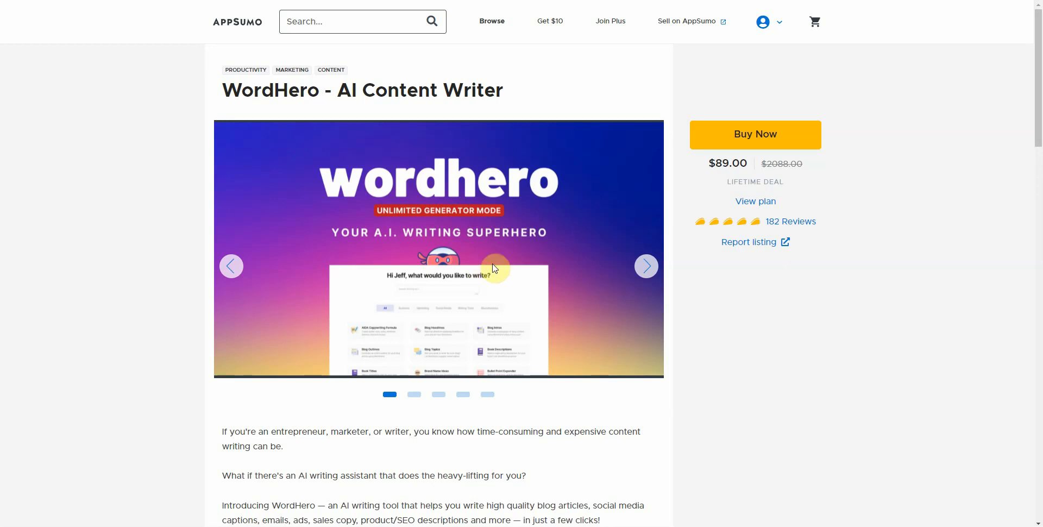
pyautogui.moveTo(421, 211)
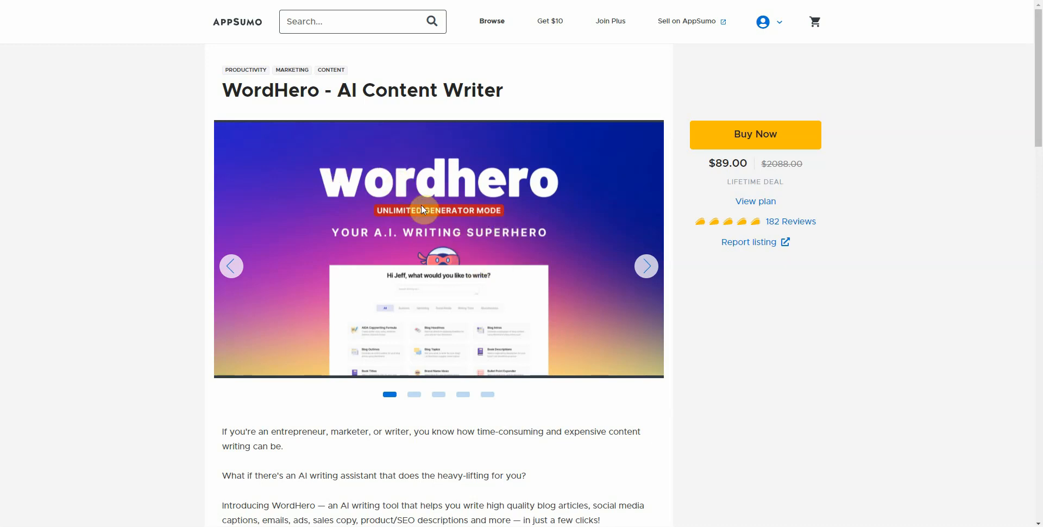
pyautogui.moveTo(732, 201)
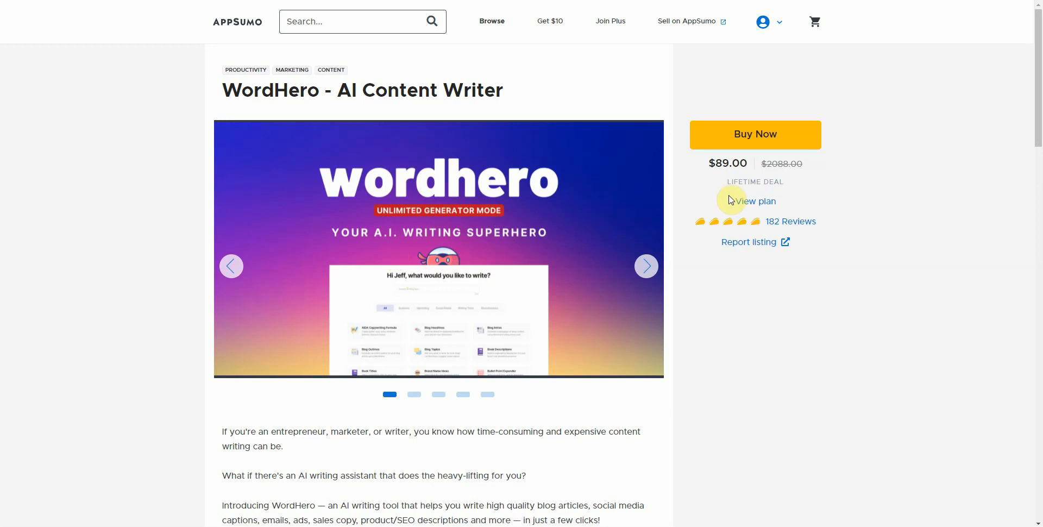
pyautogui.moveTo(594, 256)
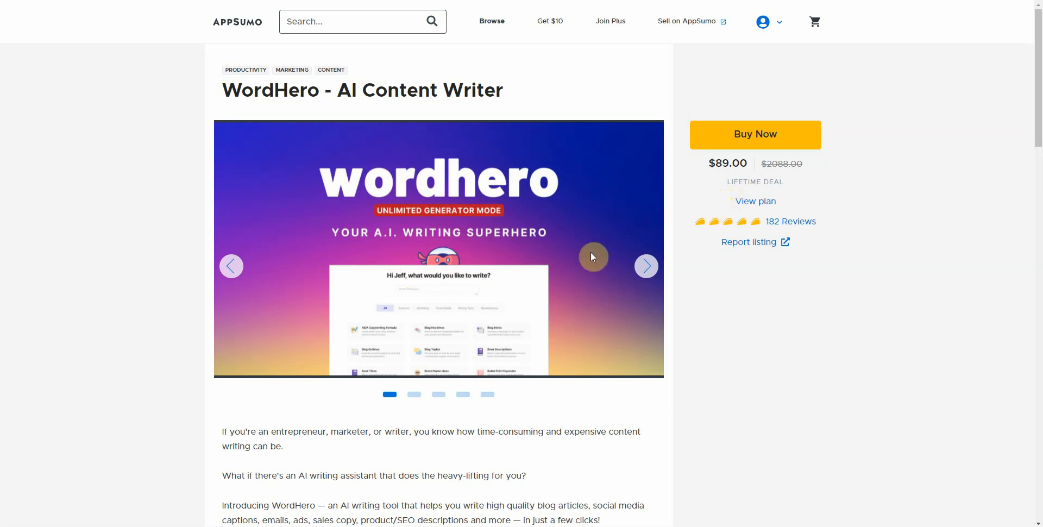
pyautogui.moveTo(587, 255)
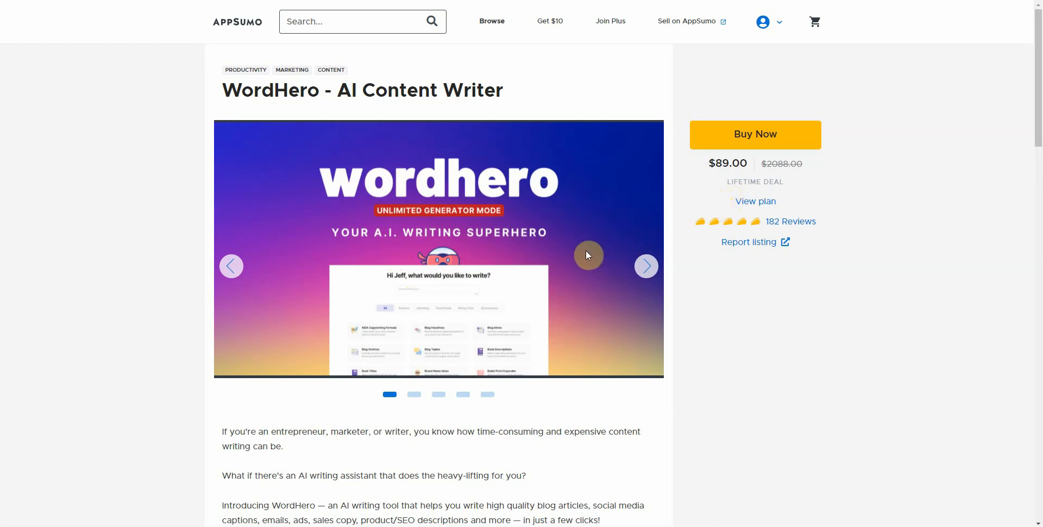
pyautogui.moveTo(647, 268)
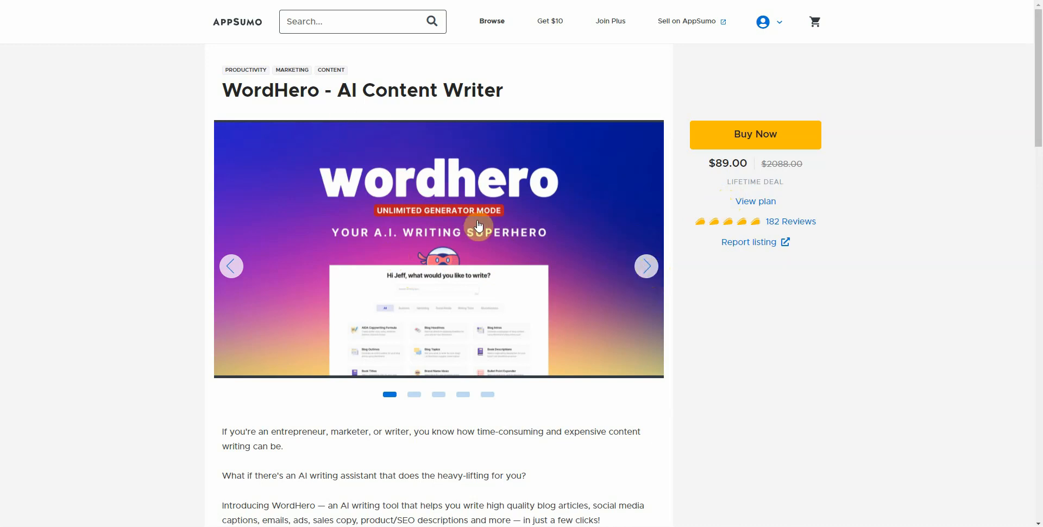
# - Page the WordHero deal gallery through the 50+ tools and one-click UI slides to the paid long-form Editor add-on slide
pyautogui.click(645, 266)
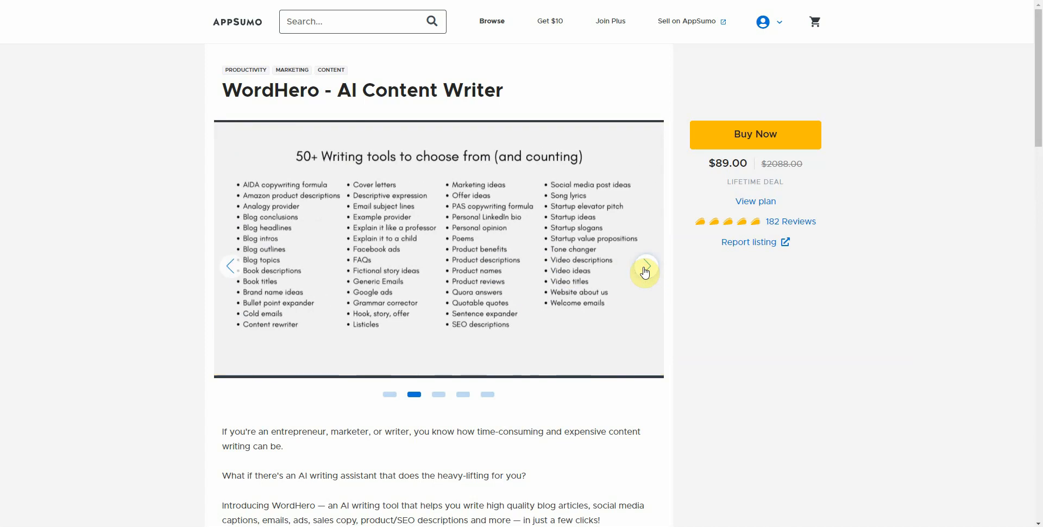
pyautogui.moveTo(535, 173)
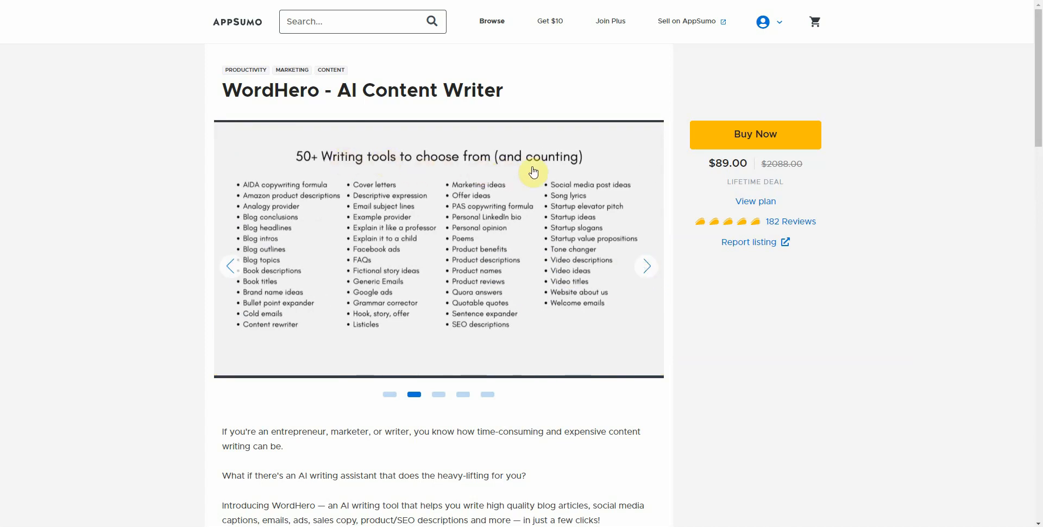
pyautogui.moveTo(532, 308)
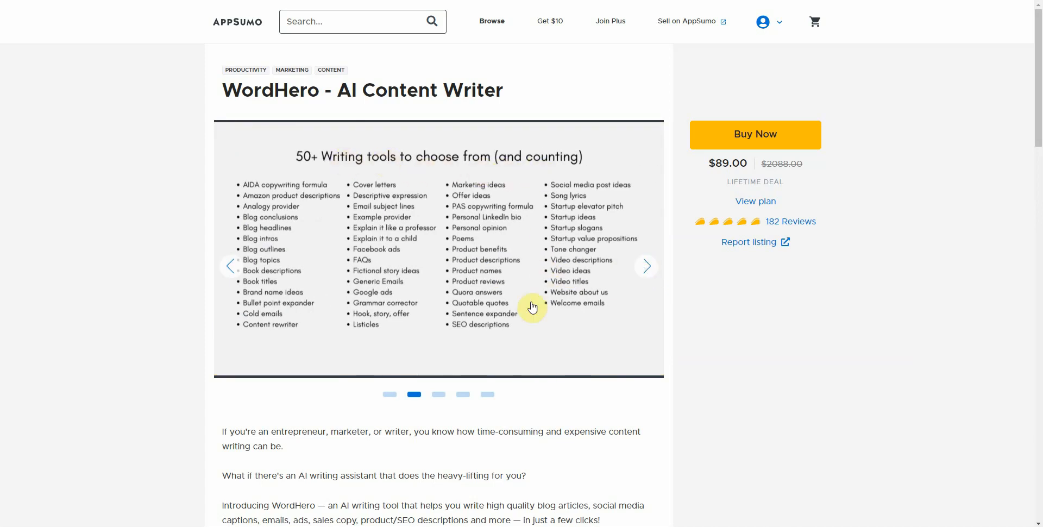
pyautogui.moveTo(482, 355)
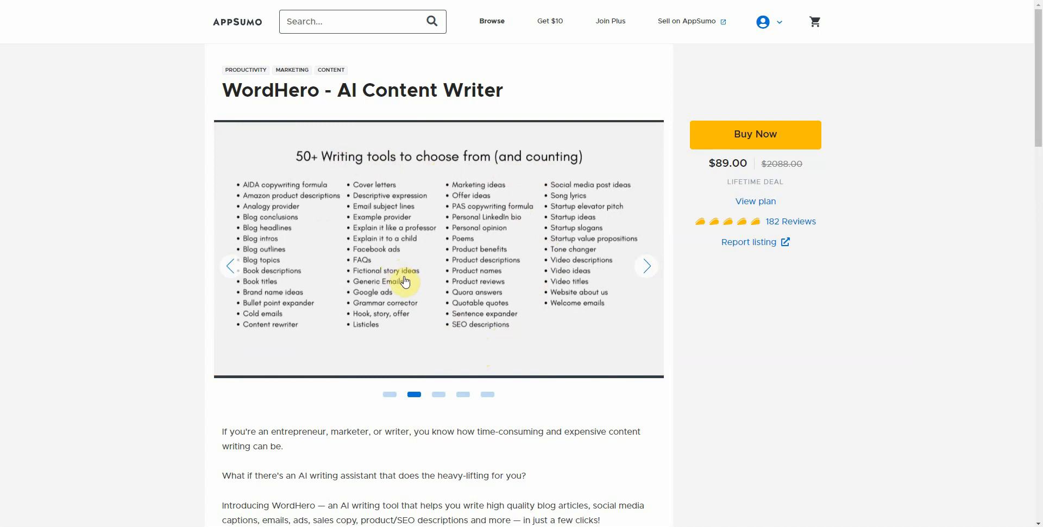
pyautogui.moveTo(647, 268)
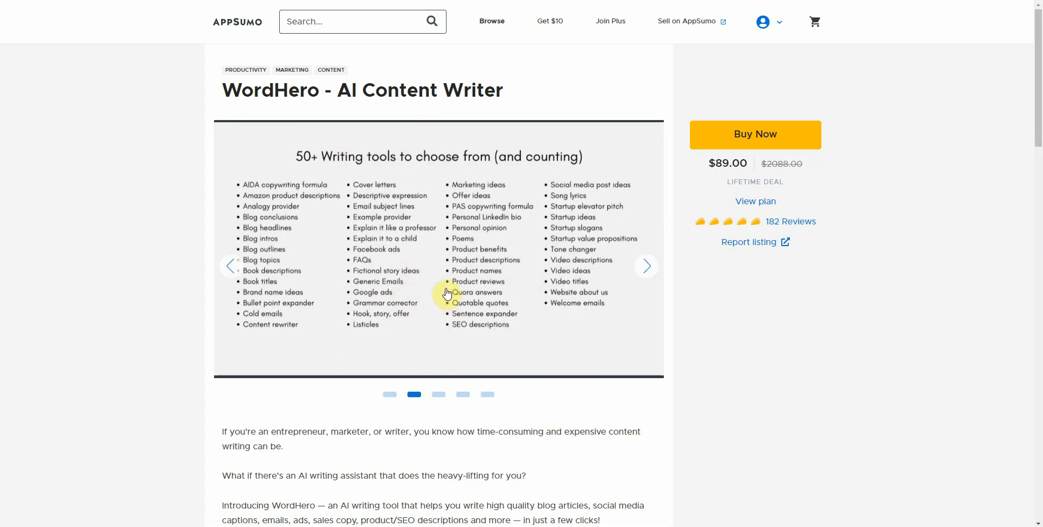
pyautogui.click(647, 266)
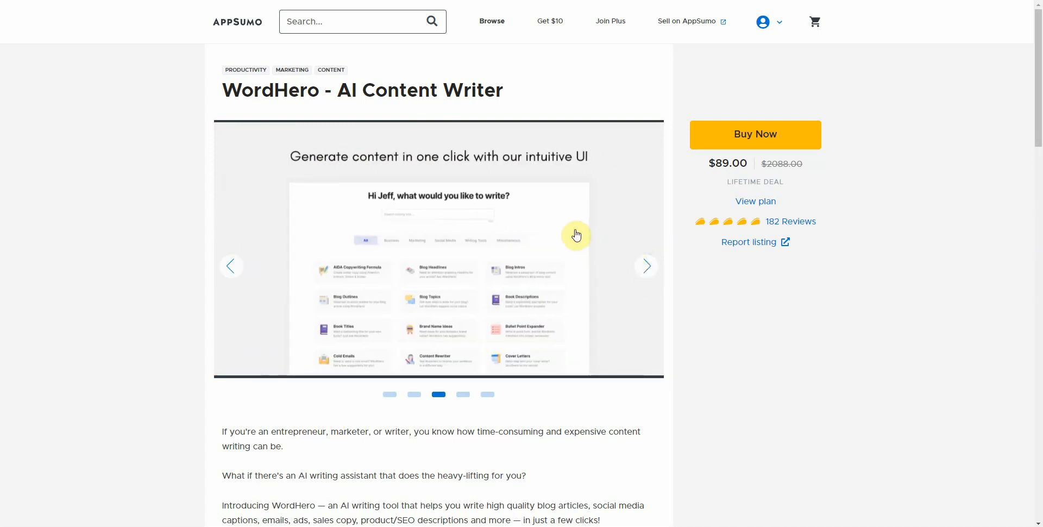
pyautogui.click(647, 266)
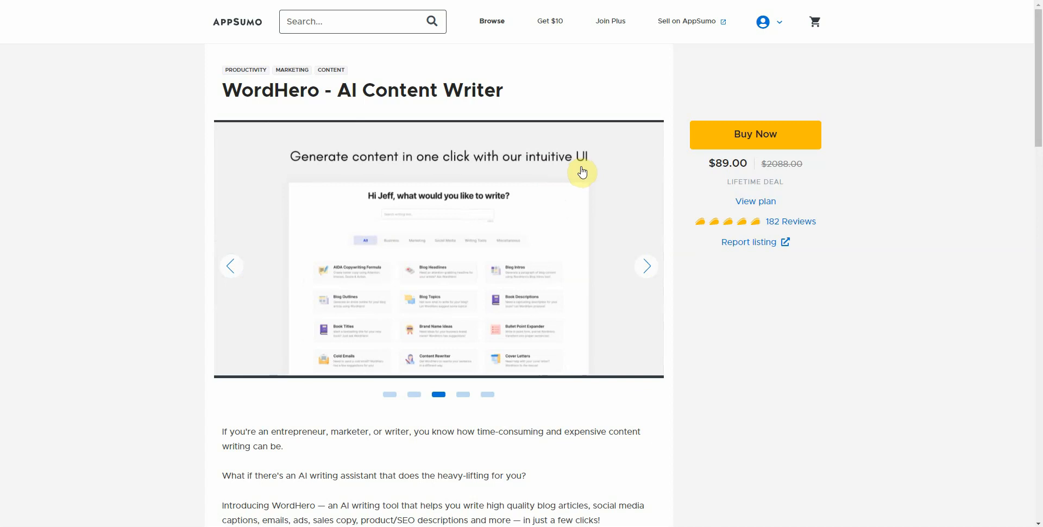
pyautogui.click(646, 266)
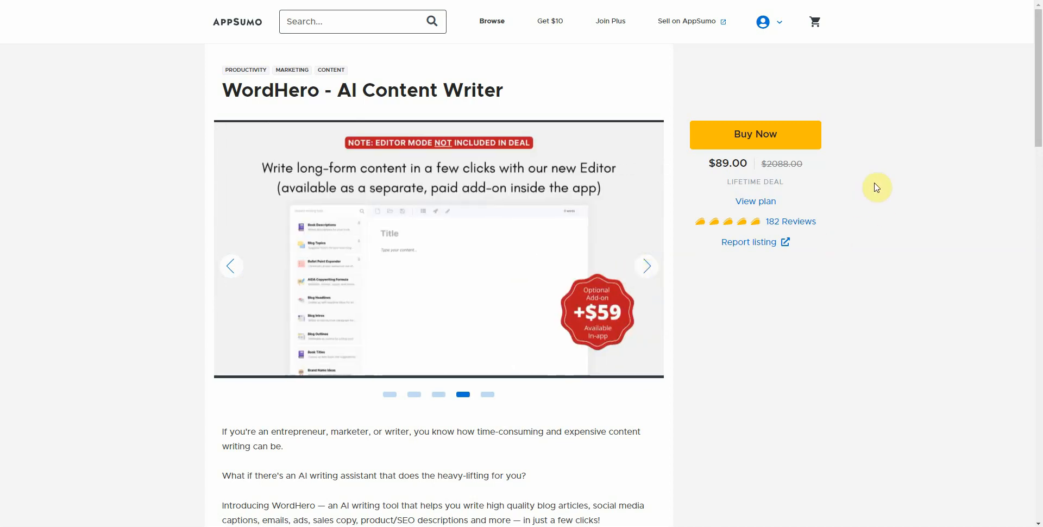
pyautogui.moveTo(893, 80)
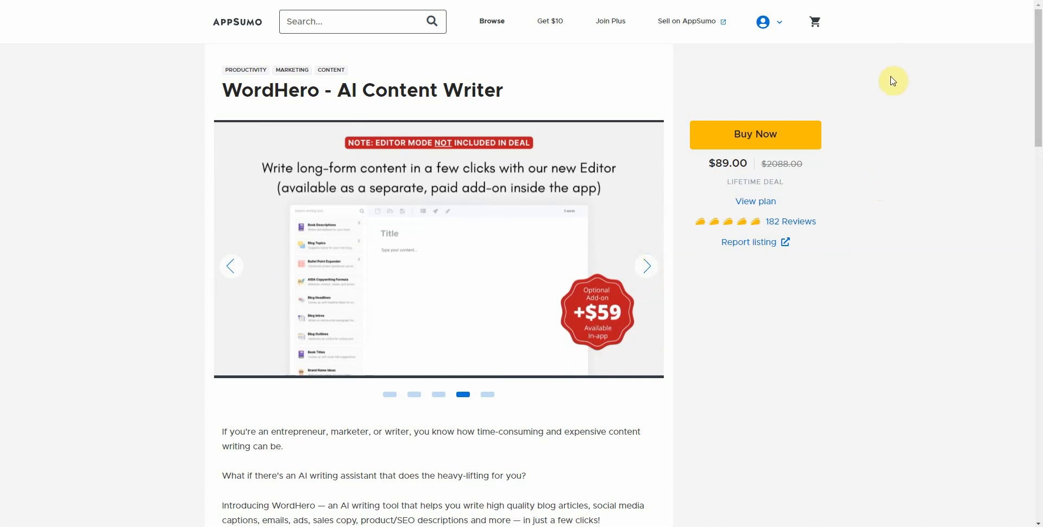
pyautogui.moveTo(733, 77)
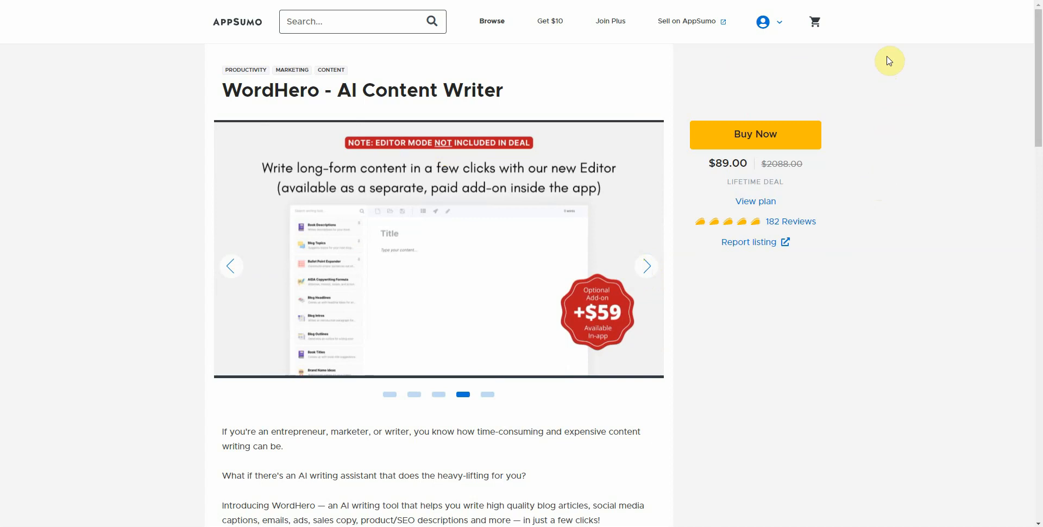
pyautogui.click(762, 22)
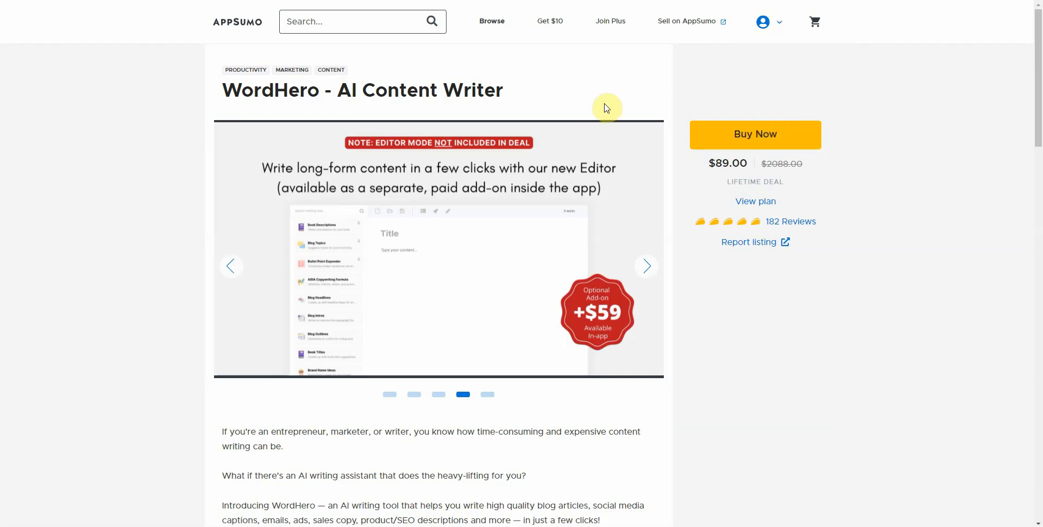
pyautogui.moveTo(893, 114)
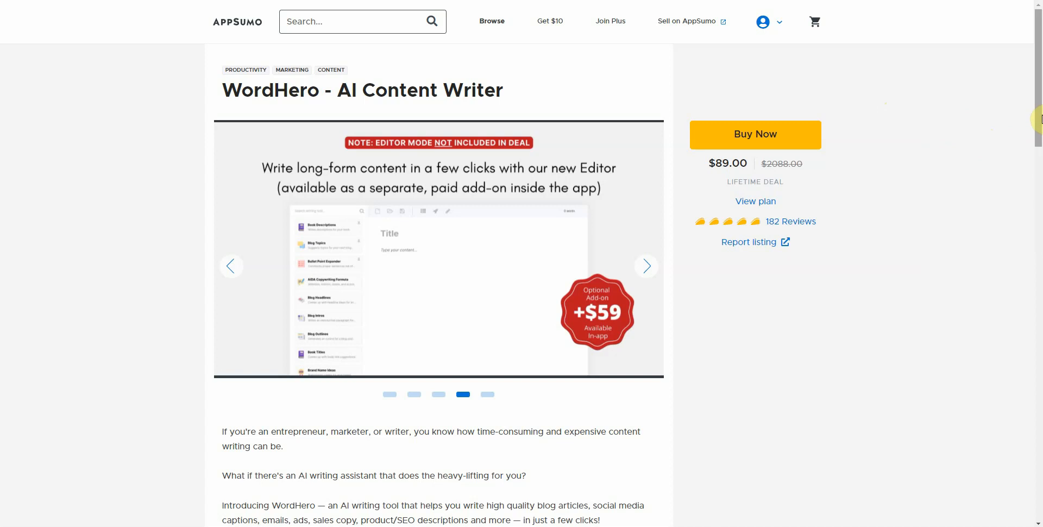
pyautogui.moveTo(1025, 122)
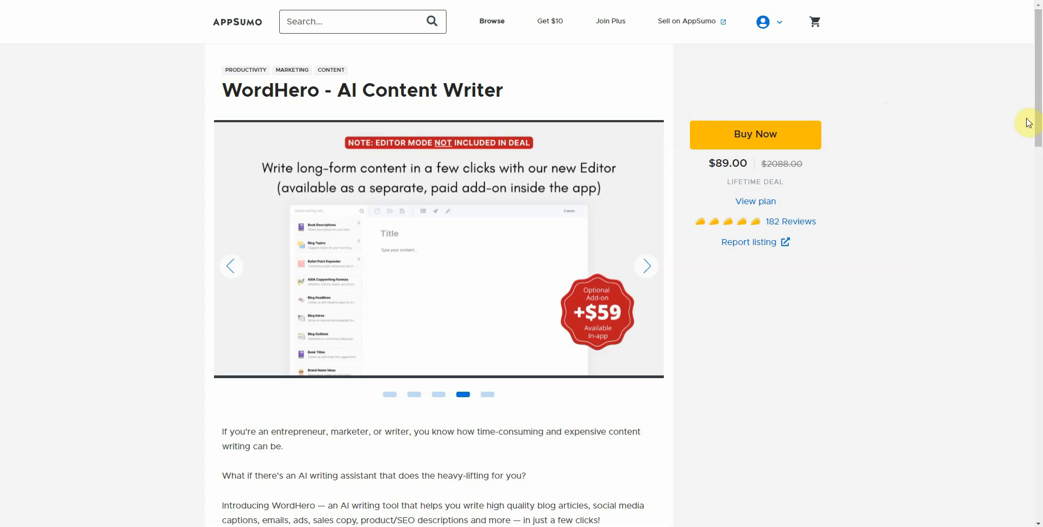
pyautogui.moveTo(893, 175)
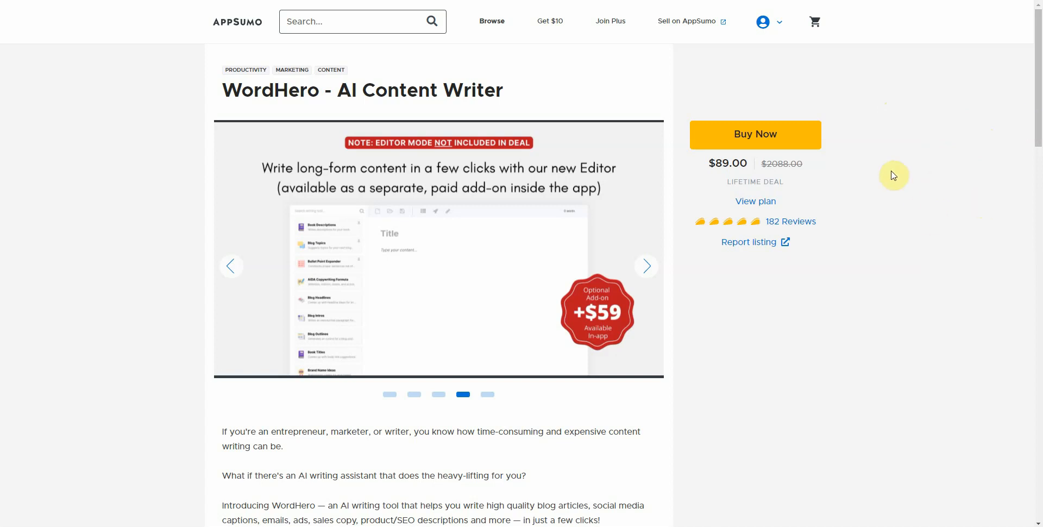
pyautogui.moveTo(411, 82)
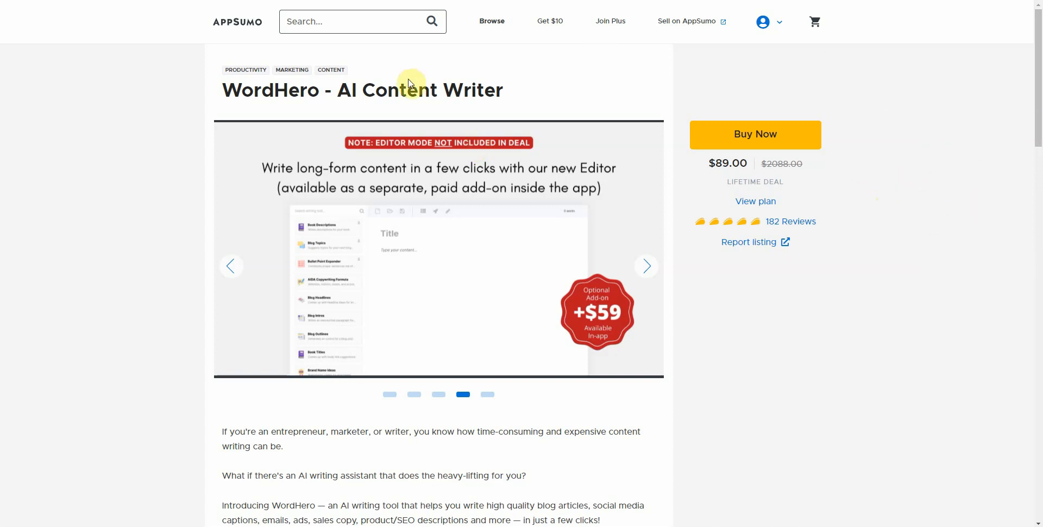
pyautogui.moveTo(278, 40)
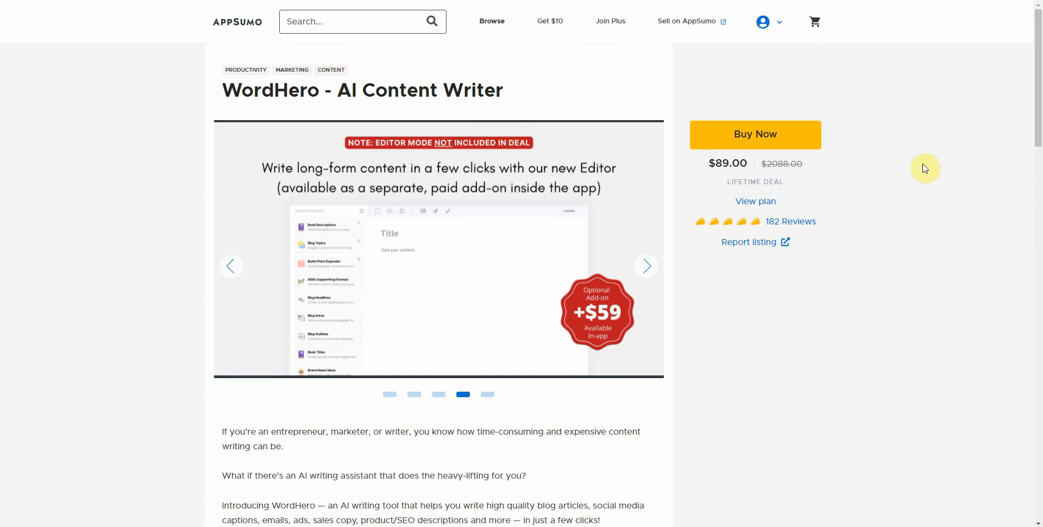
pyautogui.moveTo(926, 161)
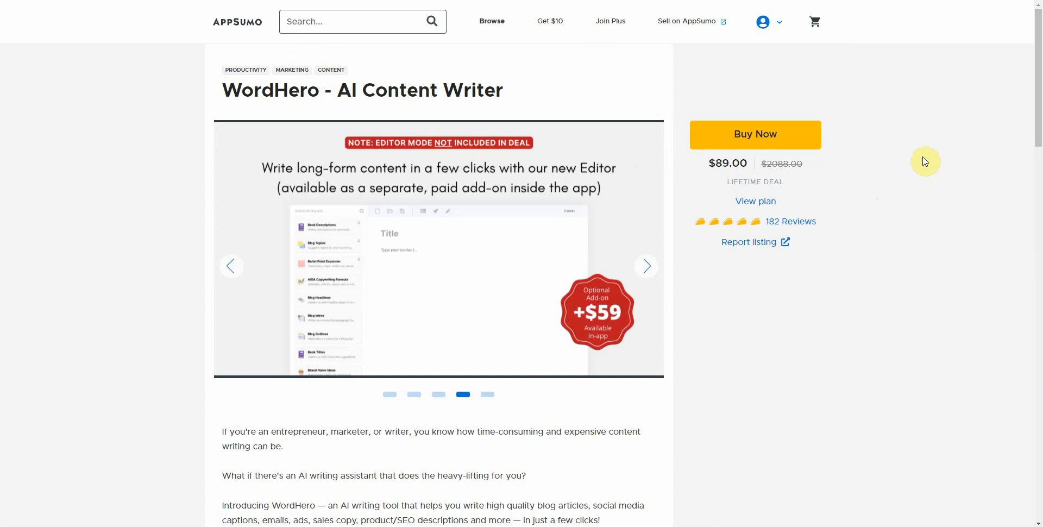
pyautogui.moveTo(928, 135)
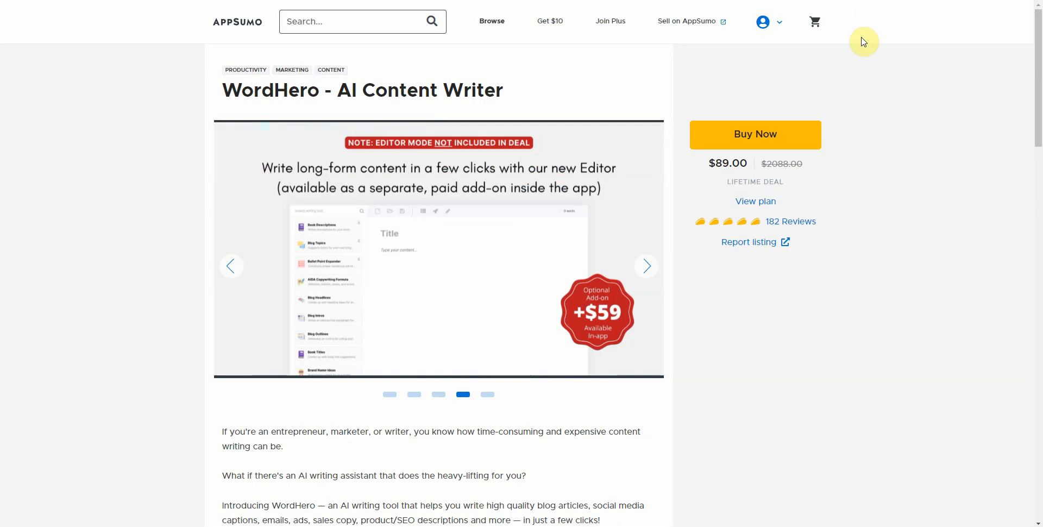
pyautogui.moveTo(871, 55)
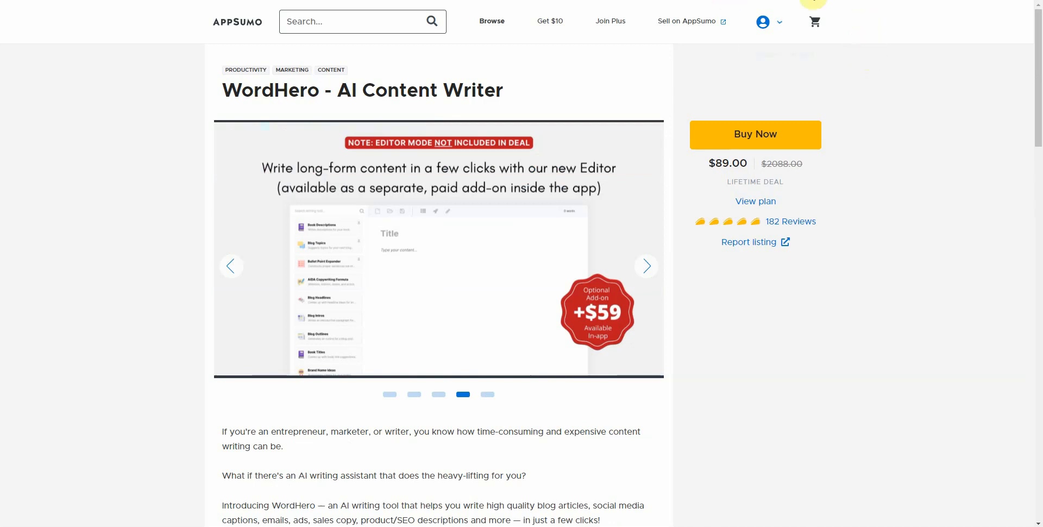
# - Show Test Folder 1 in ClosersCopy and scroll the Frameworks Base Library from AIDA down to the YouTube templates
pyautogui.click(763, 22)
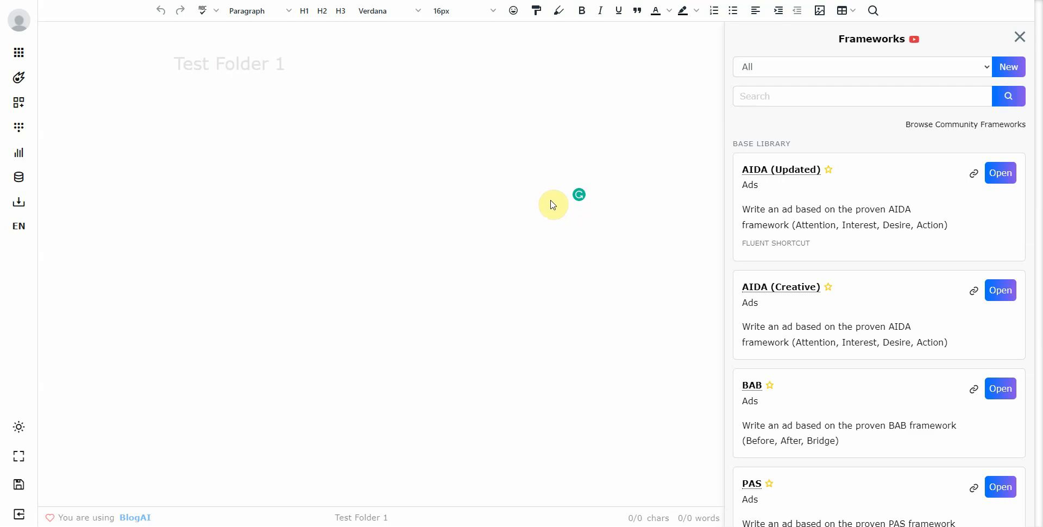
pyautogui.moveTo(1014, 35)
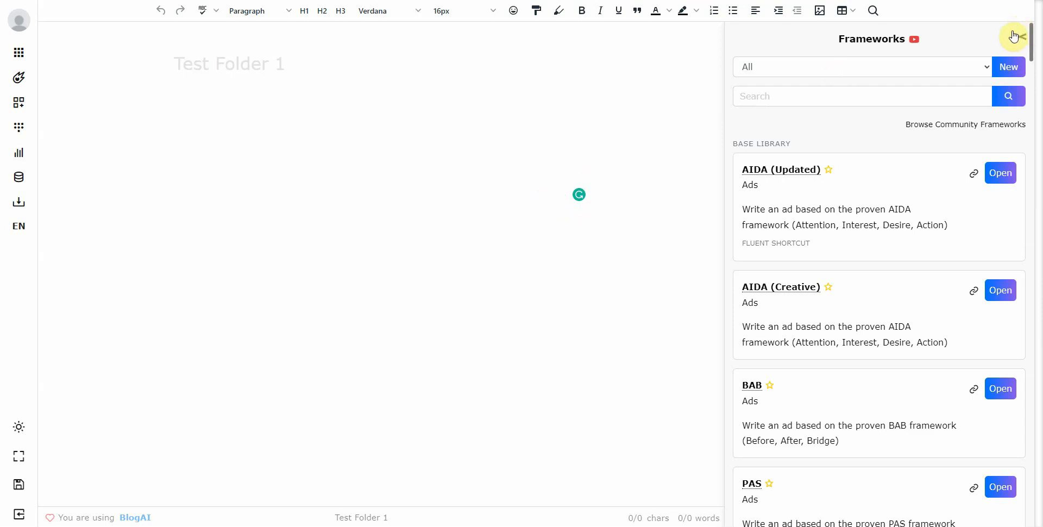
pyautogui.scroll(-3)
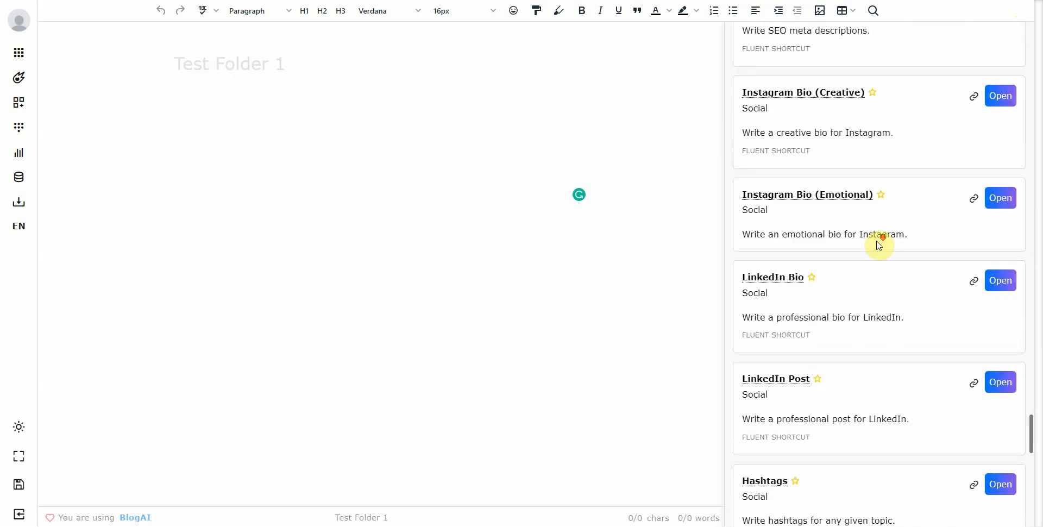
pyautogui.scroll(-3)
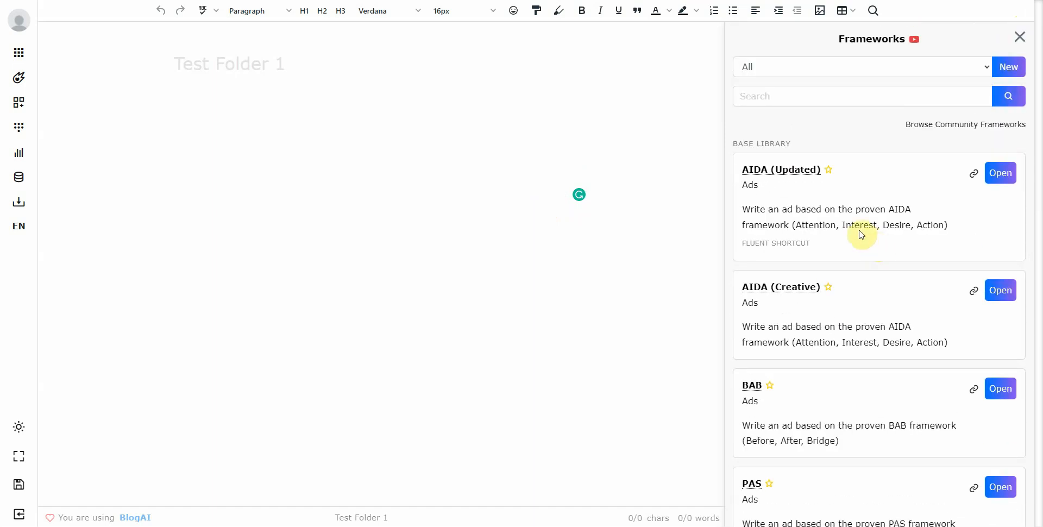
pyautogui.moveTo(821, 209)
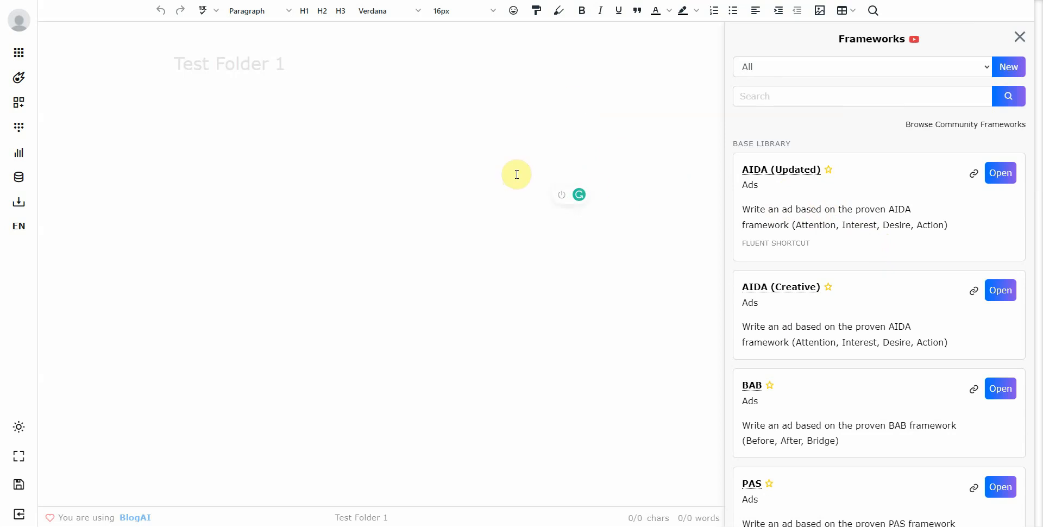
pyautogui.moveTo(580, 219)
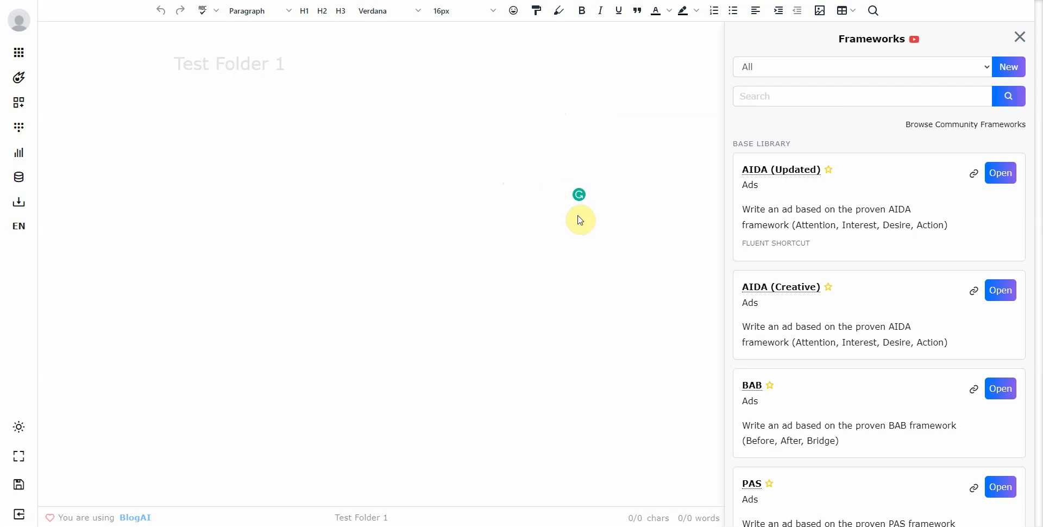
pyautogui.moveTo(580, 222)
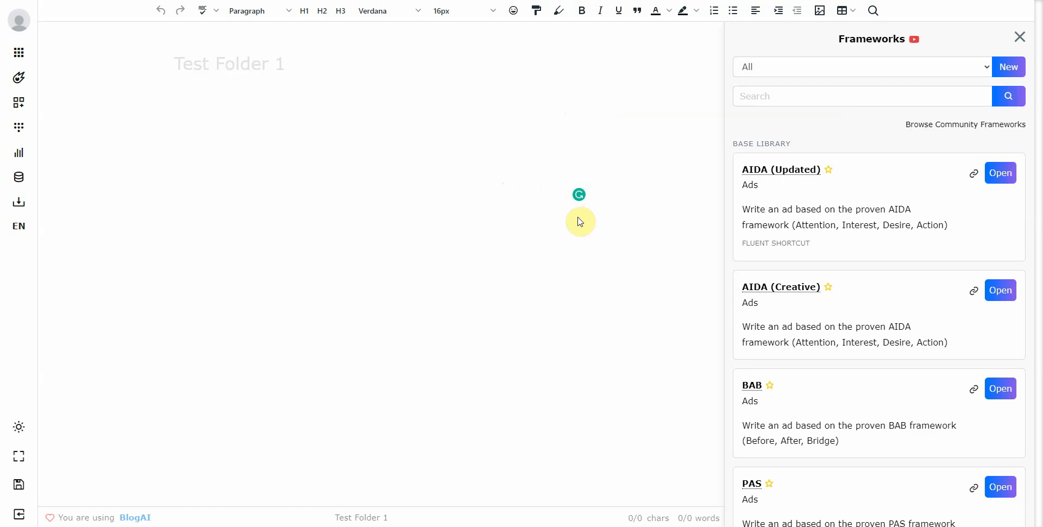
pyautogui.moveTo(578, 218)
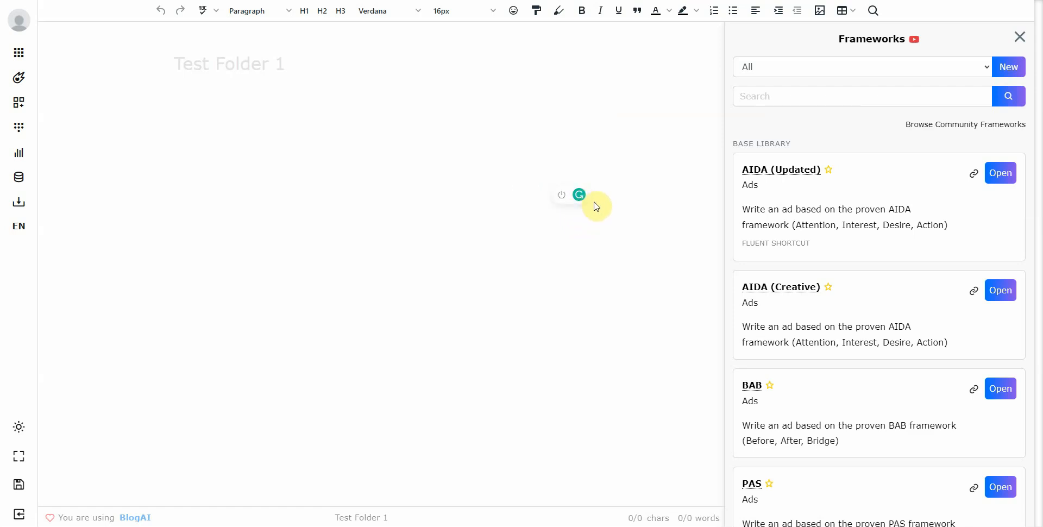
pyautogui.scroll(-3)
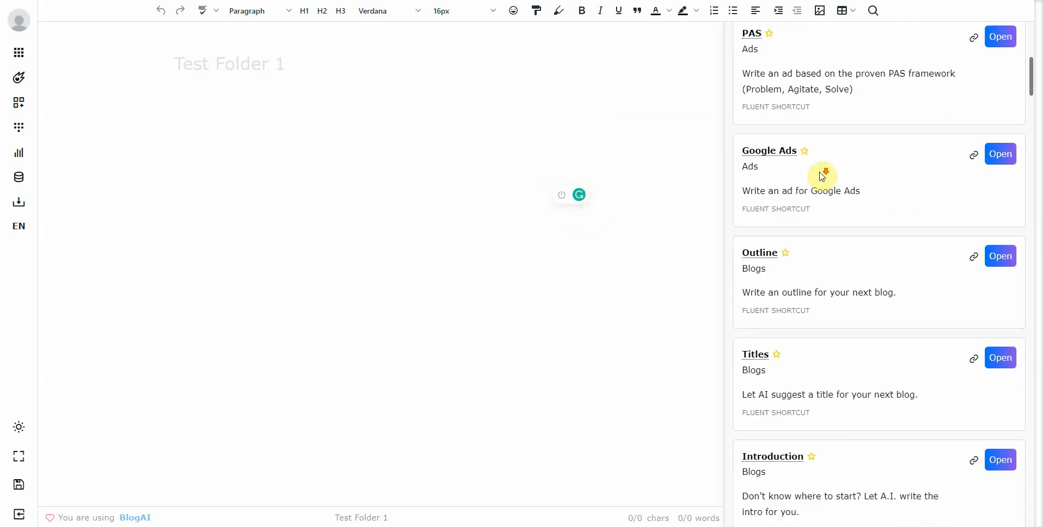
pyautogui.scroll(-3)
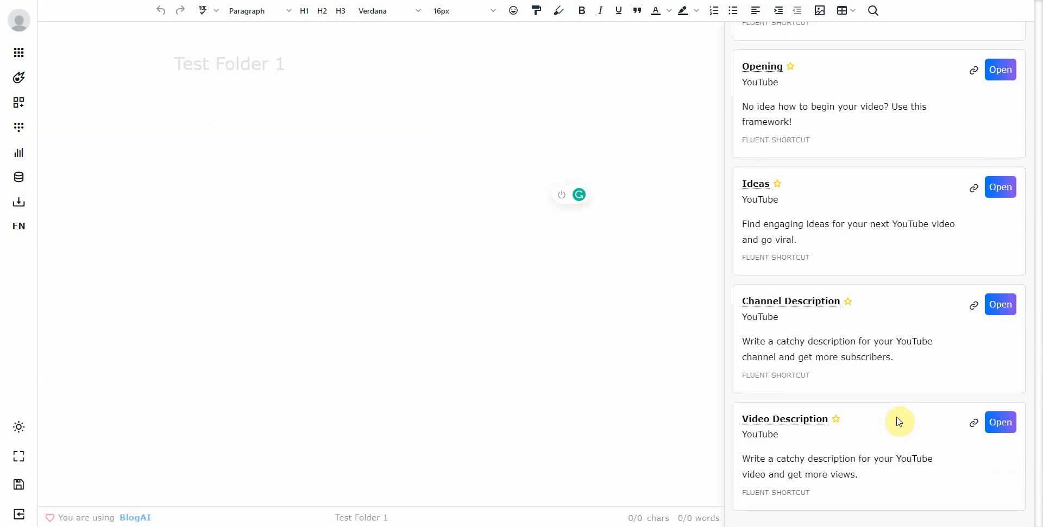
pyautogui.scroll(-3)
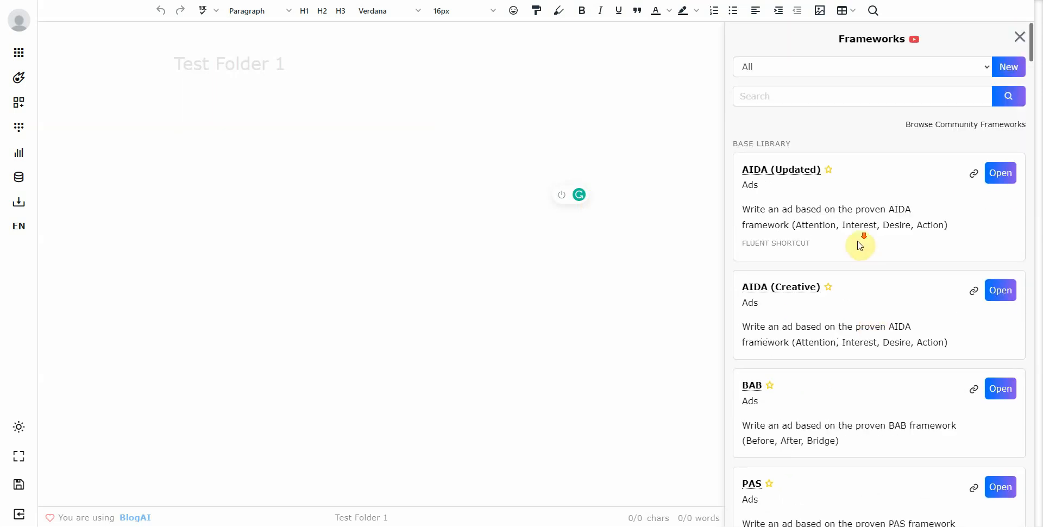
pyautogui.scroll(-3)
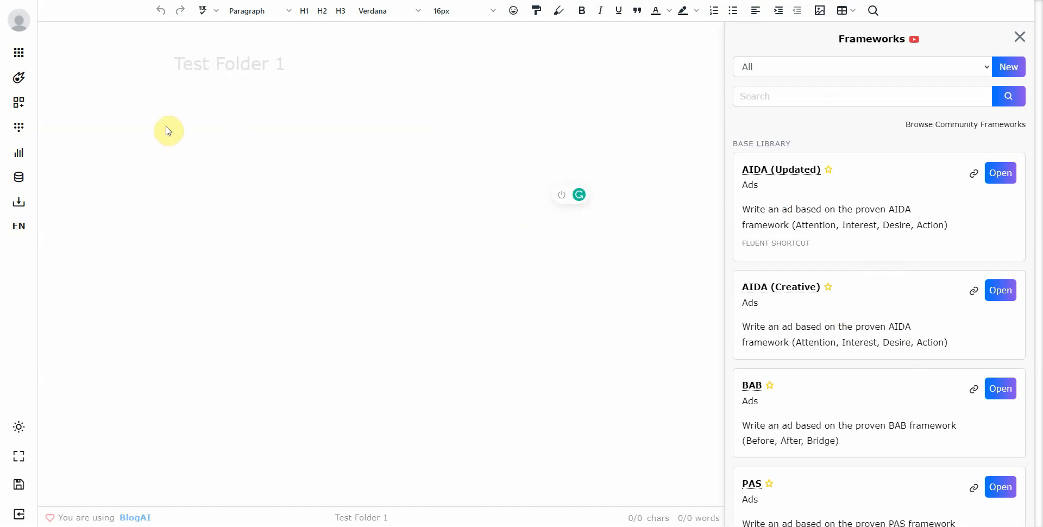
pyautogui.moveTo(19, 102)
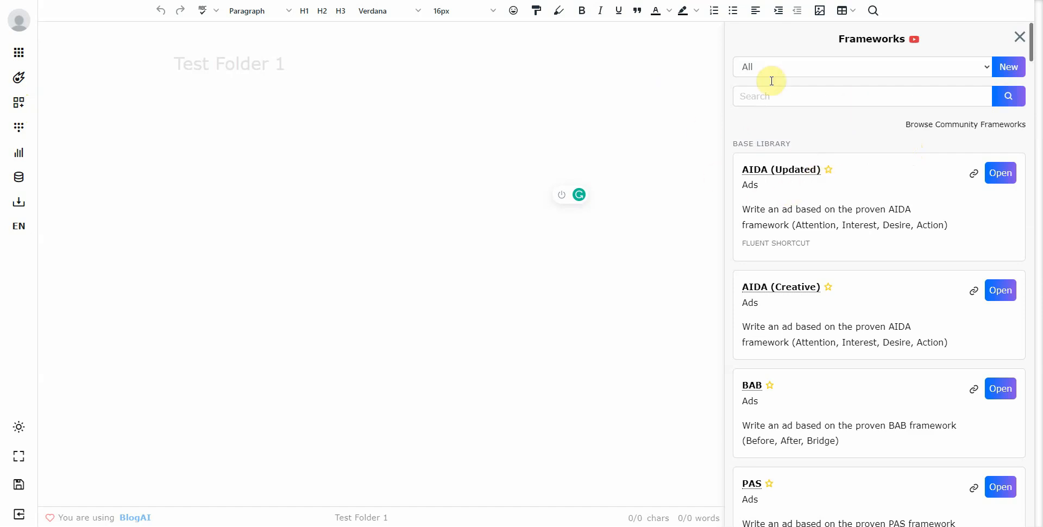
pyautogui.moveTo(869, 141)
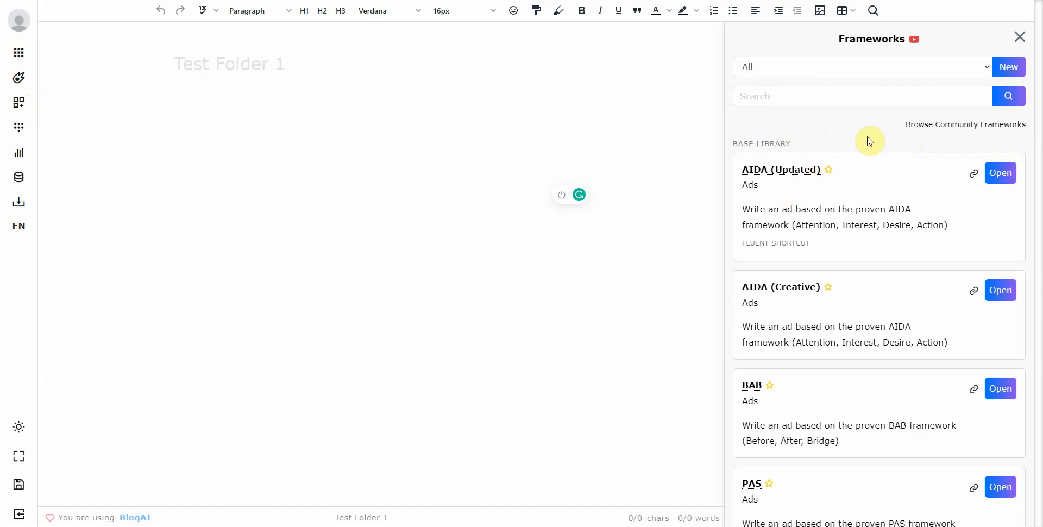
pyautogui.moveTo(838, 119)
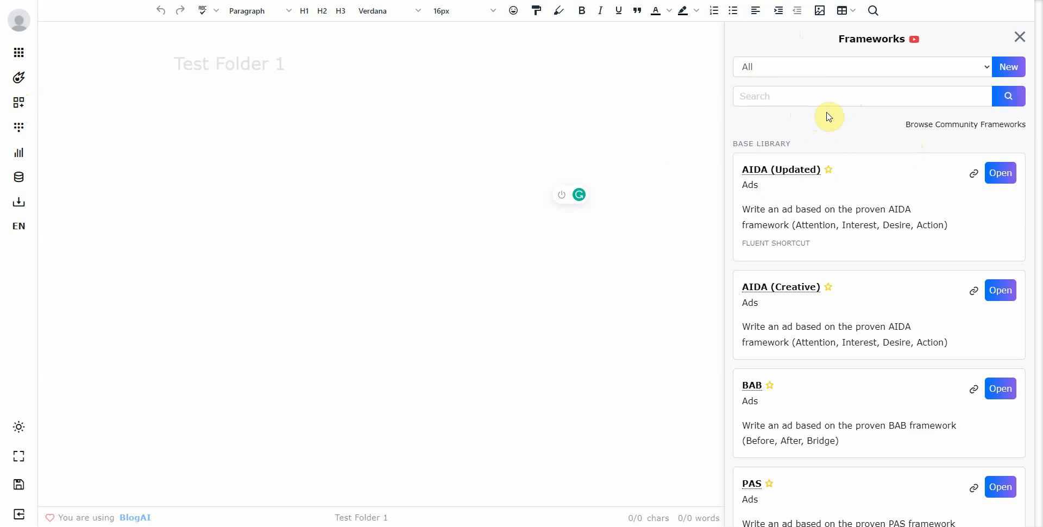
pyautogui.moveTo(828, 126)
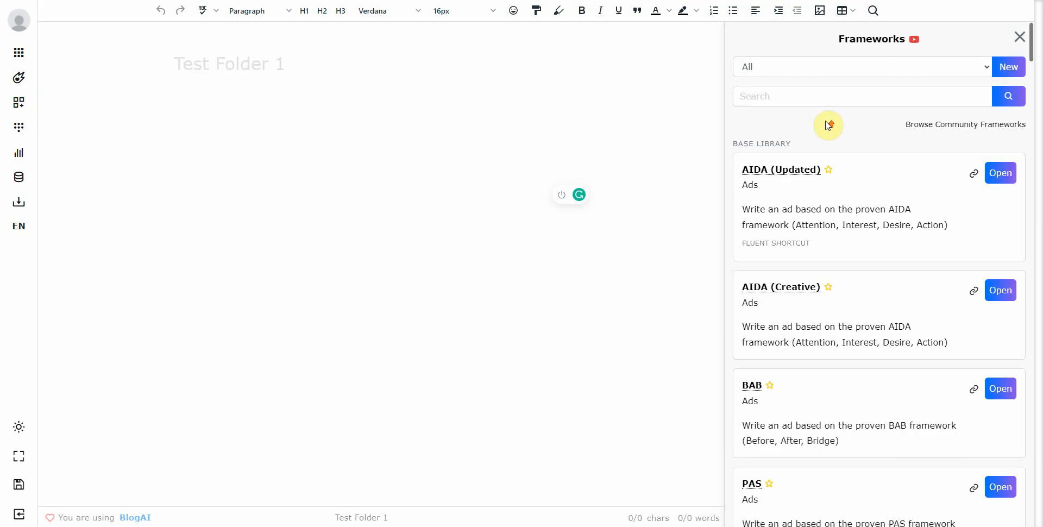
pyautogui.moveTo(827, 126)
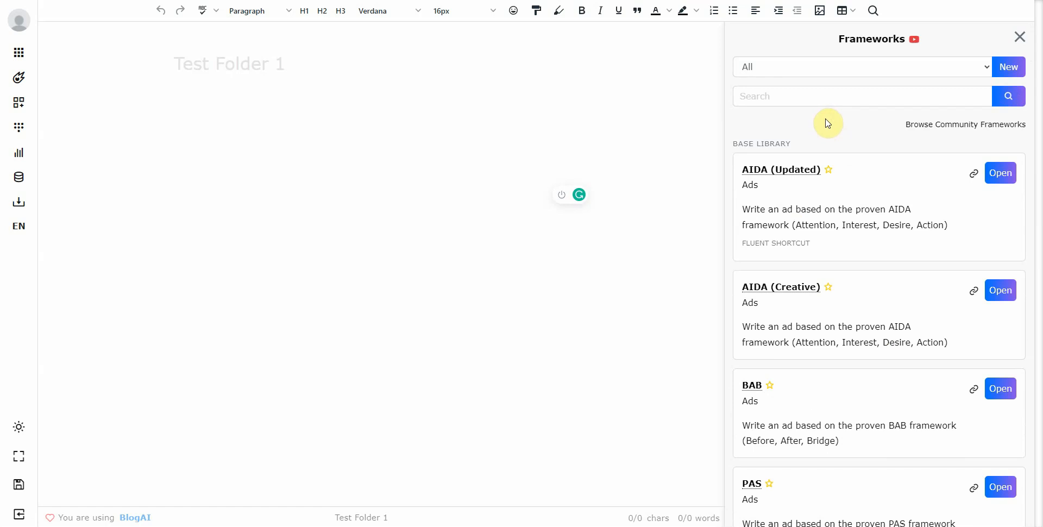
pyautogui.moveTo(824, 125)
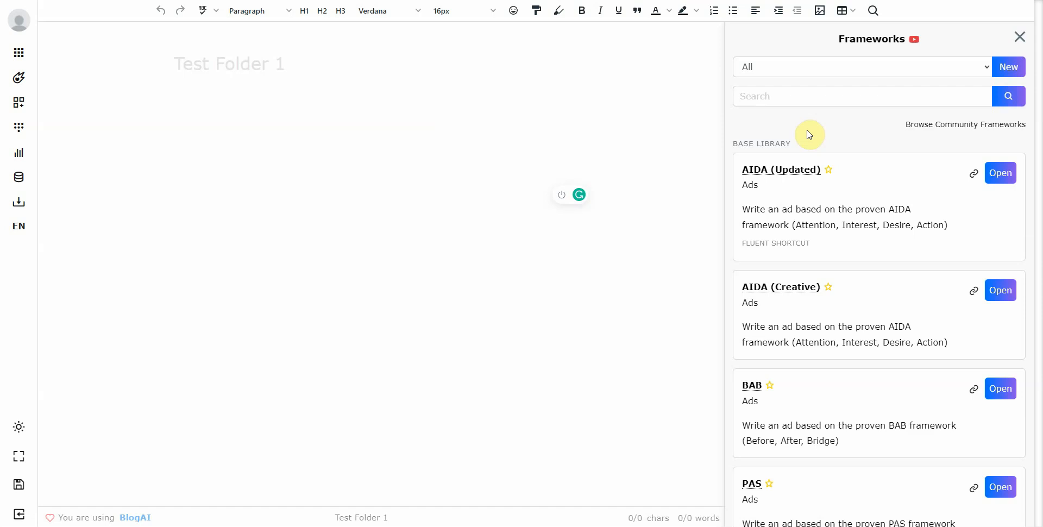
pyautogui.moveTo(813, 133)
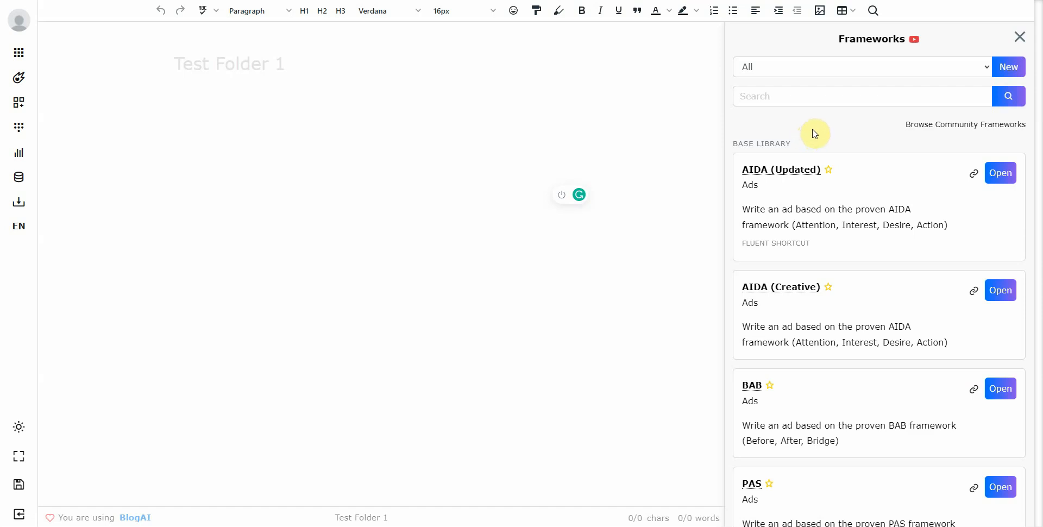
pyautogui.moveTo(652, 508)
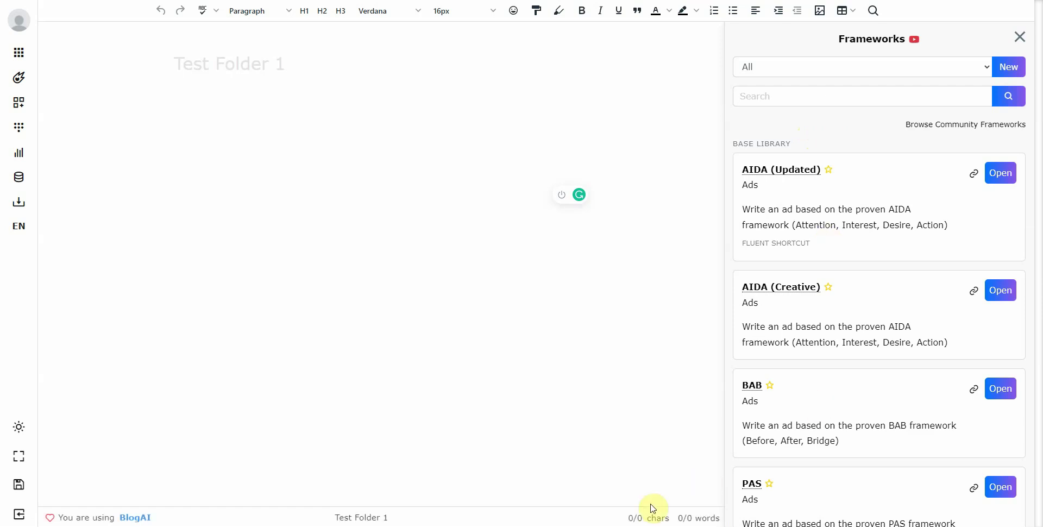